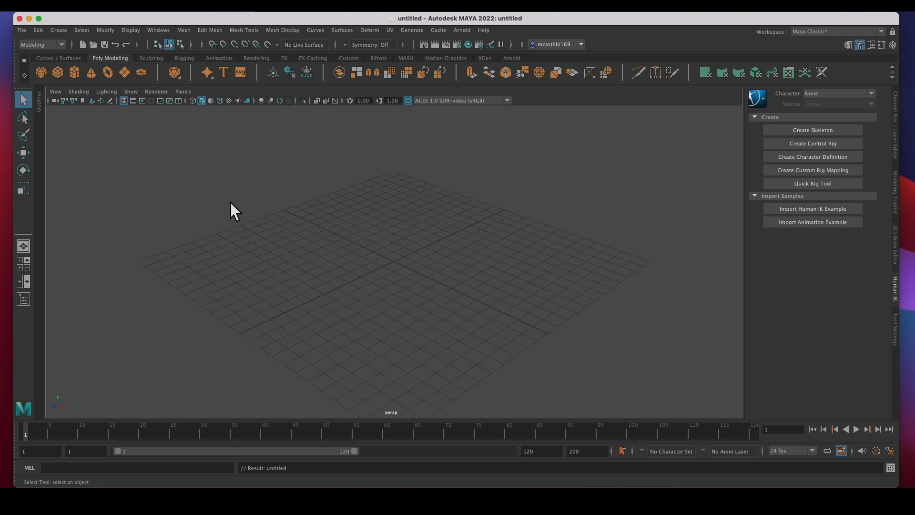
{"action": "mouse_move", "coordinate": [275, 145]}
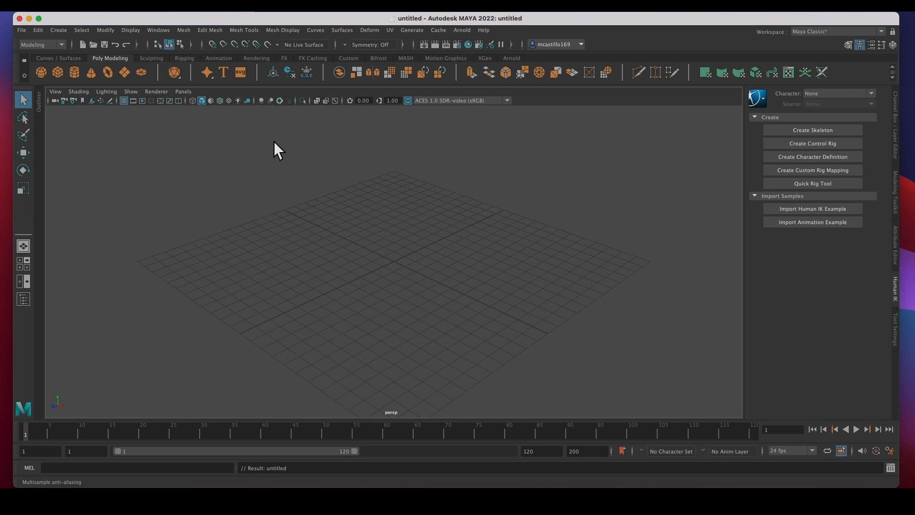
{"action": "mouse_move", "coordinate": [564, 301]}
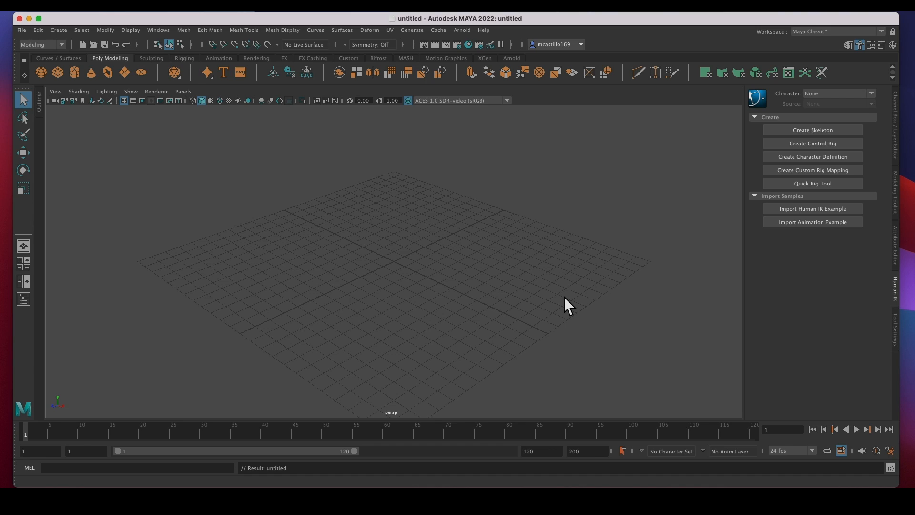
{"action": "mouse_move", "coordinate": [346, 233]}
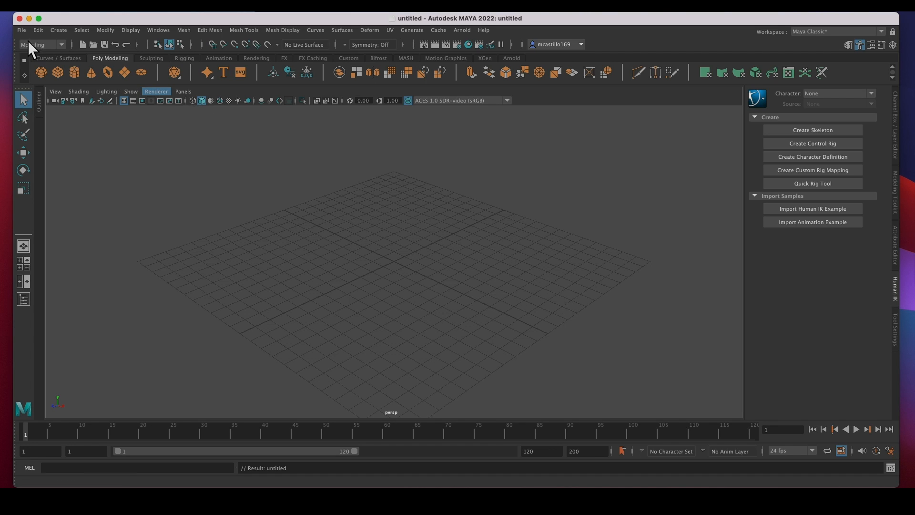
{"action": "mouse_move", "coordinate": [307, 74]}
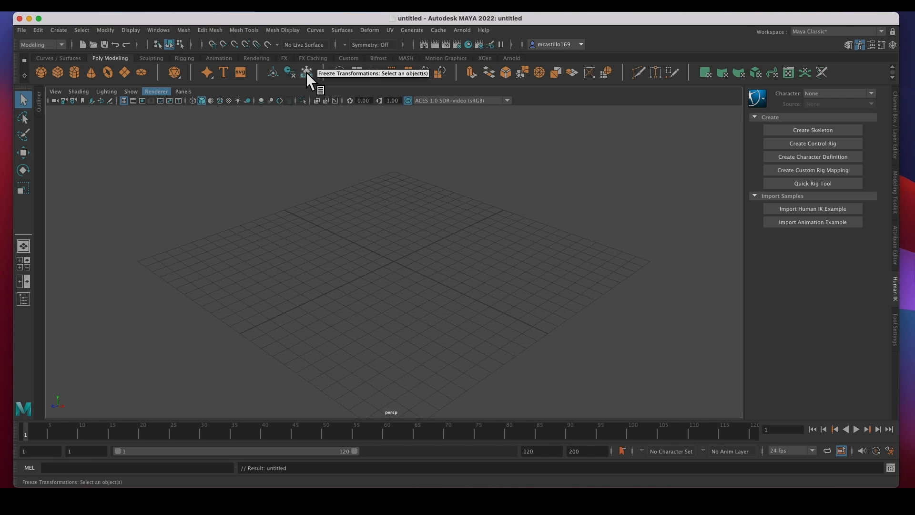
{"action": "mouse_move", "coordinate": [297, 81]}
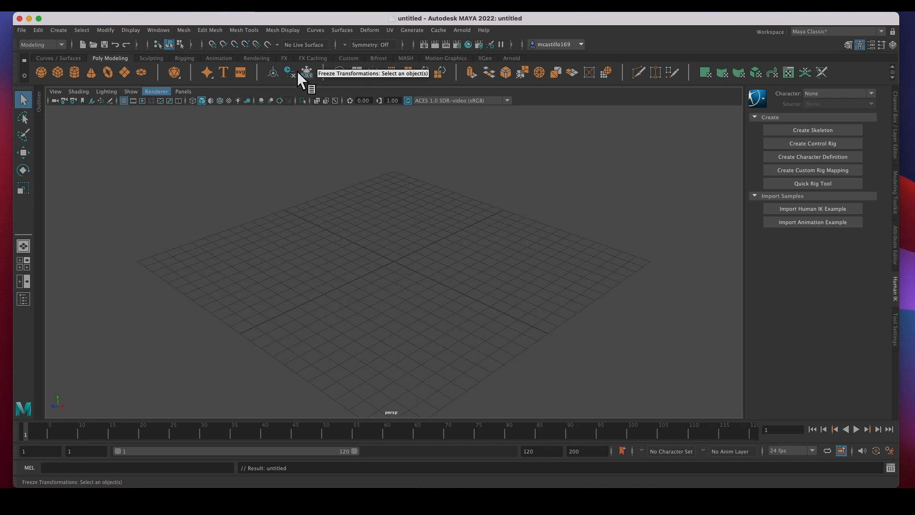
{"action": "mouse_move", "coordinate": [174, 73]}
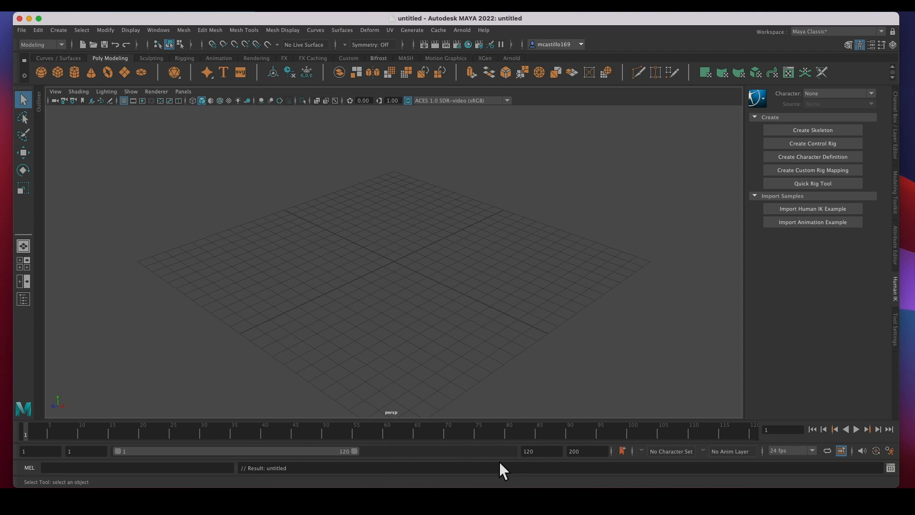
{"action": "mouse_move", "coordinate": [738, 397]}
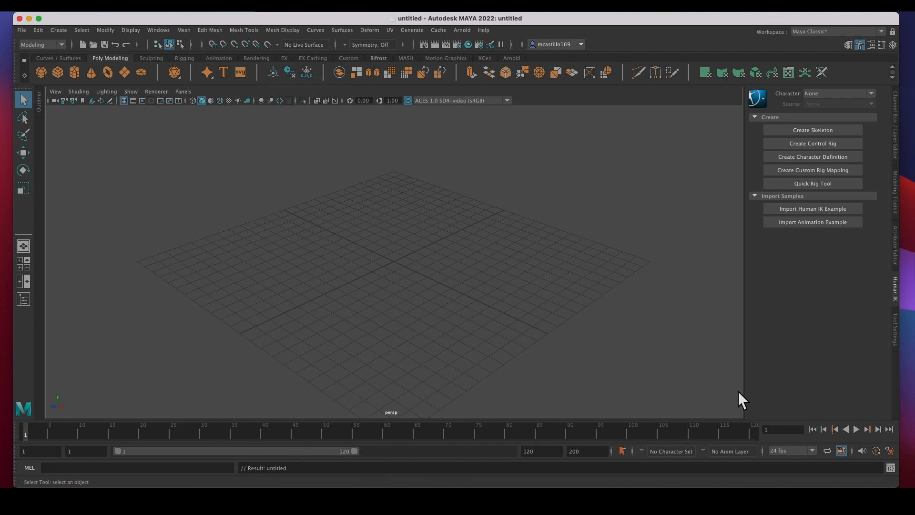
{"action": "mouse_move", "coordinate": [591, 370]}
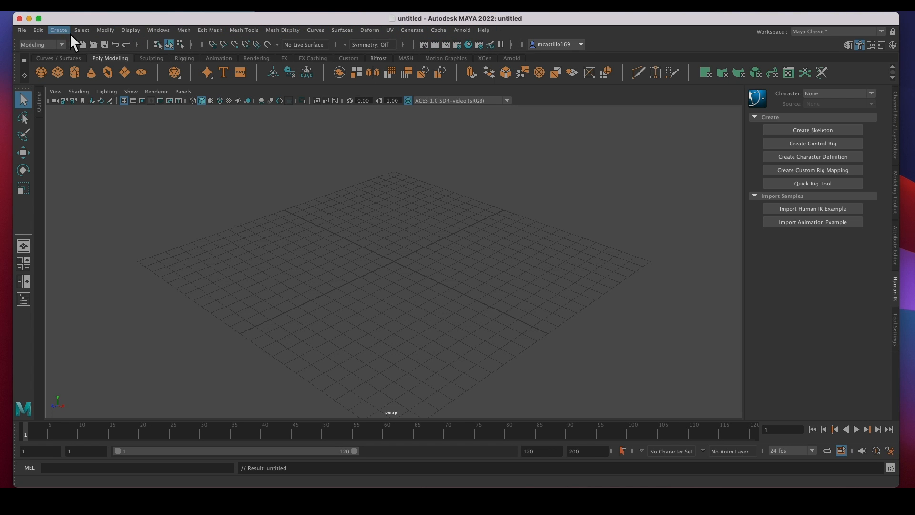
{"action": "mouse_move", "coordinate": [507, 44]}
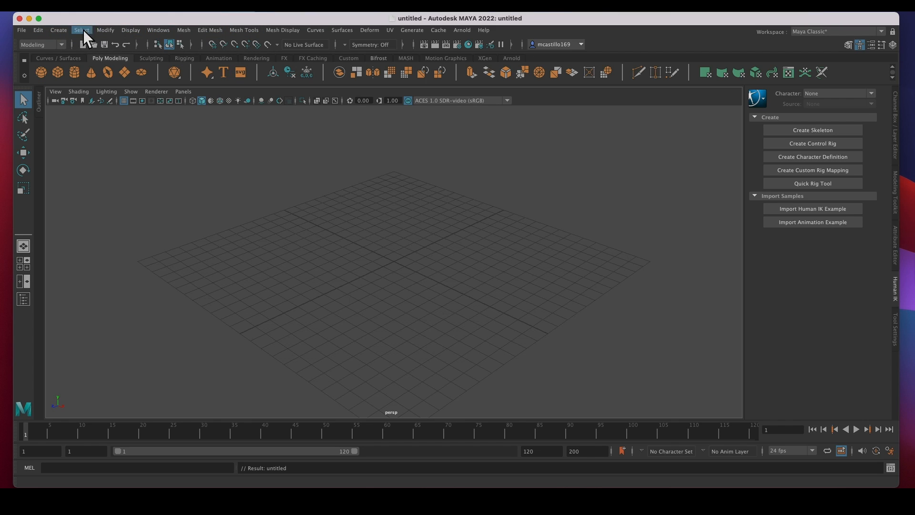
{"action": "mouse_move", "coordinate": [143, 36]}
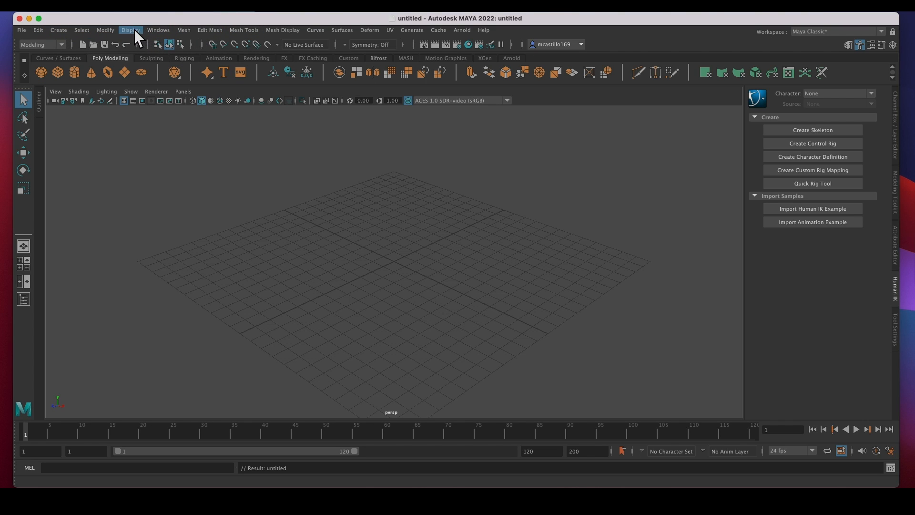
Cycle the menu set through Rigging, Animation and FX, ending on Rendering.
{"action": "left_click", "coordinate": [61, 44]}
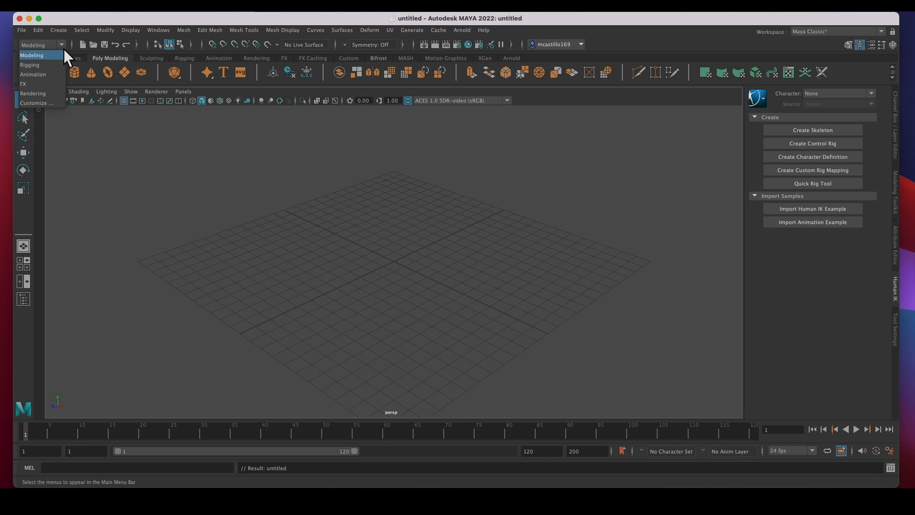
{"action": "mouse_move", "coordinate": [30, 65]}
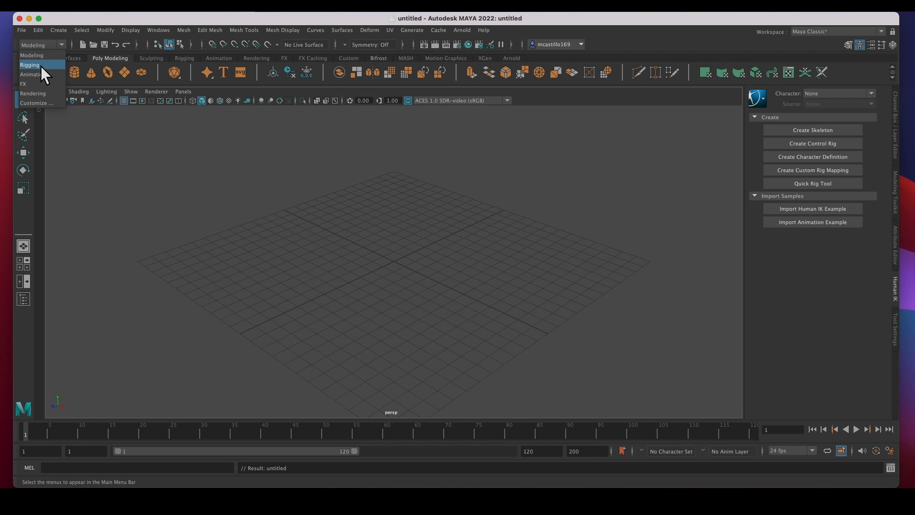
{"action": "left_click", "coordinate": [29, 65]}
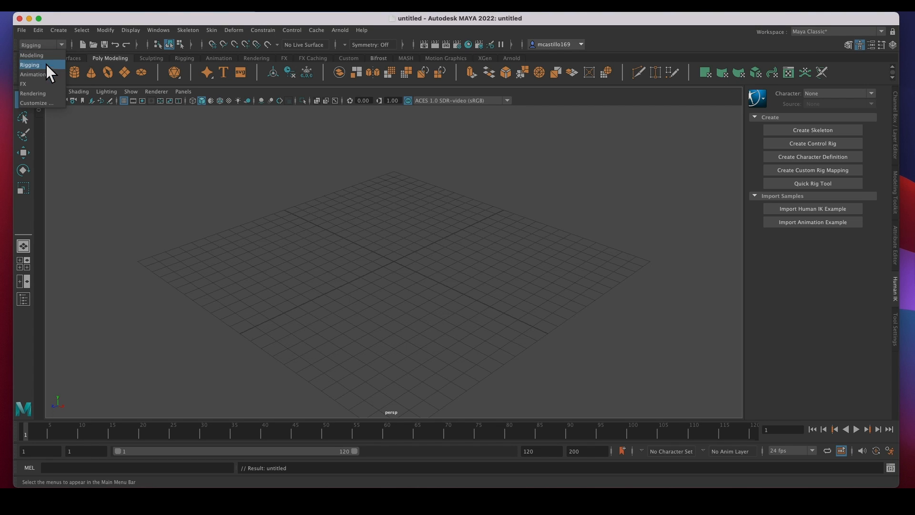
{"action": "left_click", "coordinate": [29, 75]}
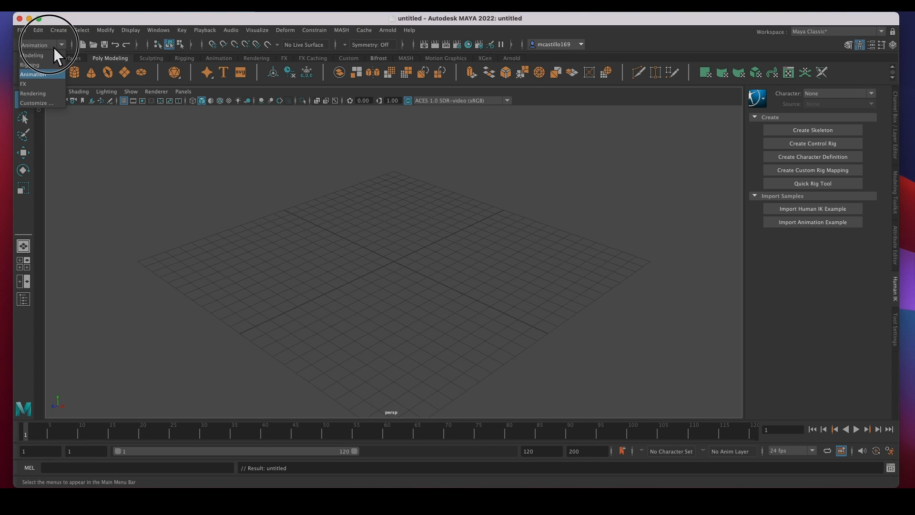
{"action": "left_click", "coordinate": [23, 84]}
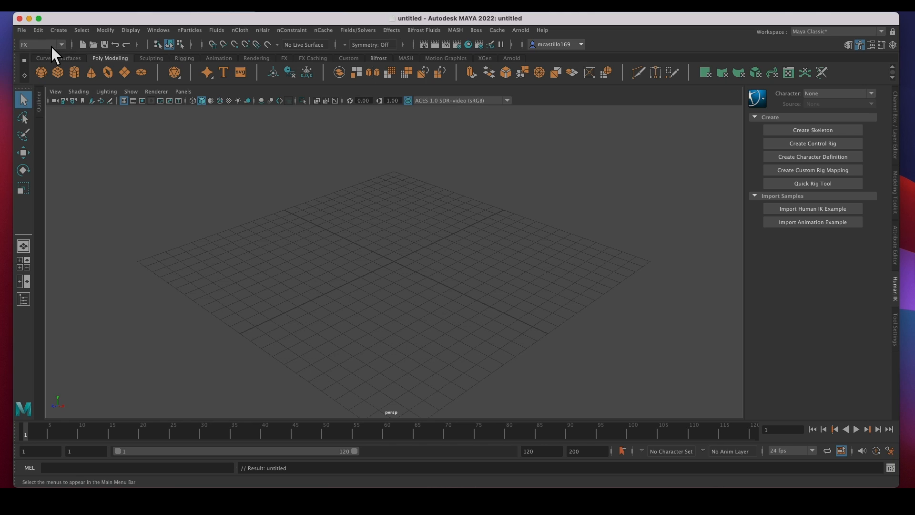
{"action": "left_click", "coordinate": [61, 43]}
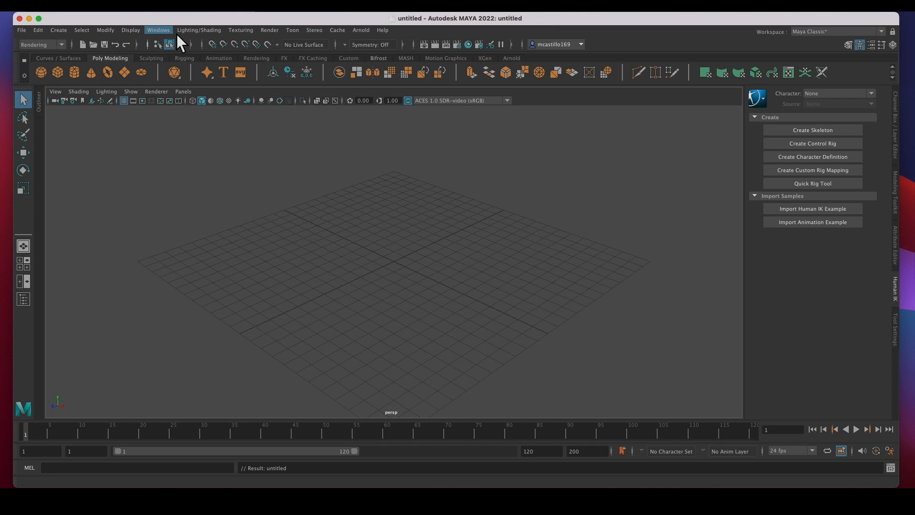
{"action": "mouse_move", "coordinate": [181, 43]}
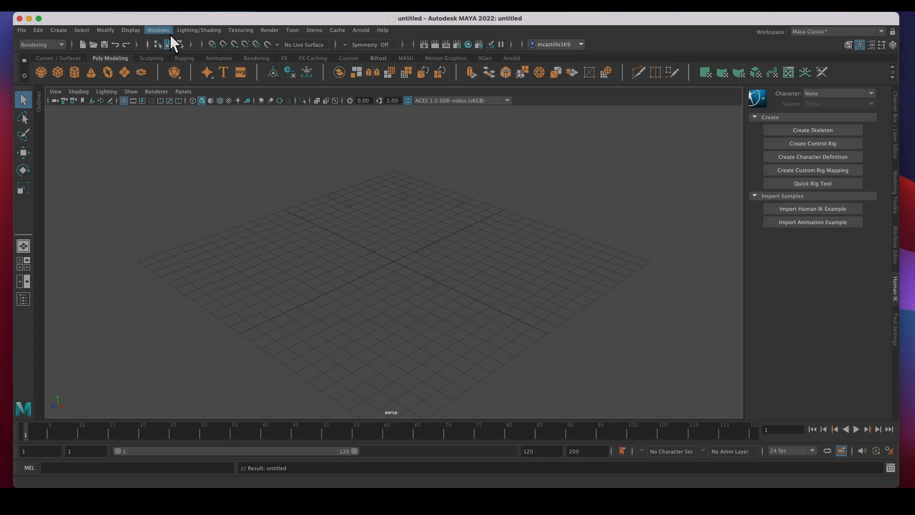
{"action": "mouse_move", "coordinate": [277, 44]}
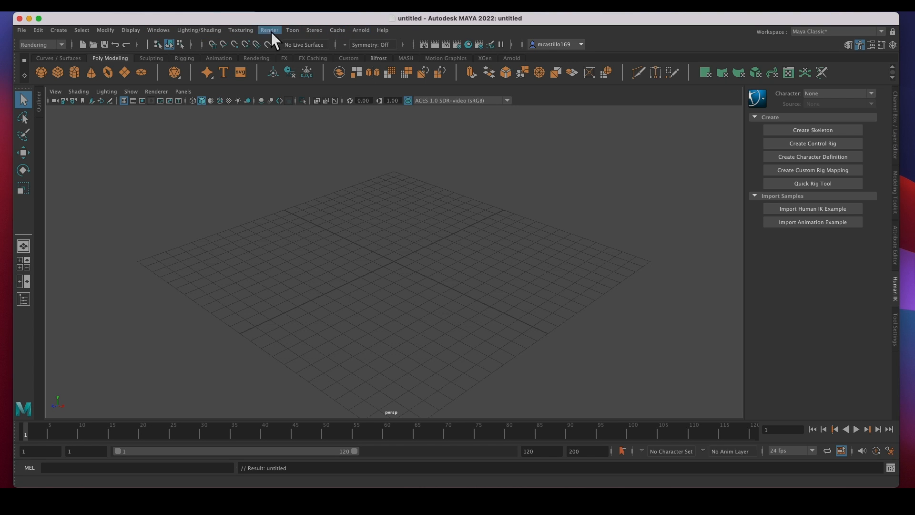
{"action": "mouse_move", "coordinate": [130, 29]}
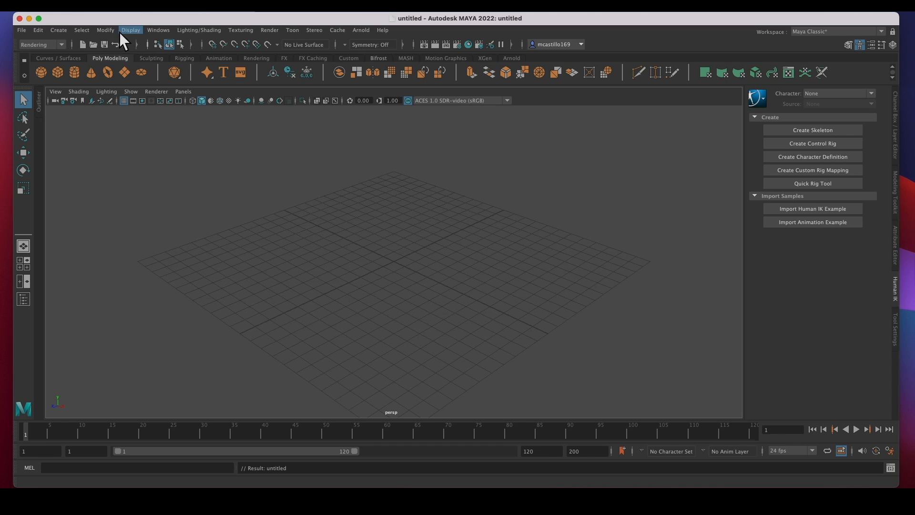
{"action": "mouse_move", "coordinate": [59, 44]}
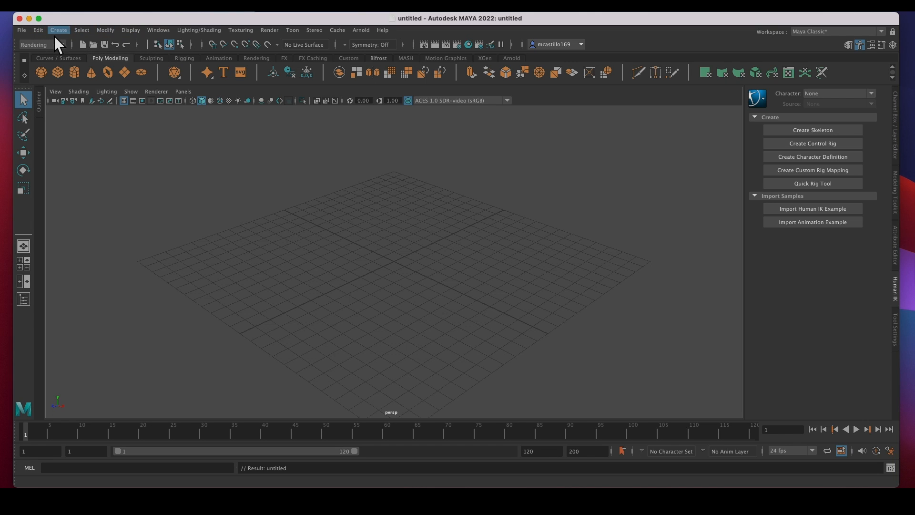
{"action": "mouse_move", "coordinate": [70, 32]}
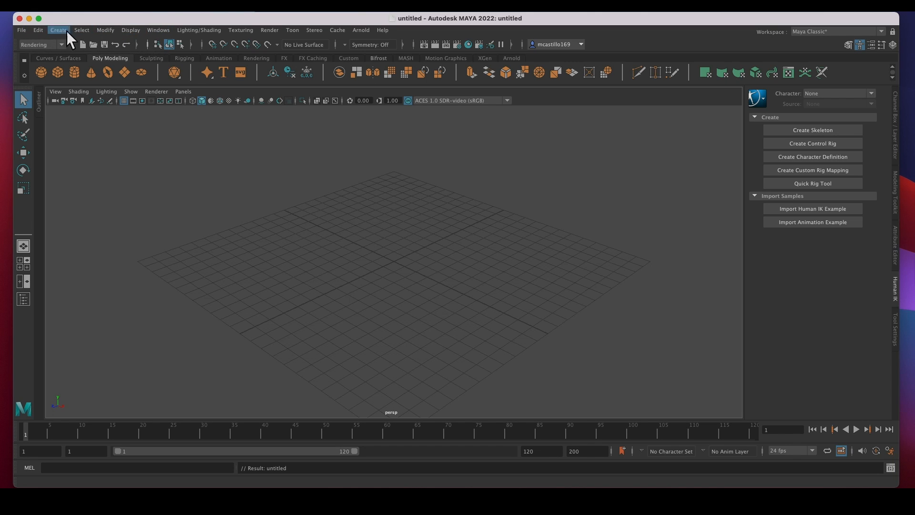
{"action": "mouse_move", "coordinate": [35, 41]}
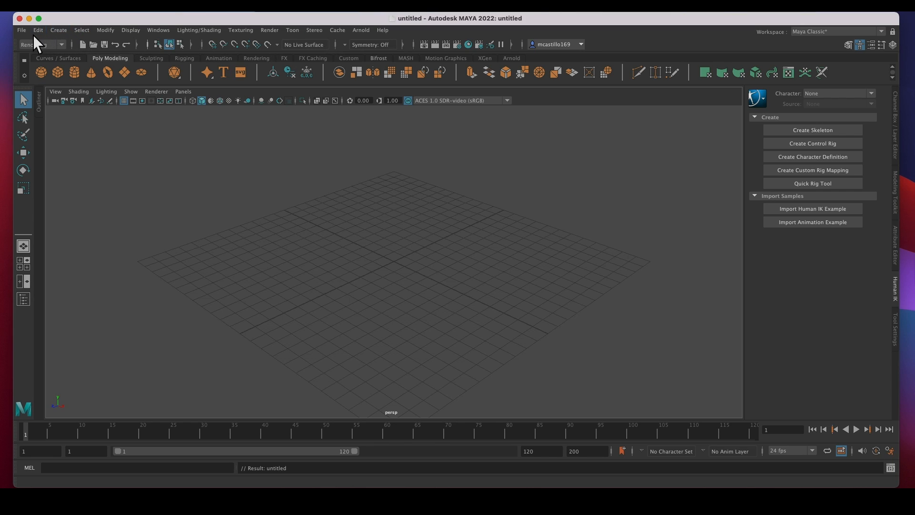
{"action": "left_click", "coordinate": [58, 29]}
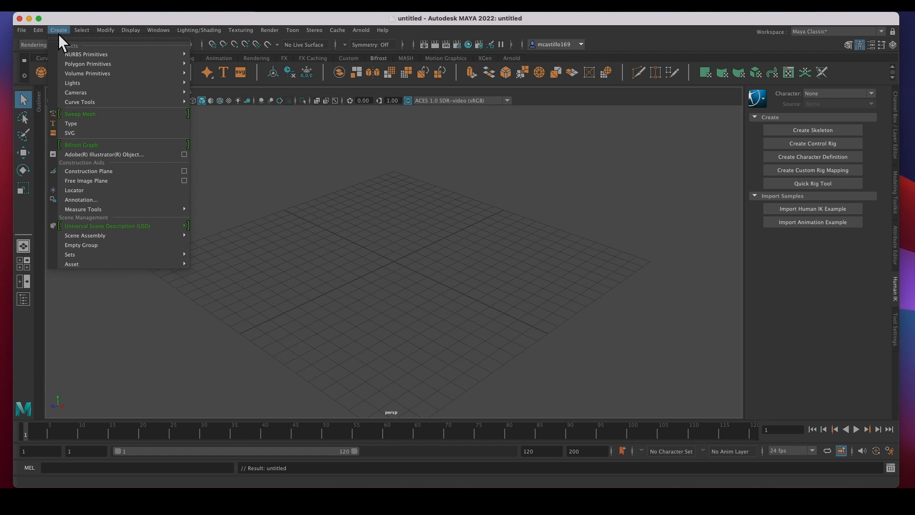
{"action": "left_click", "coordinate": [104, 30]}
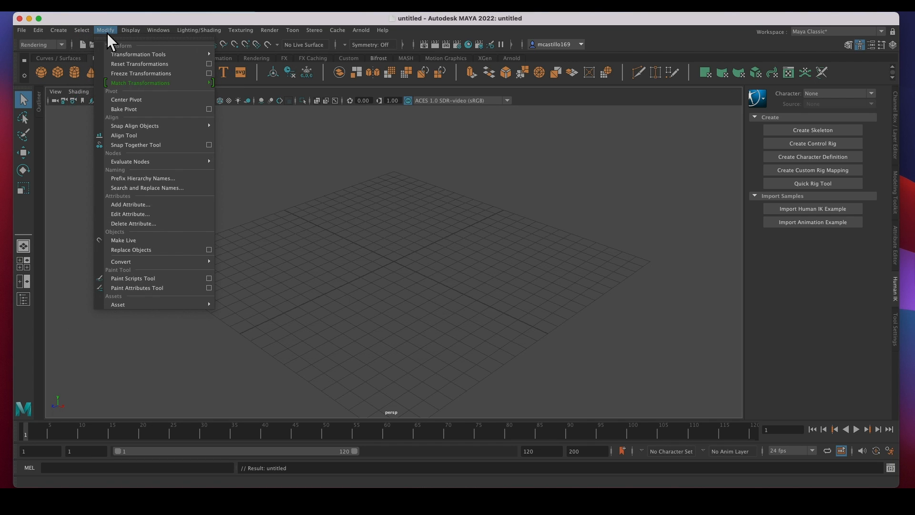
{"action": "left_click", "coordinate": [159, 30]}
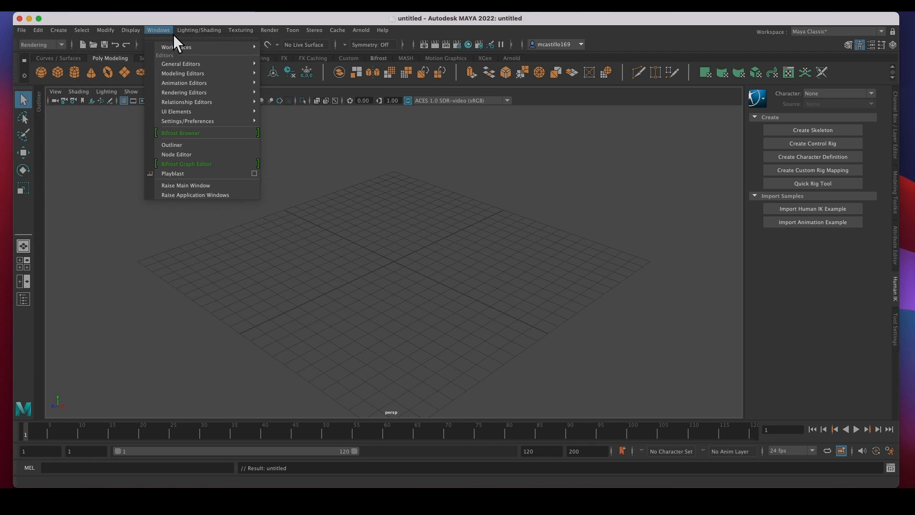
{"action": "mouse_move", "coordinate": [166, 43]}
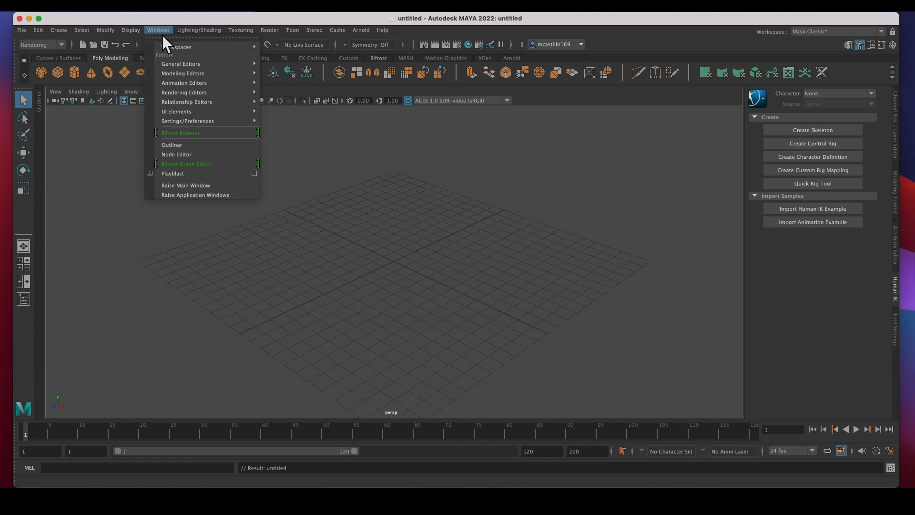
{"action": "left_click", "coordinate": [382, 30]}
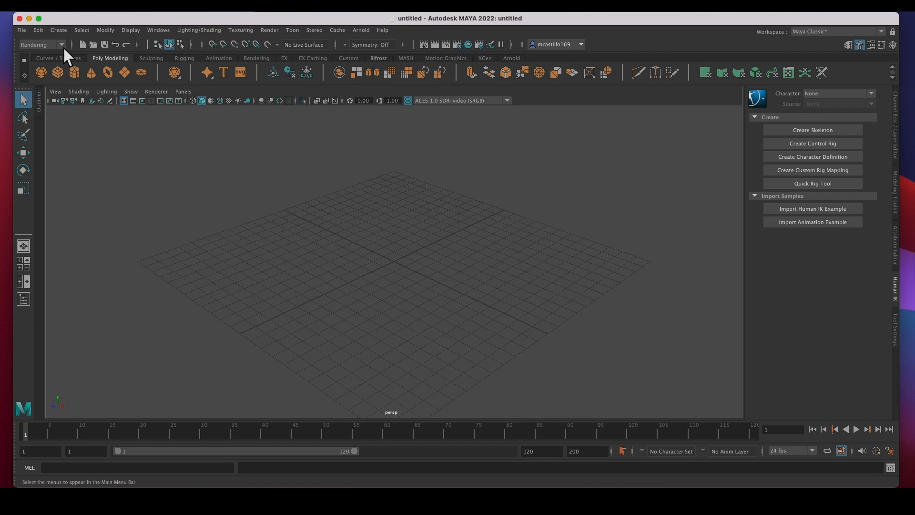
{"action": "left_click", "coordinate": [61, 45]}
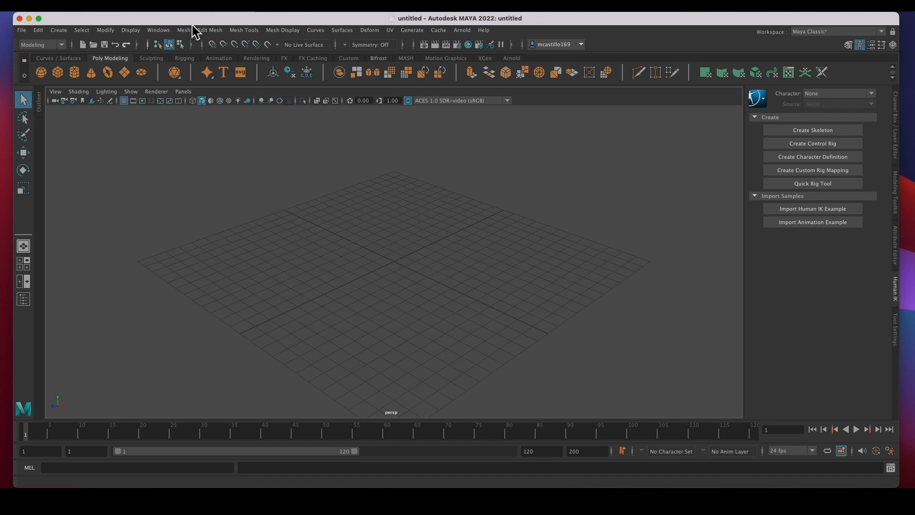
{"action": "mouse_move", "coordinate": [225, 74]}
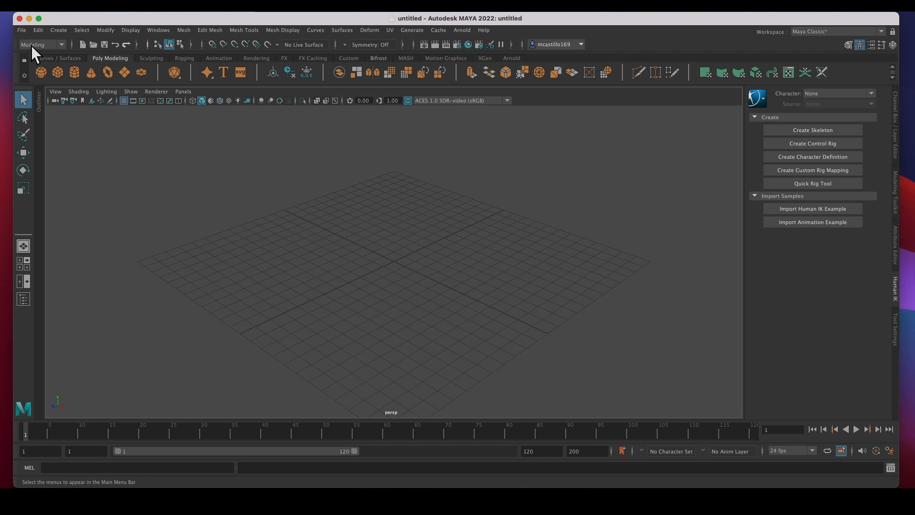
{"action": "left_click", "coordinate": [61, 44]}
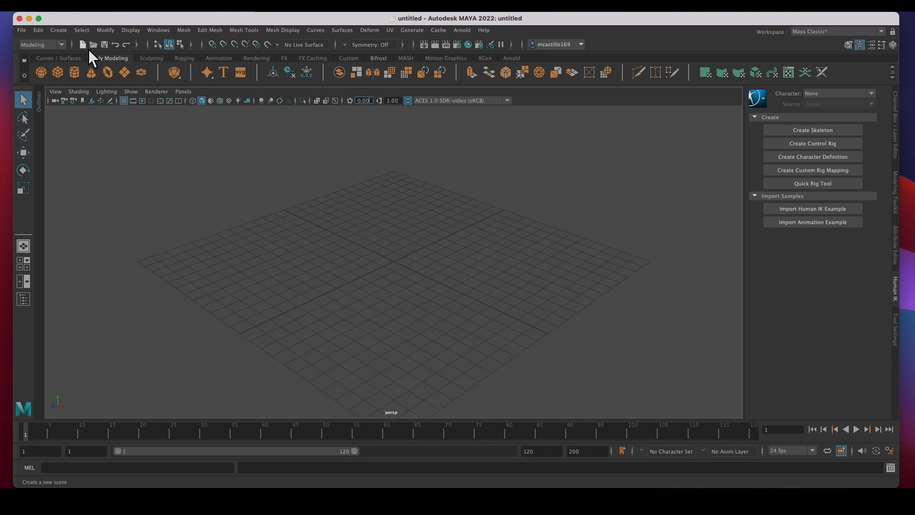
{"action": "mouse_move", "coordinate": [138, 56]}
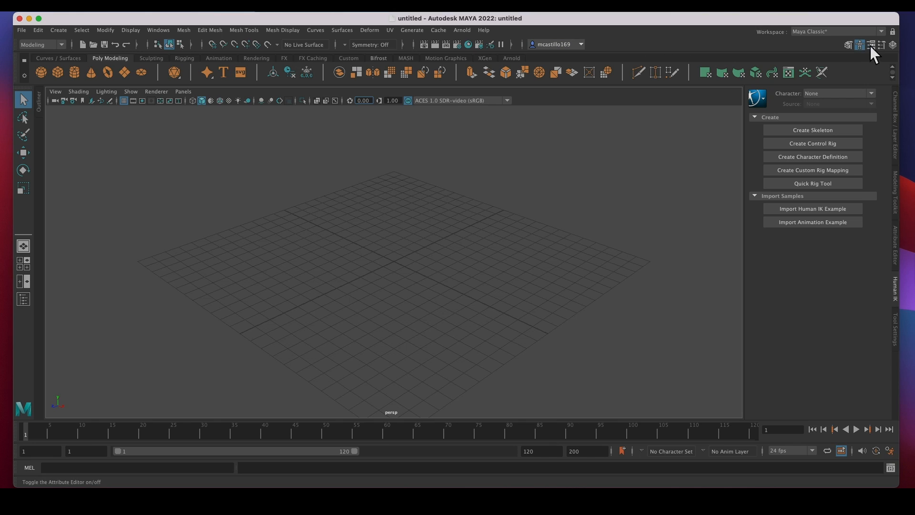
{"action": "mouse_move", "coordinate": [792, 51]}
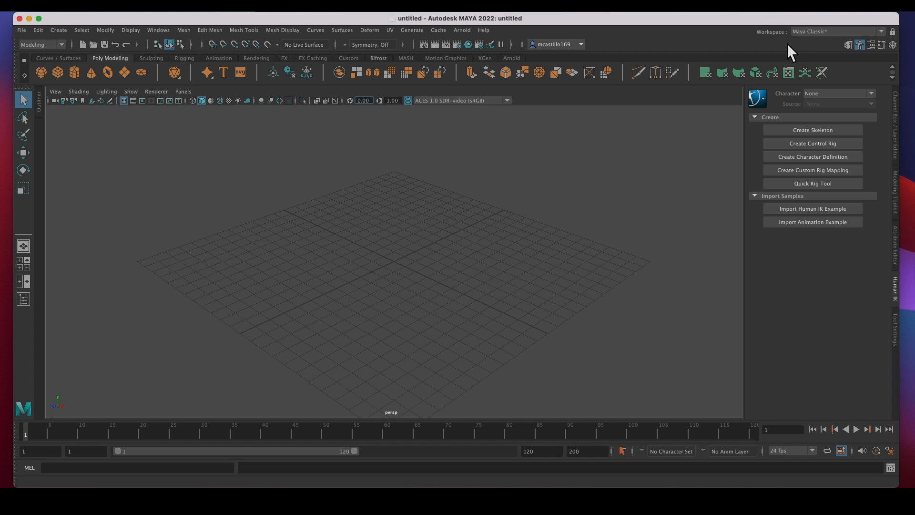
{"action": "mouse_move", "coordinate": [204, 65]}
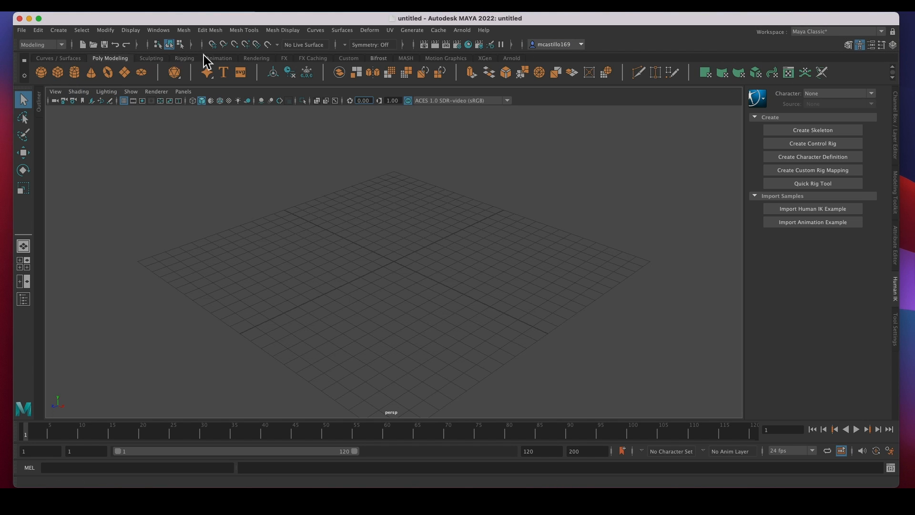
{"action": "mouse_move", "coordinate": [57, 72]}
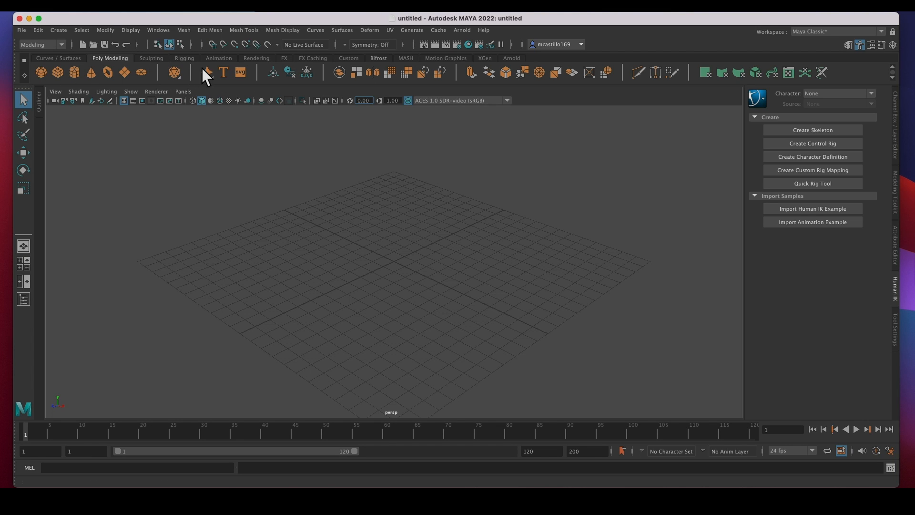
{"action": "mouse_move", "coordinate": [71, 71]}
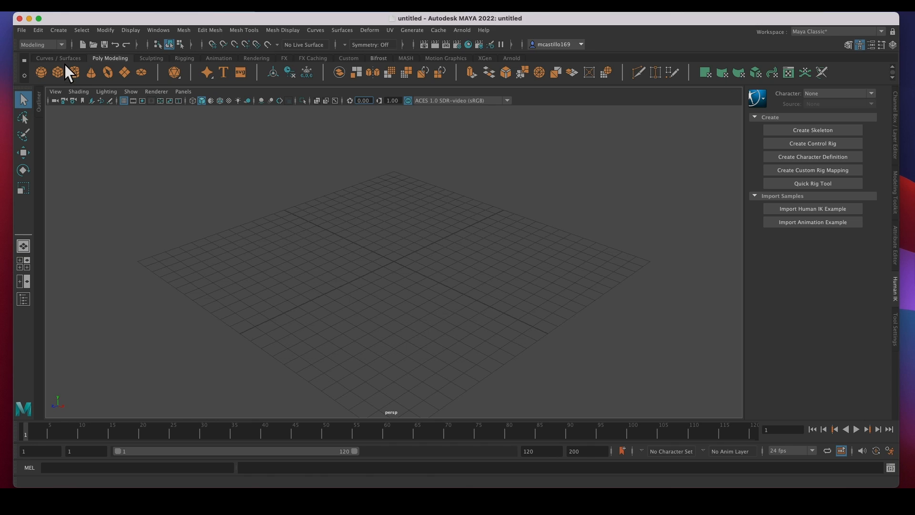
Step through the Curves/Surfaces, Poly Modeling, Rigging, Animation and FX shelves.
{"action": "left_click", "coordinate": [55, 57]}
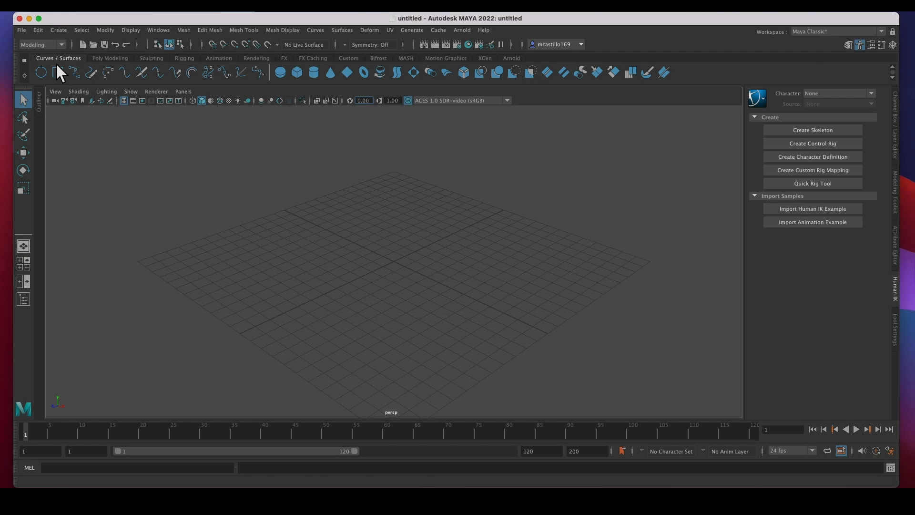
{"action": "mouse_move", "coordinate": [57, 75]}
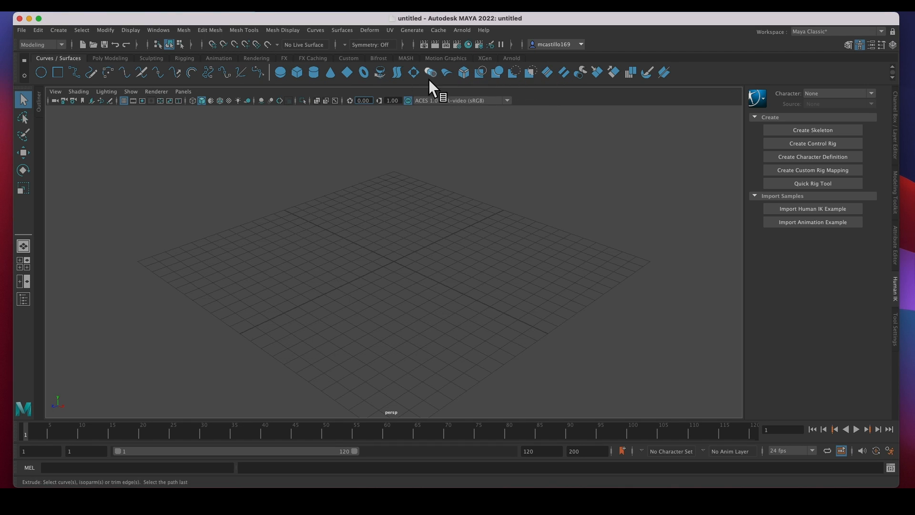
{"action": "left_click", "coordinate": [109, 57]}
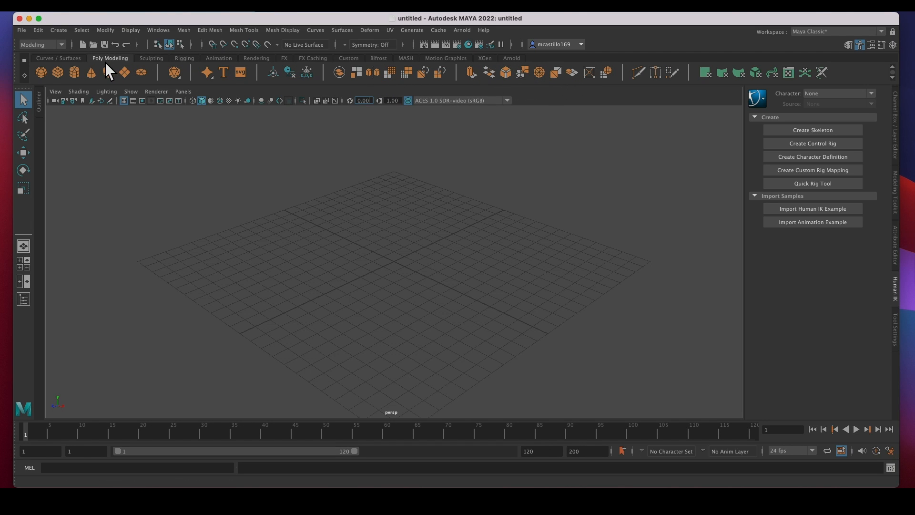
{"action": "mouse_move", "coordinate": [108, 71]}
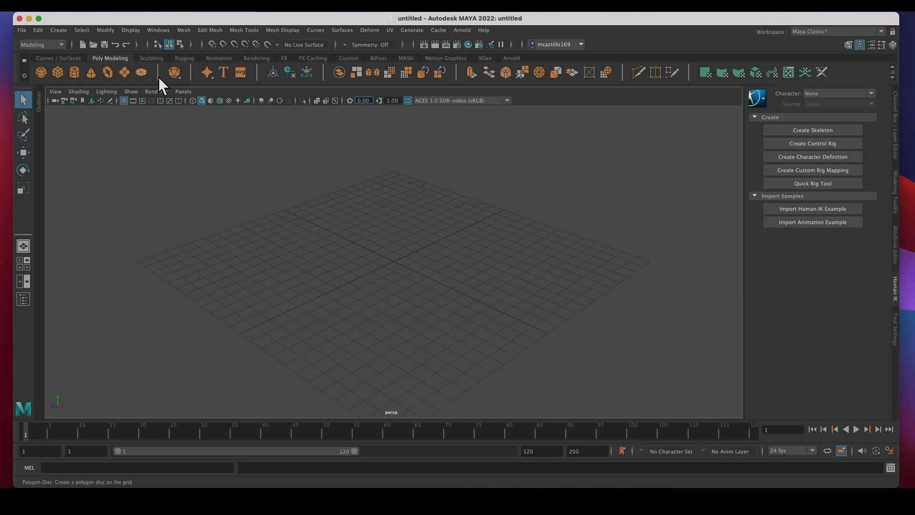
{"action": "mouse_move", "coordinate": [604, 76]}
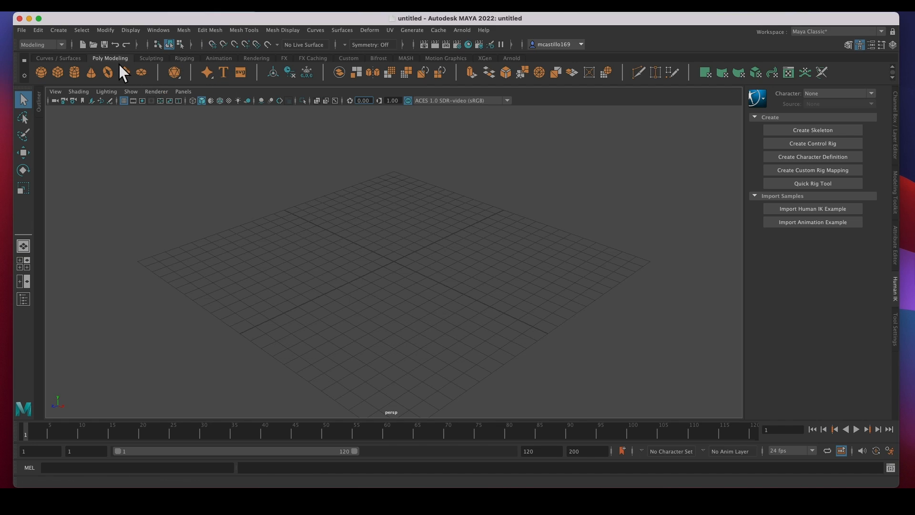
{"action": "left_click", "coordinate": [185, 57]}
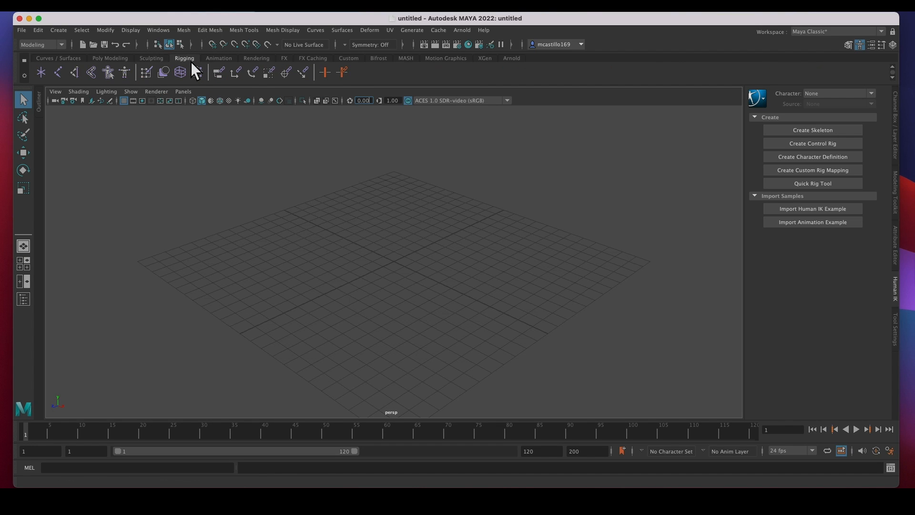
{"action": "left_click", "coordinate": [218, 58]}
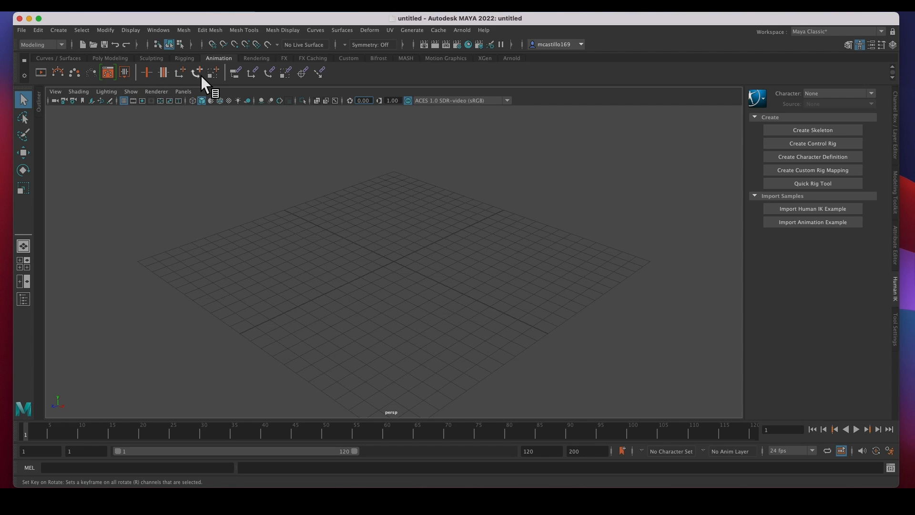
{"action": "mouse_move", "coordinate": [194, 72]}
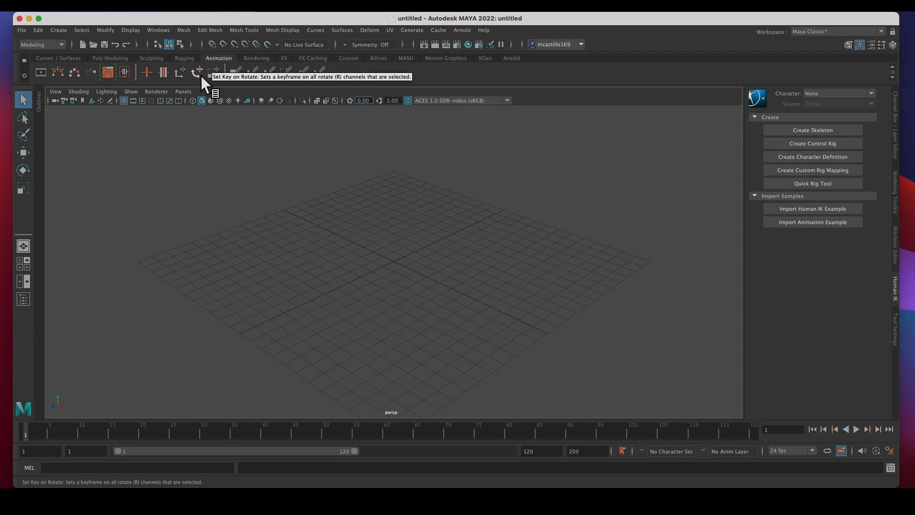
{"action": "mouse_move", "coordinate": [252, 86]}
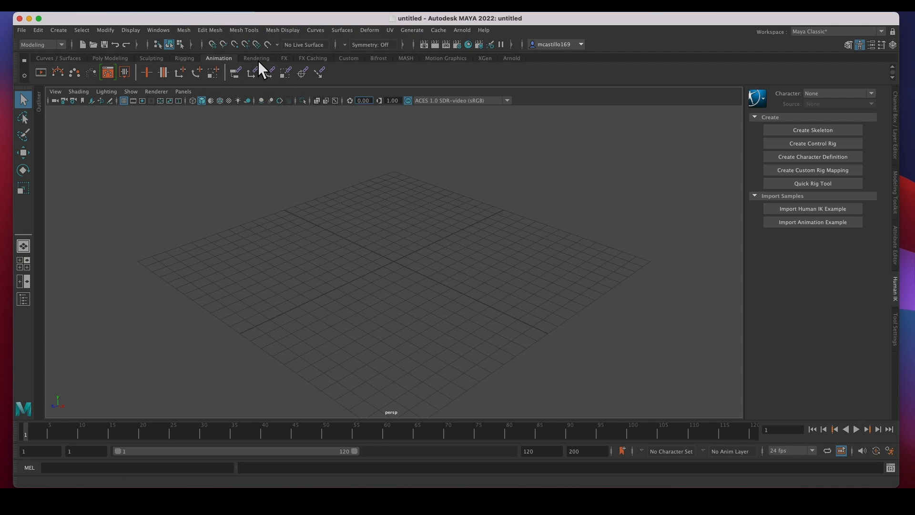
{"action": "left_click", "coordinate": [284, 57]}
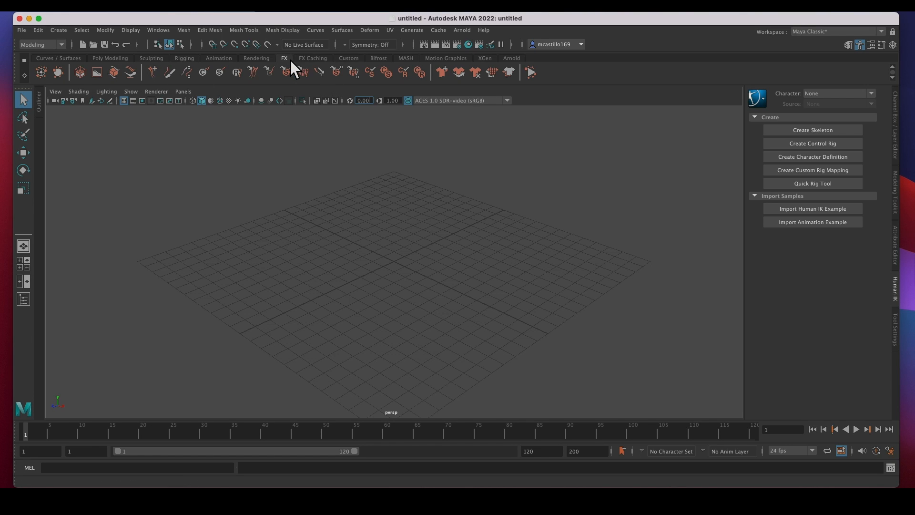
Continue through the Custom, MASH and XGen shelves, ending on the Arnold shelf.
{"action": "left_click", "coordinate": [349, 57]}
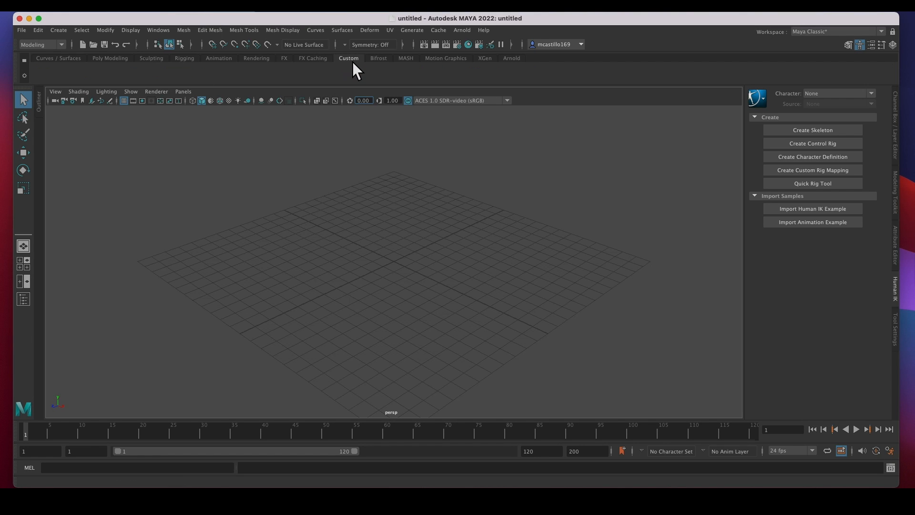
{"action": "mouse_move", "coordinate": [130, 93]}
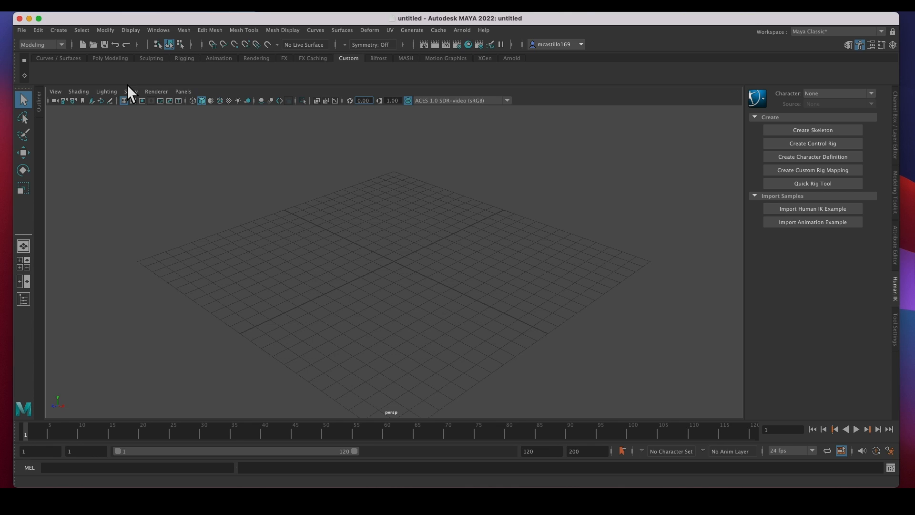
{"action": "mouse_move", "coordinate": [155, 84]}
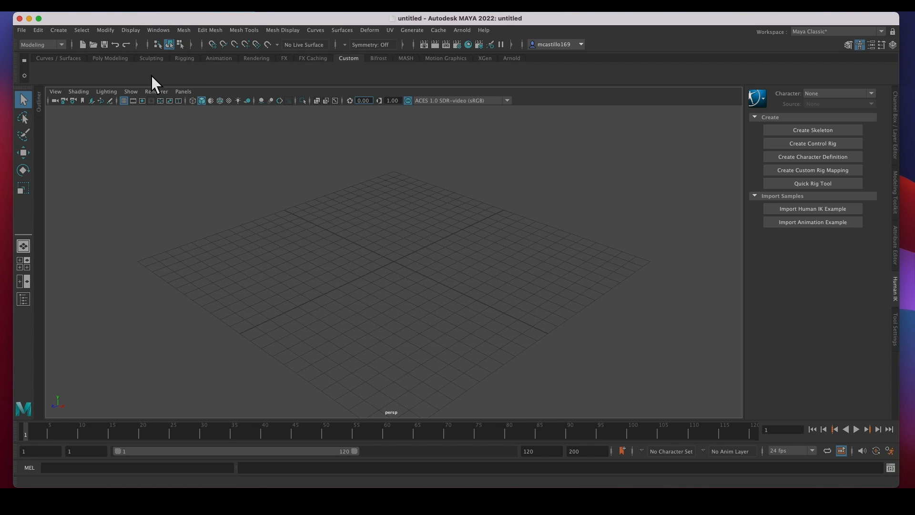
{"action": "mouse_move", "coordinate": [131, 94]}
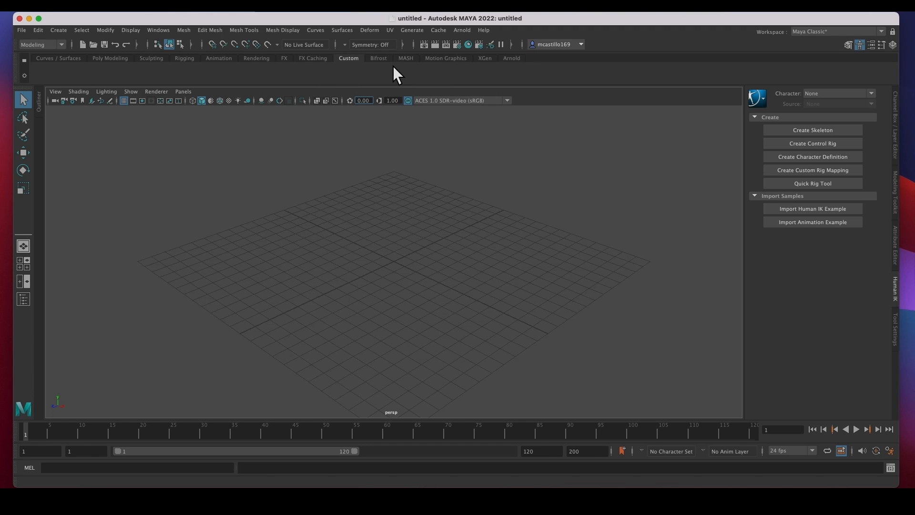
{"action": "left_click", "coordinate": [406, 58]}
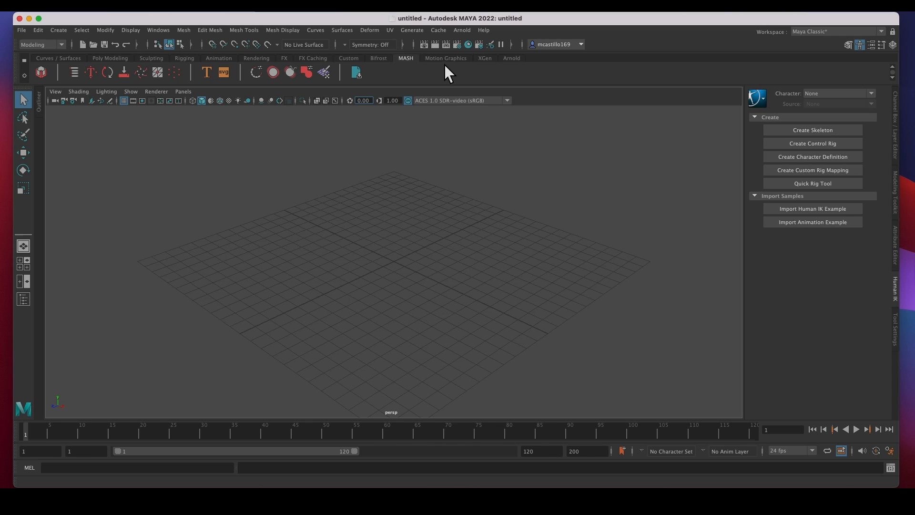
{"action": "left_click", "coordinate": [484, 58]}
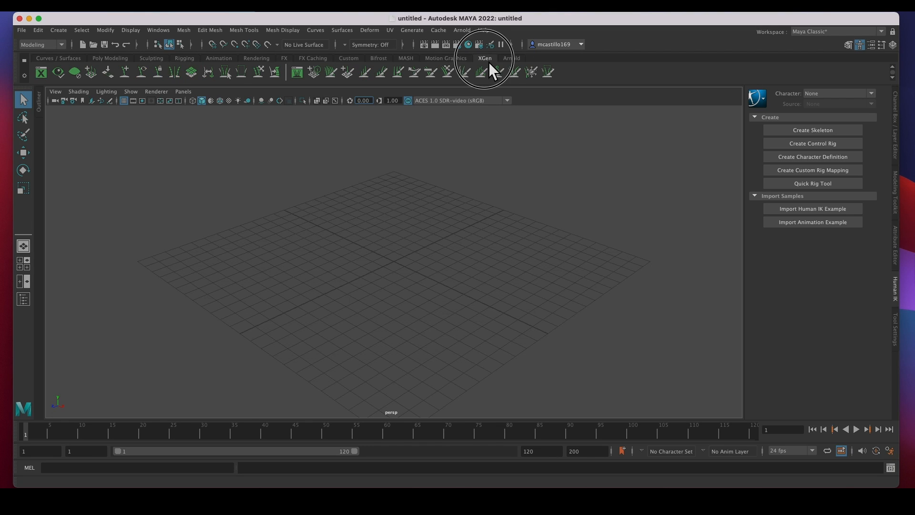
{"action": "left_click", "coordinate": [510, 57]}
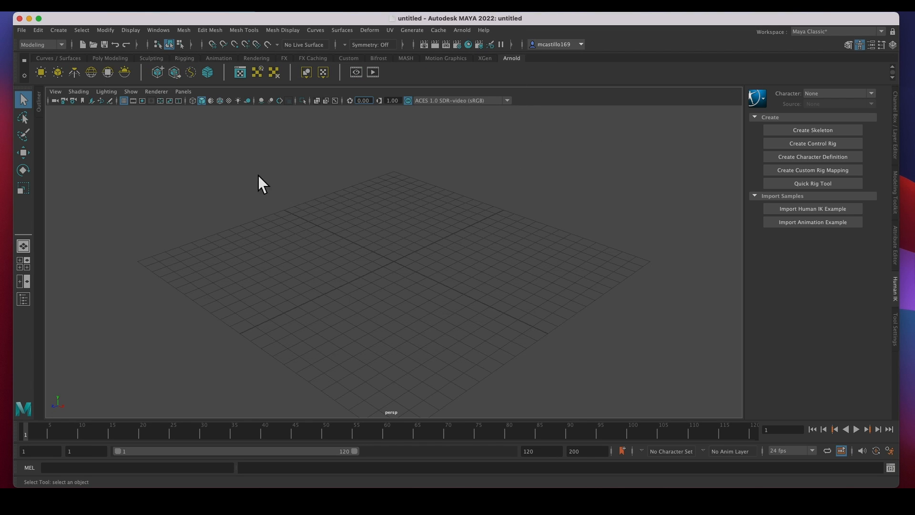
Return to the Poly Modeling shelf and orbit the perspective view around the grid.
{"action": "left_click", "coordinate": [110, 57]}
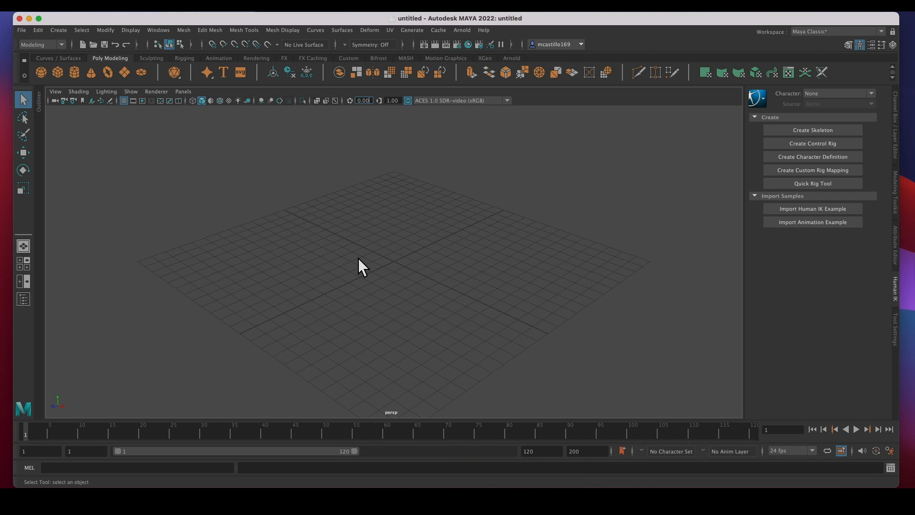
{"action": "left_click_drag", "start_coordinate": [359, 265], "coordinate": [335, 266]}
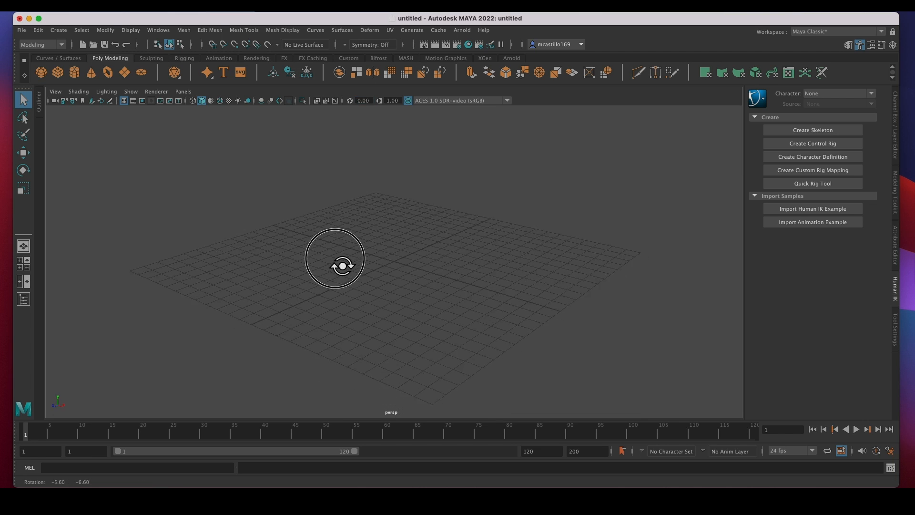
{"action": "left_click_drag", "start_coordinate": [335, 259], "coordinate": [412, 248]}
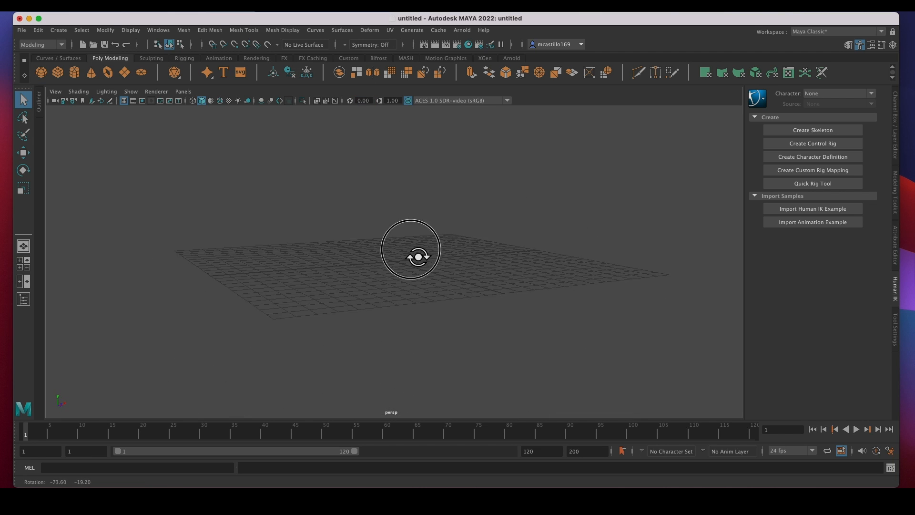
{"action": "left_click_drag", "start_coordinate": [410, 248], "coordinate": [336, 269]}
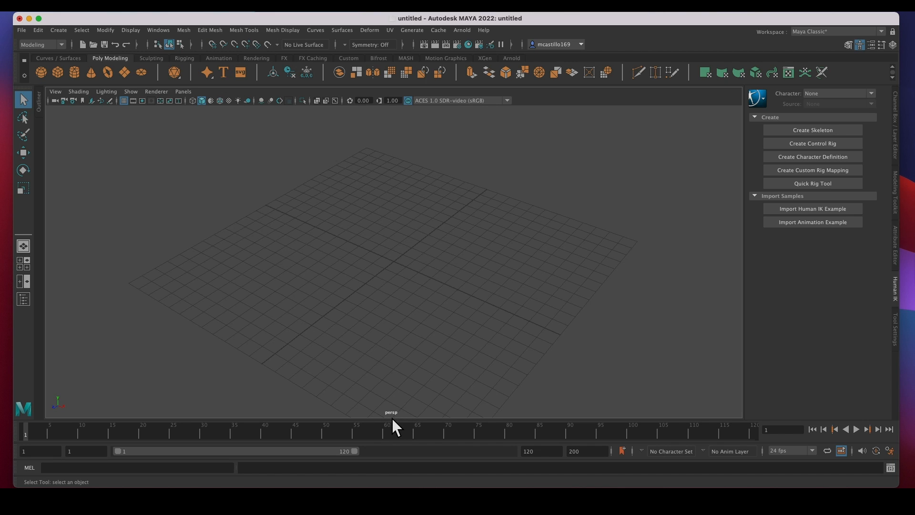
{"action": "mouse_move", "coordinate": [386, 273]}
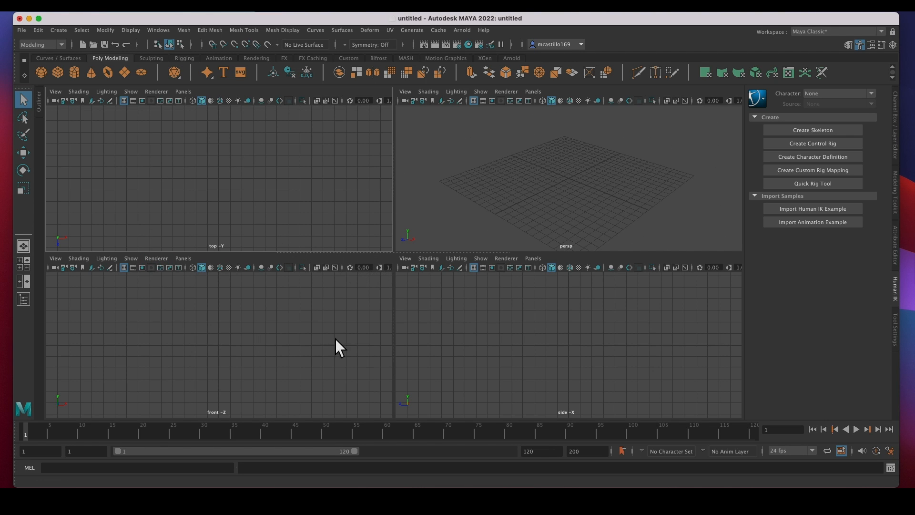
{"action": "mouse_move", "coordinate": [225, 196]}
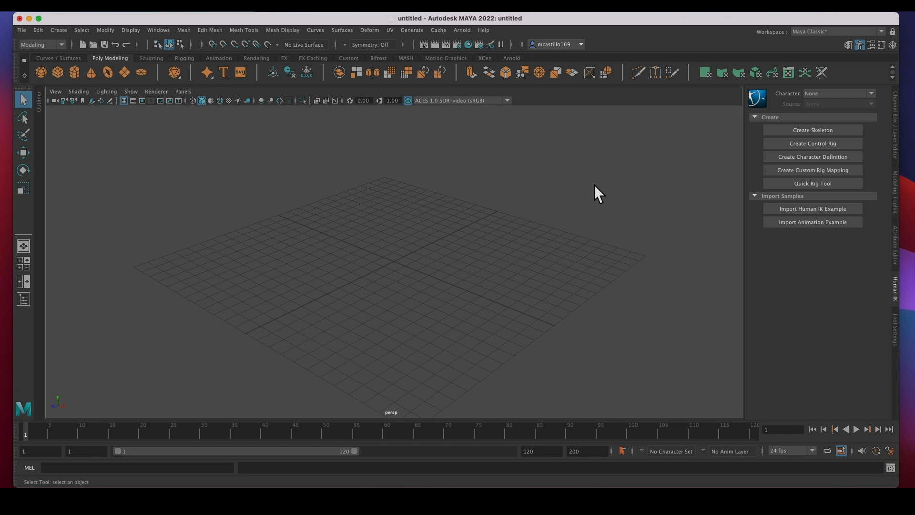
{"action": "mouse_move", "coordinate": [246, 164]}
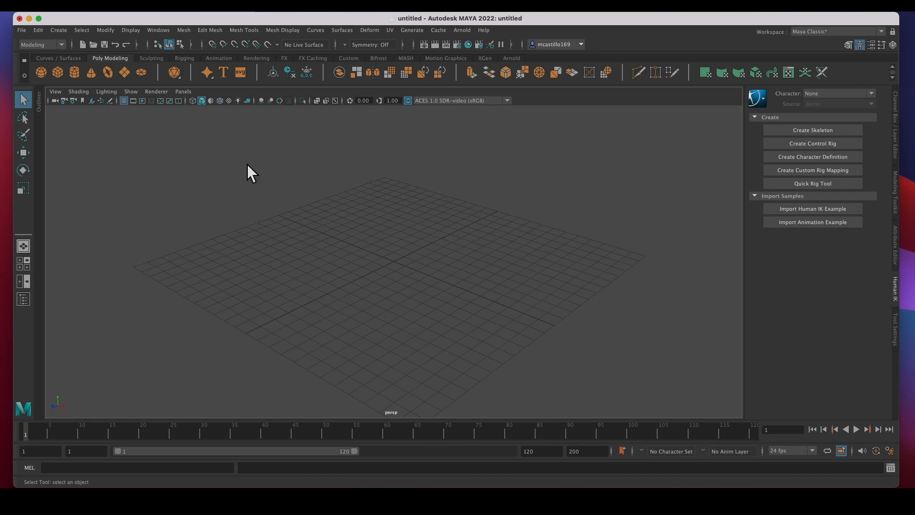
{"action": "mouse_move", "coordinate": [119, 150]}
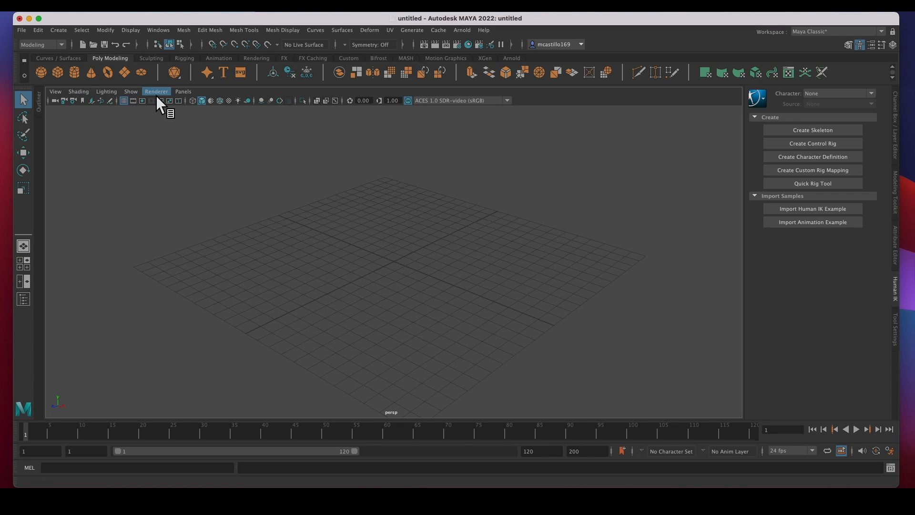
{"action": "mouse_move", "coordinate": [149, 103]}
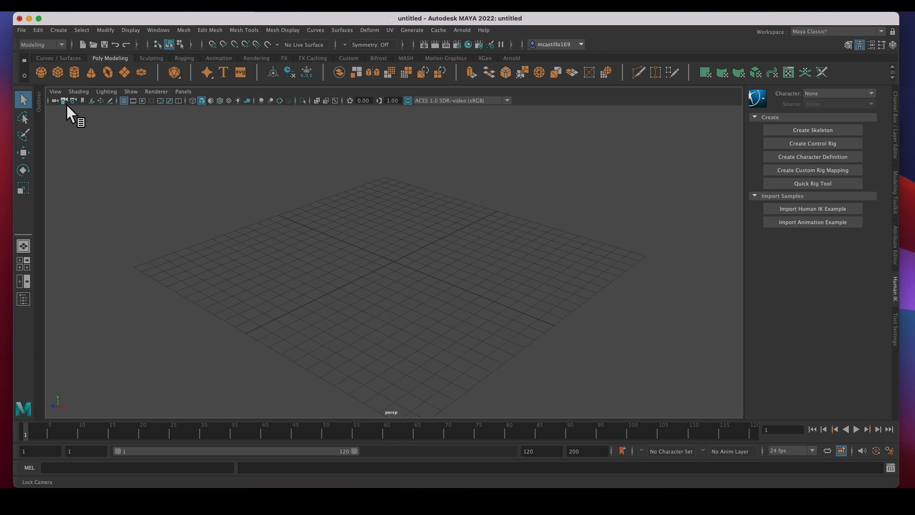
{"action": "mouse_move", "coordinate": [181, 116]}
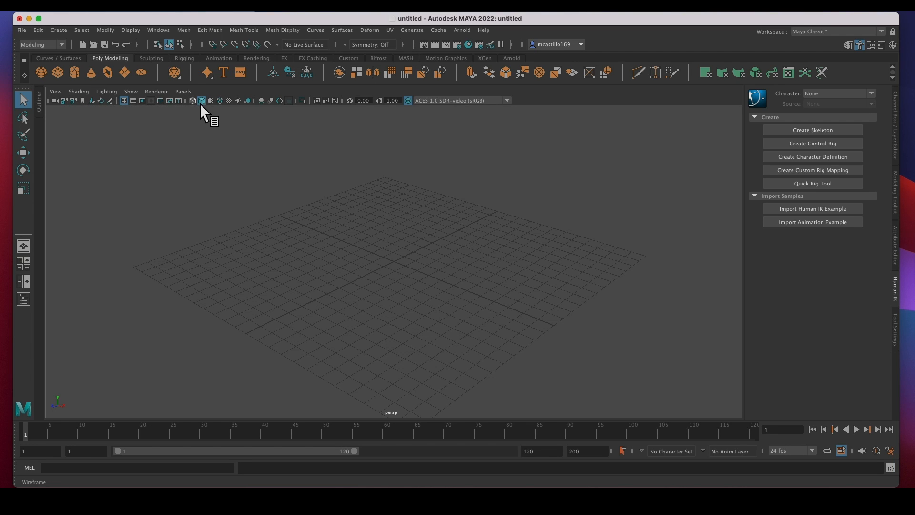
{"action": "mouse_move", "coordinate": [250, 107]}
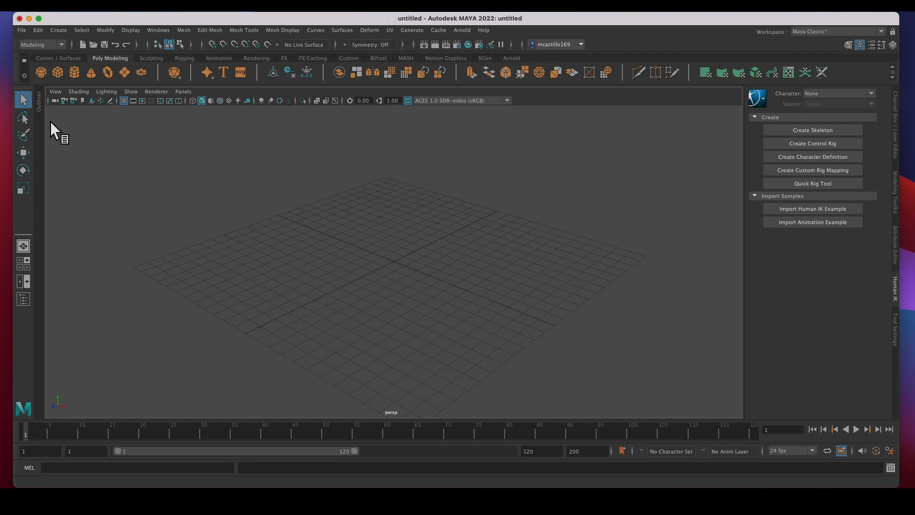
{"action": "left_click", "coordinate": [23, 187]}
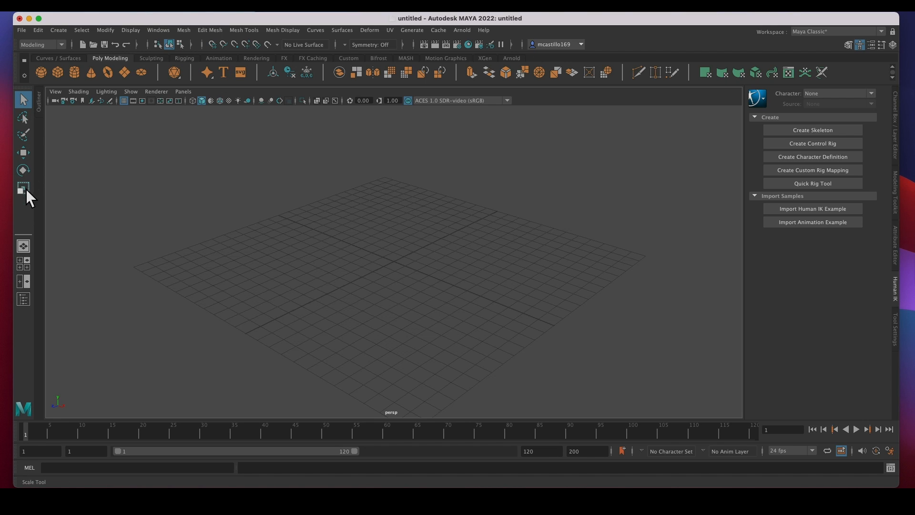
{"action": "left_click", "coordinate": [23, 98]}
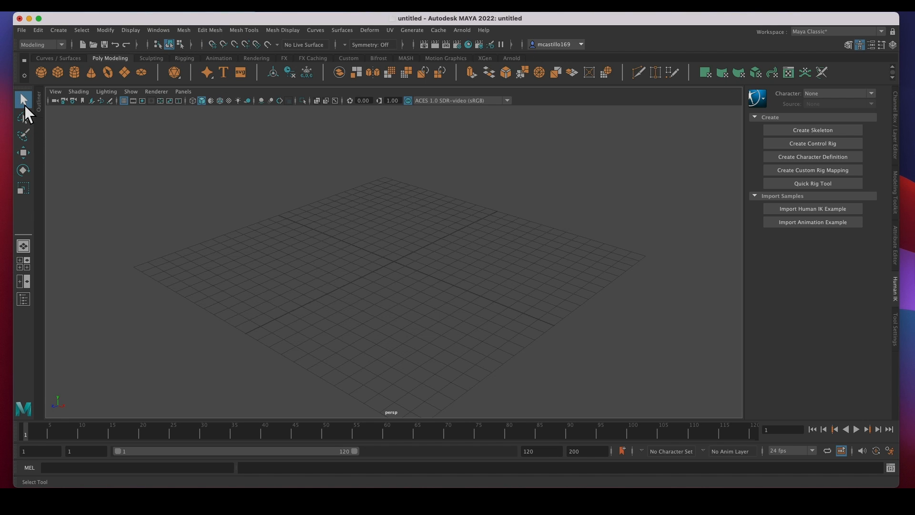
{"action": "mouse_move", "coordinate": [23, 98]}
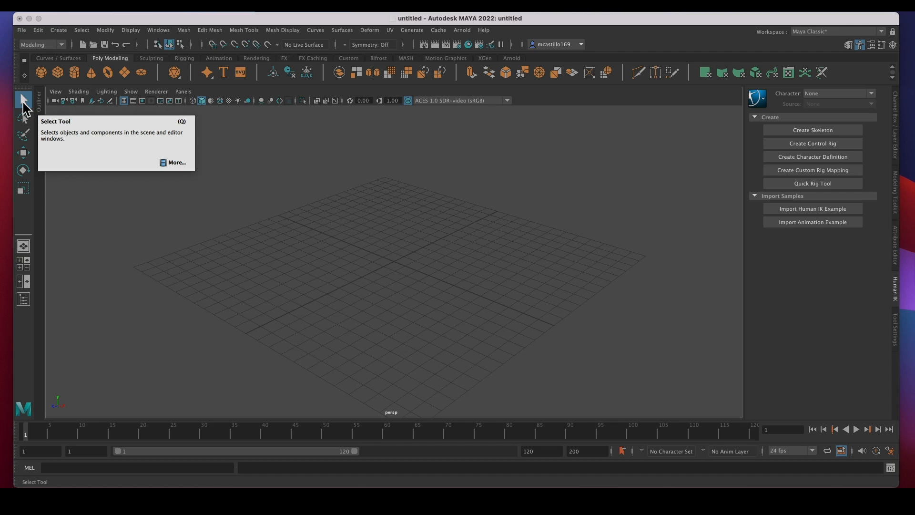
{"action": "mouse_move", "coordinate": [22, 118]}
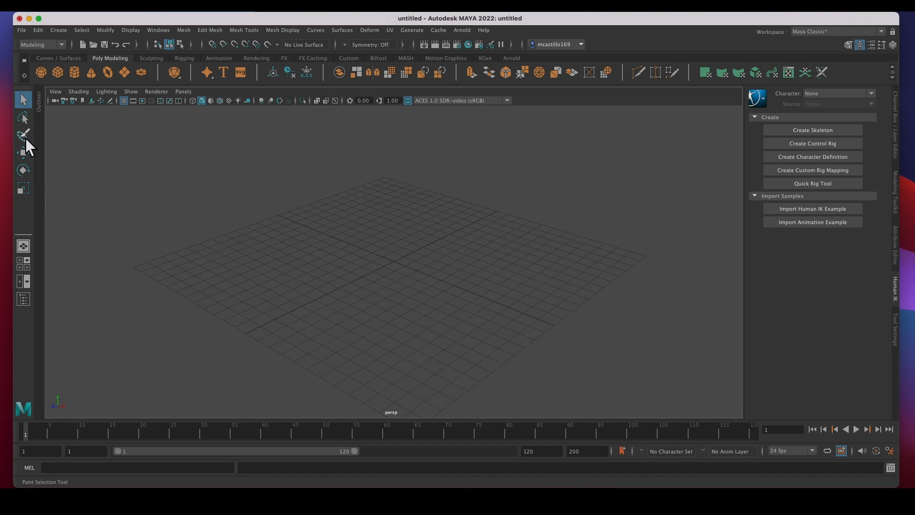
{"action": "mouse_move", "coordinate": [23, 135]}
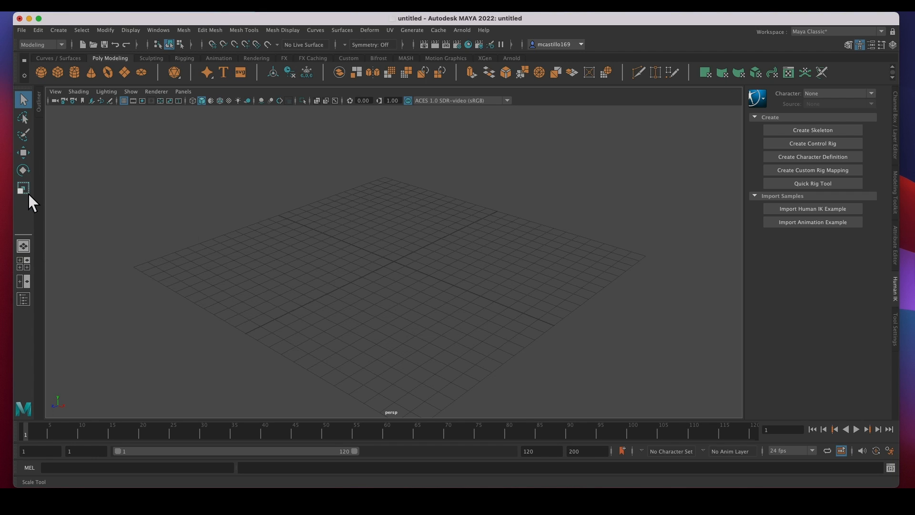
{"action": "mouse_move", "coordinate": [23, 99]}
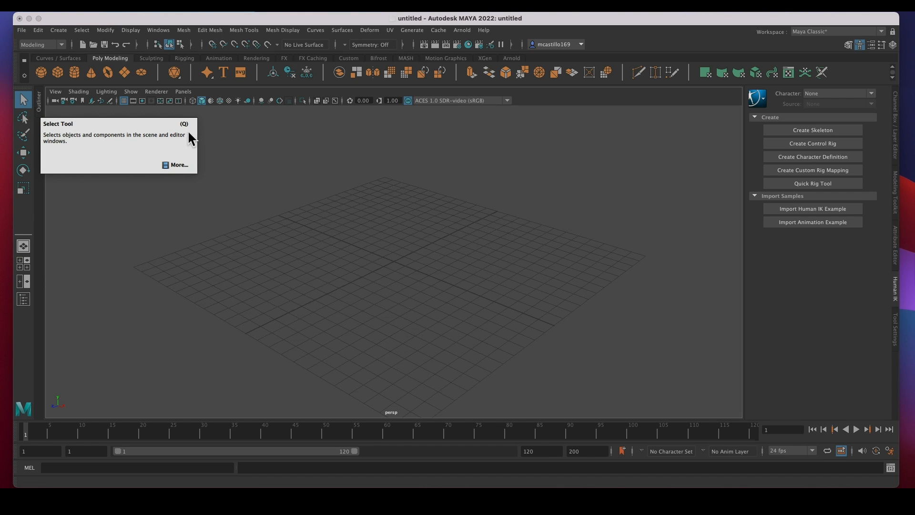
{"action": "mouse_move", "coordinate": [65, 138]}
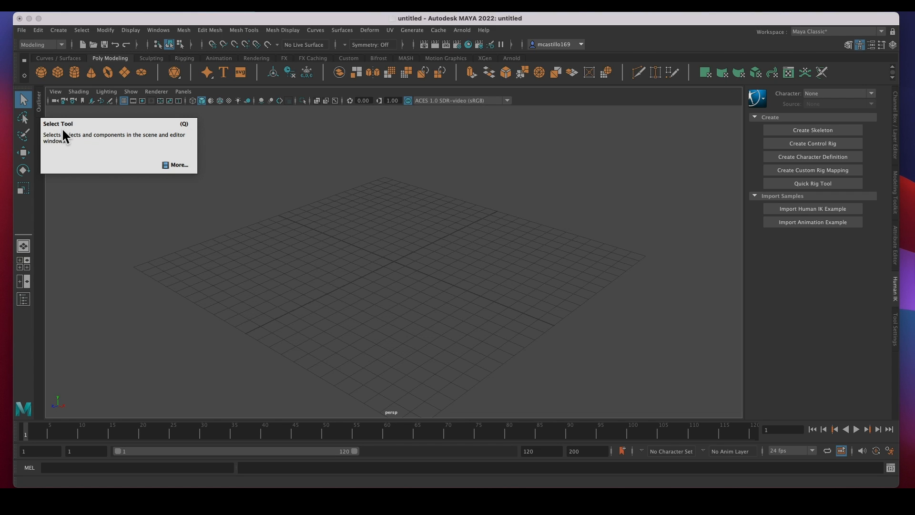
{"action": "mouse_move", "coordinate": [23, 166]}
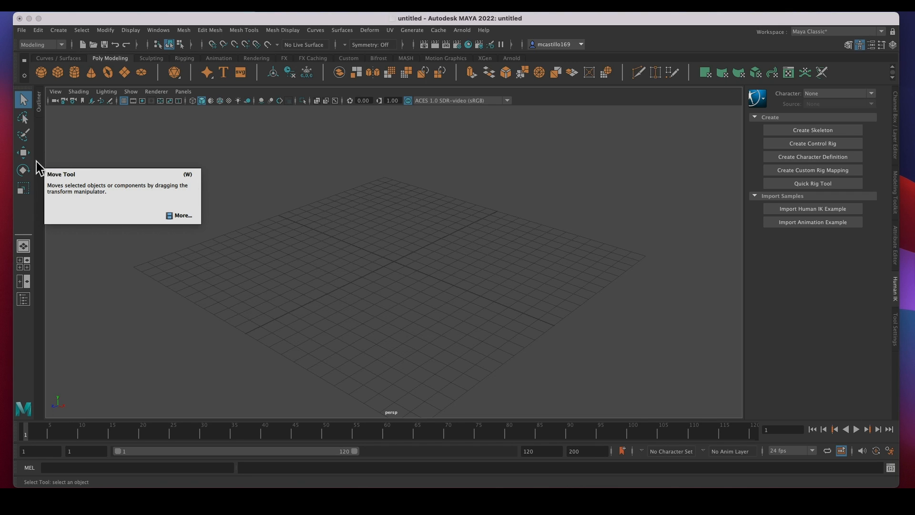
{"action": "mouse_move", "coordinate": [23, 169]}
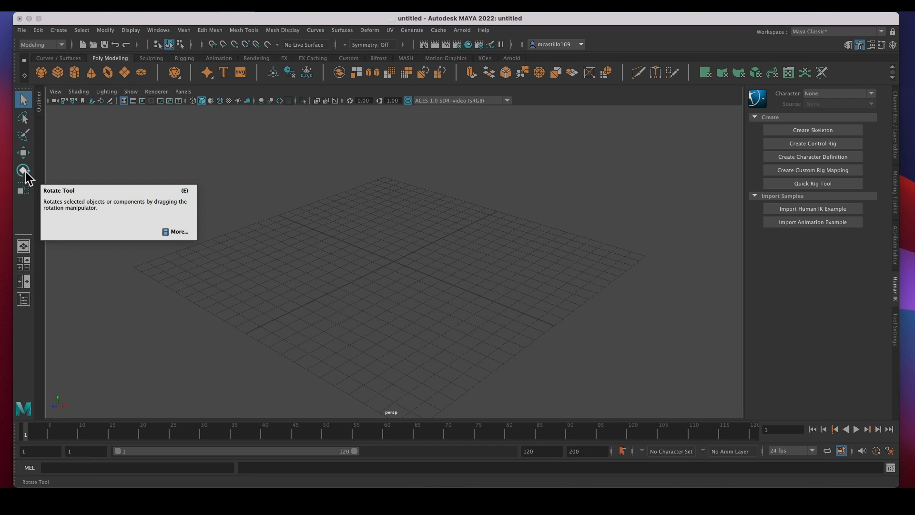
{"action": "mouse_move", "coordinate": [29, 183]}
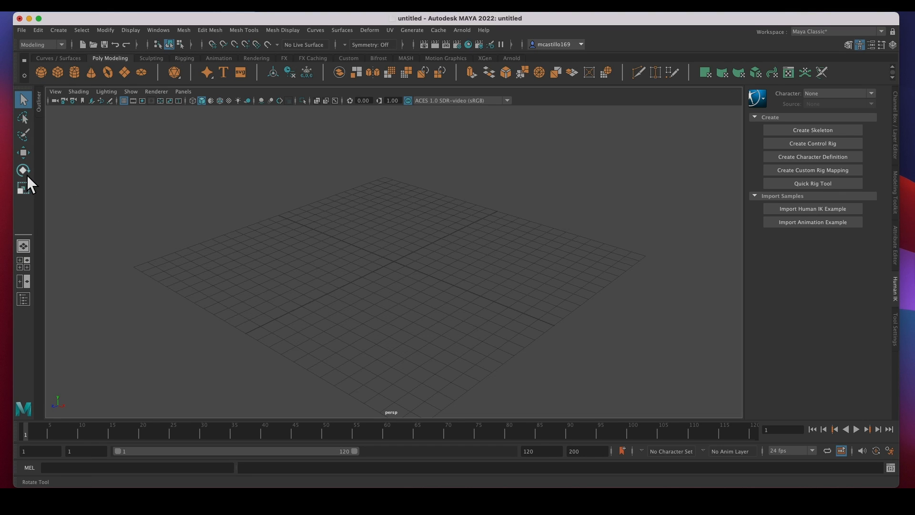
{"action": "mouse_move", "coordinate": [23, 170]}
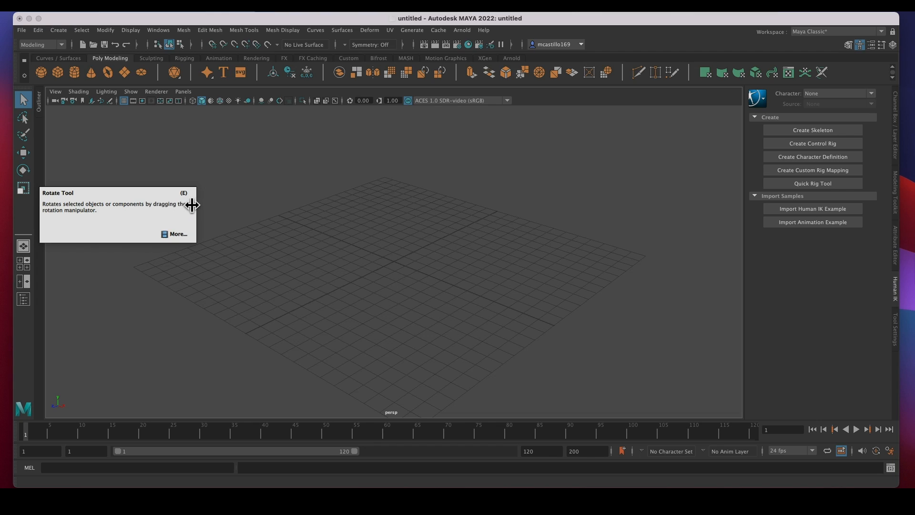
{"action": "mouse_move", "coordinate": [23, 188]}
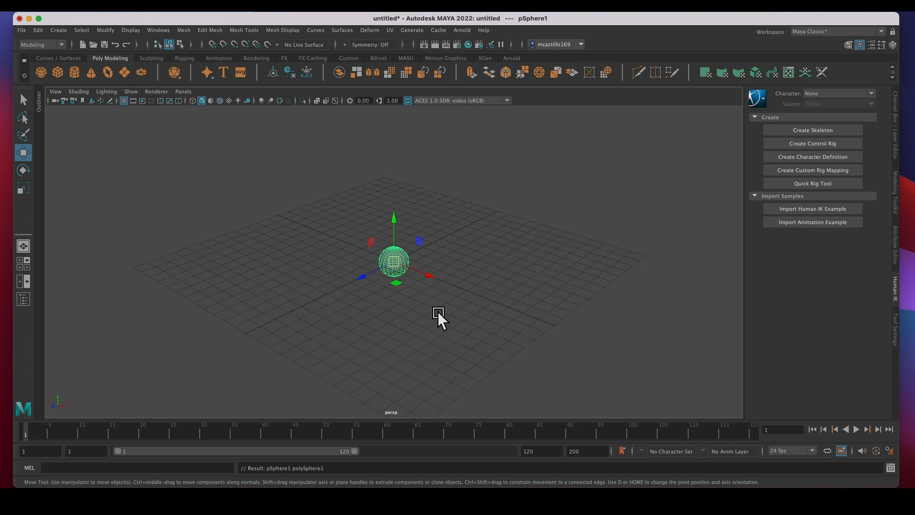
Activate the Move Tool with the new polygon sphere selected.
{"action": "left_click", "coordinate": [23, 170]}
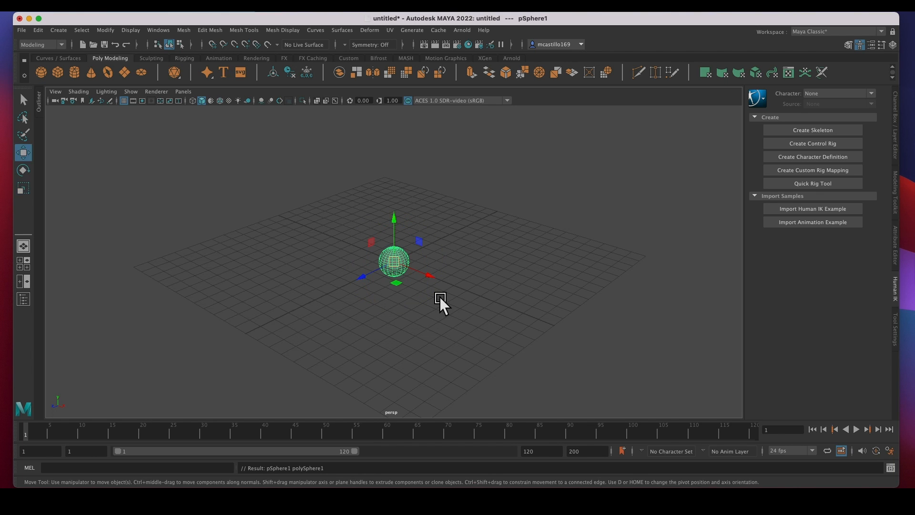
Switch to the Rotate Tool on the enlarged sphere.
{"action": "left_click", "coordinate": [23, 188]}
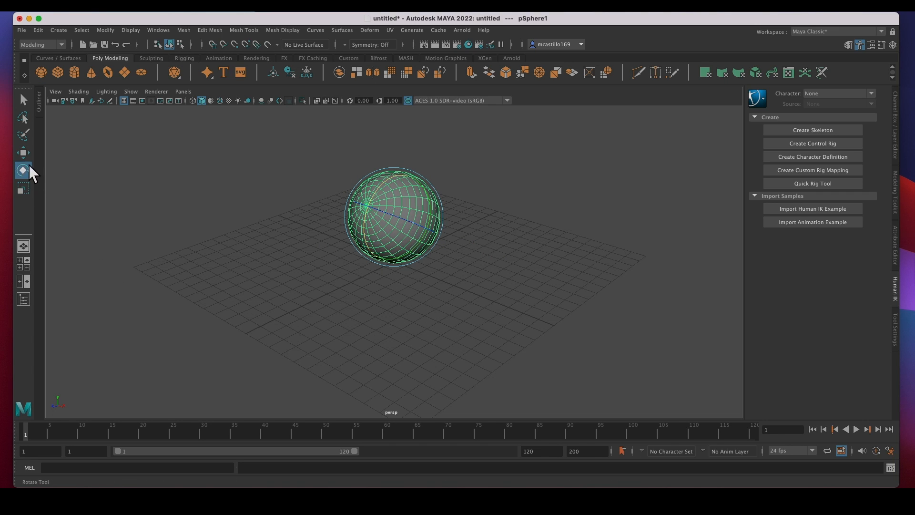
{"action": "mouse_move", "coordinate": [23, 190]}
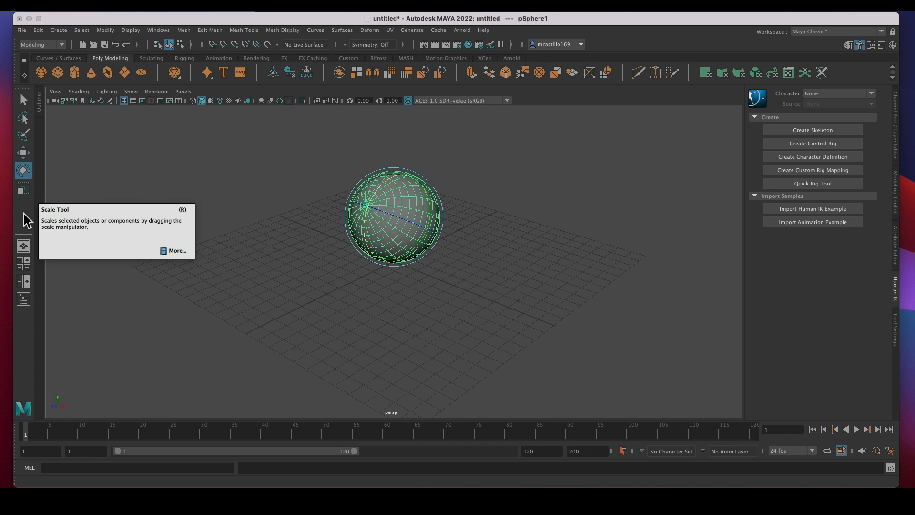
{"action": "mouse_move", "coordinate": [28, 221]}
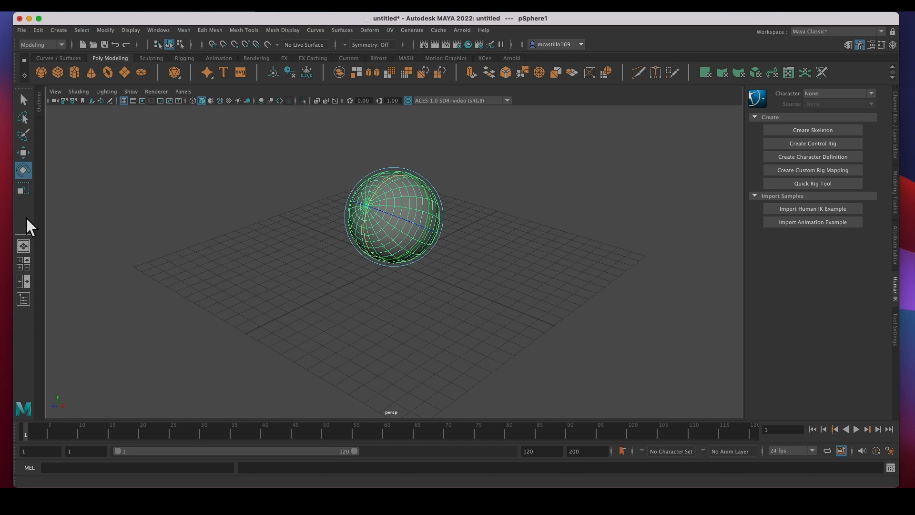
{"action": "mouse_move", "coordinate": [29, 324]}
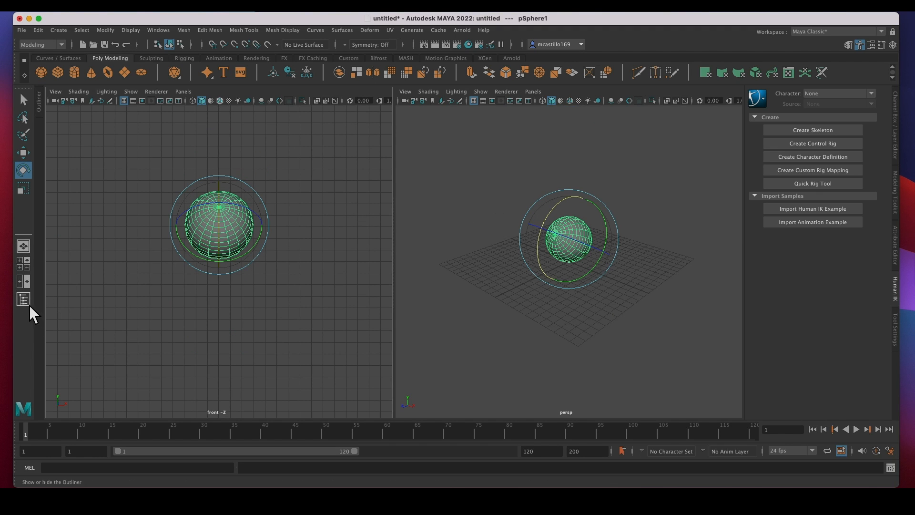
Show the two-pane front/perspective layout with the Outliner listing pSphere1.
{"action": "left_click", "coordinate": [23, 298]}
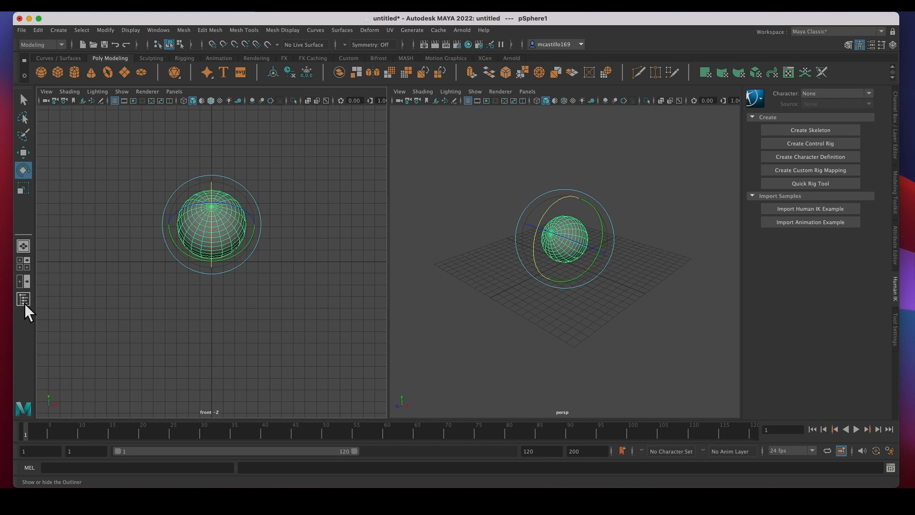
{"action": "left_click", "coordinate": [23, 299]}
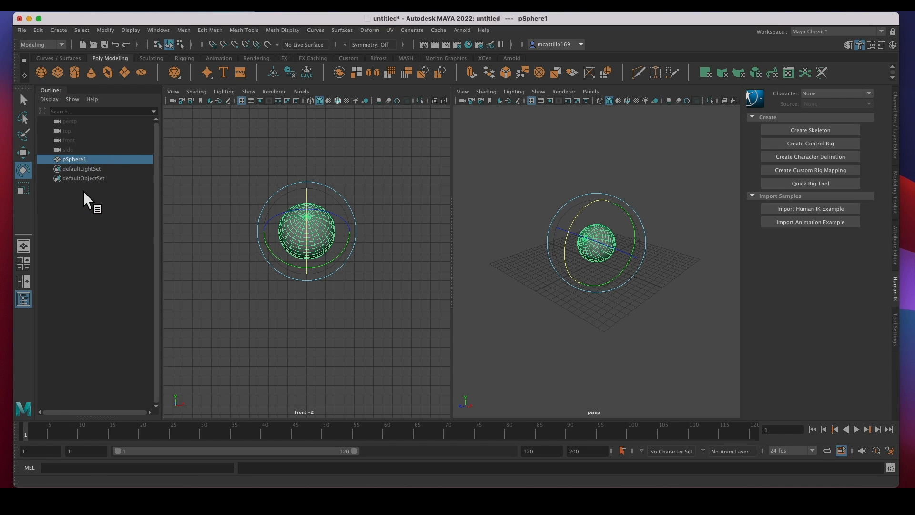
{"action": "mouse_move", "coordinate": [79, 157]}
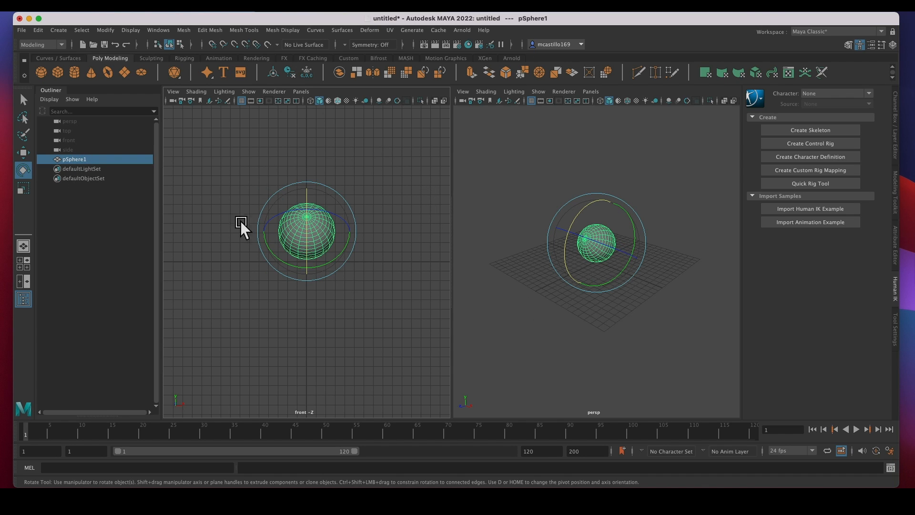
{"action": "mouse_move", "coordinate": [77, 172]}
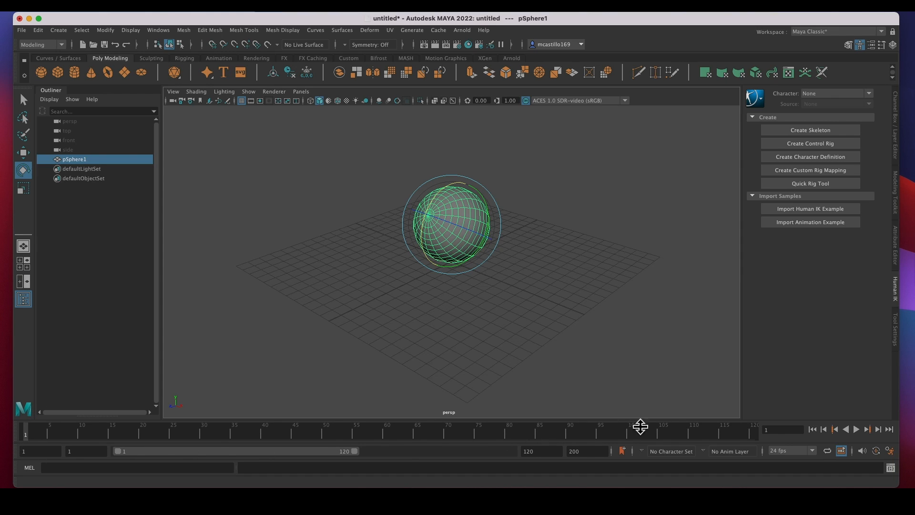
{"action": "mouse_move", "coordinate": [466, 470]}
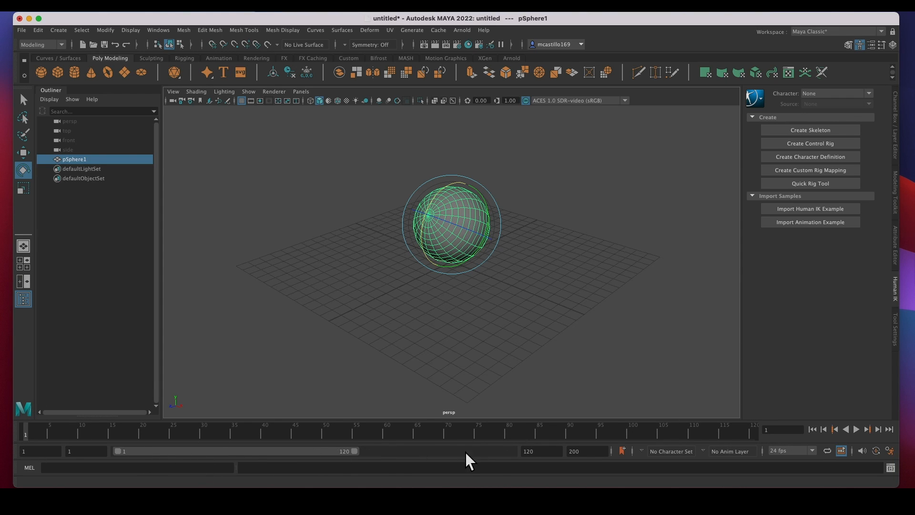
{"action": "mouse_move", "coordinate": [376, 467]}
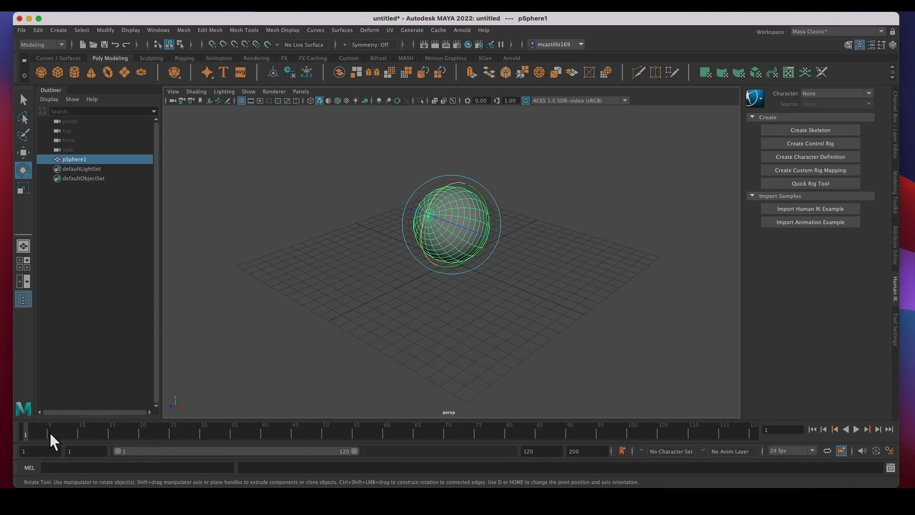
{"action": "mouse_move", "coordinate": [122, 447]}
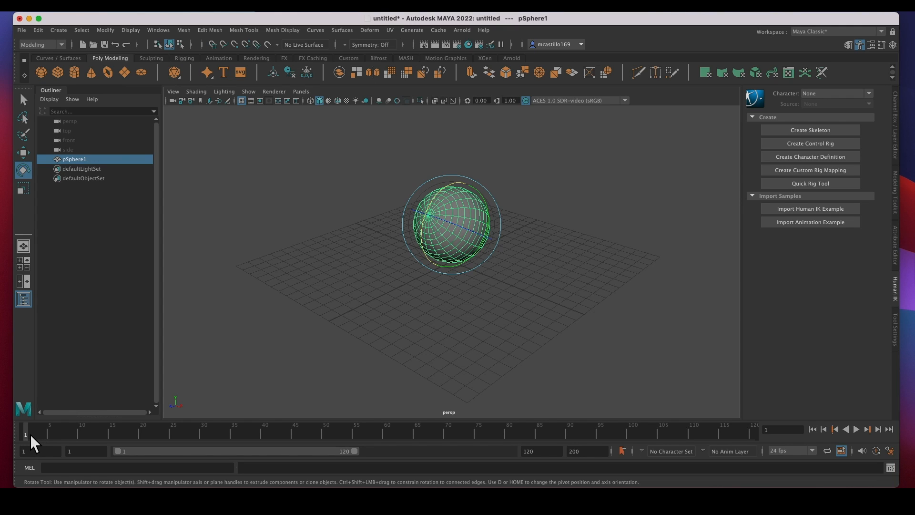
{"action": "mouse_move", "coordinate": [356, 462]}
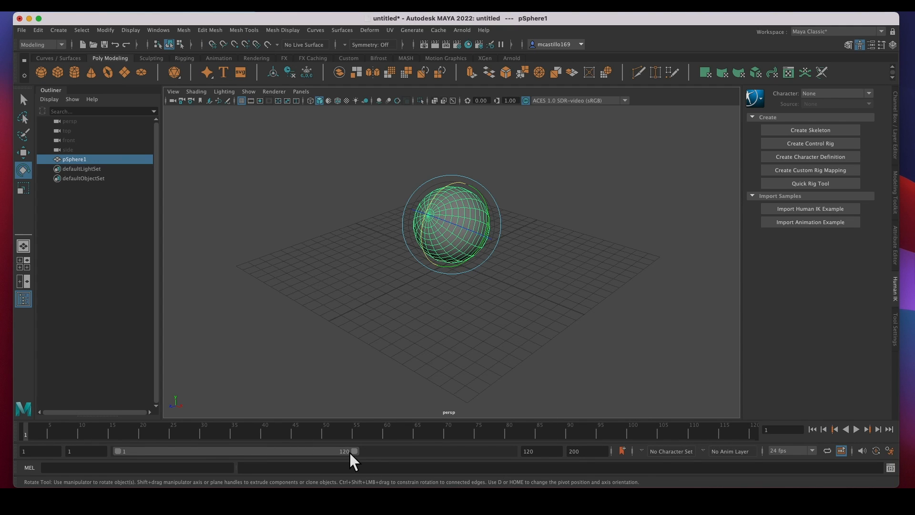
{"action": "mouse_move", "coordinate": [330, 474]}
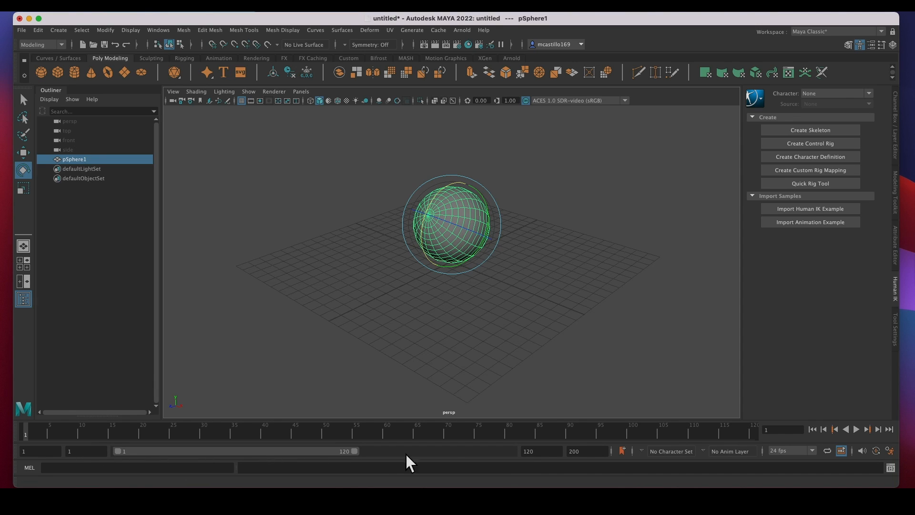
{"action": "mouse_move", "coordinate": [532, 462]}
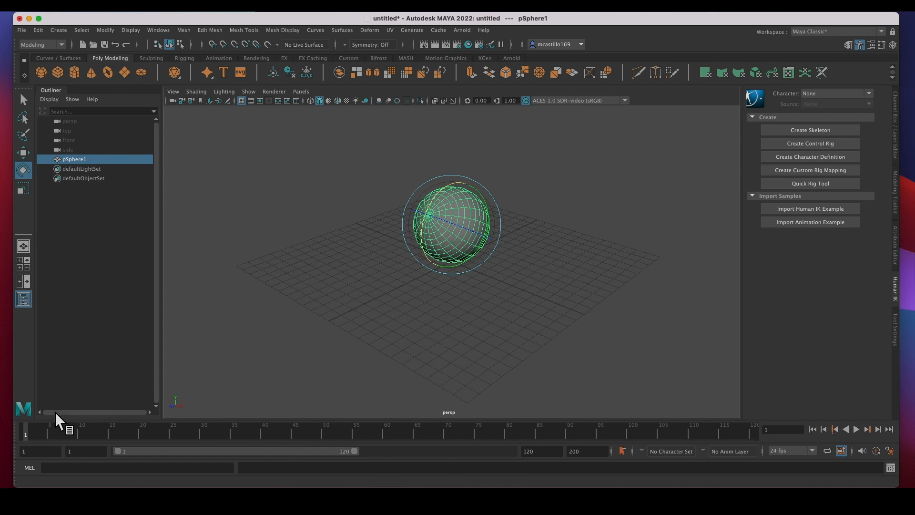
{"action": "mouse_move", "coordinate": [362, 474]}
{"action": "type", "text": "200"}
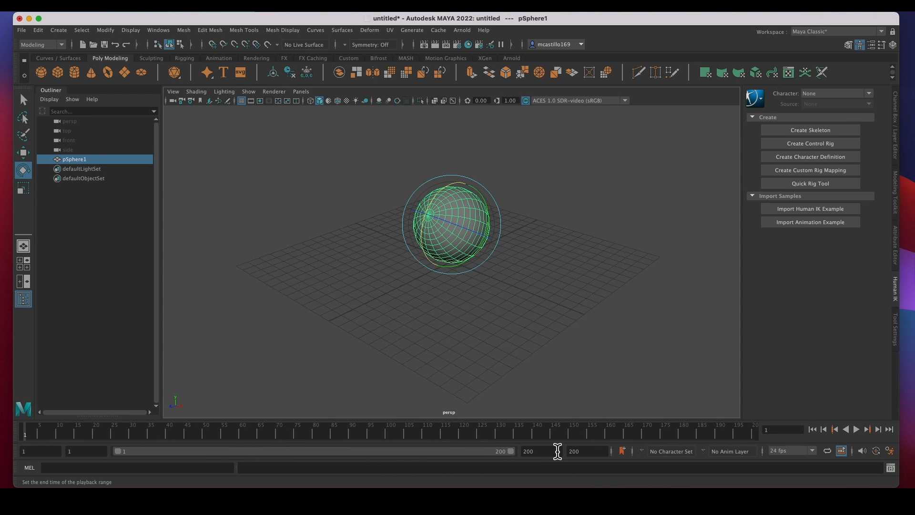
{"action": "mouse_move", "coordinate": [324, 459]}
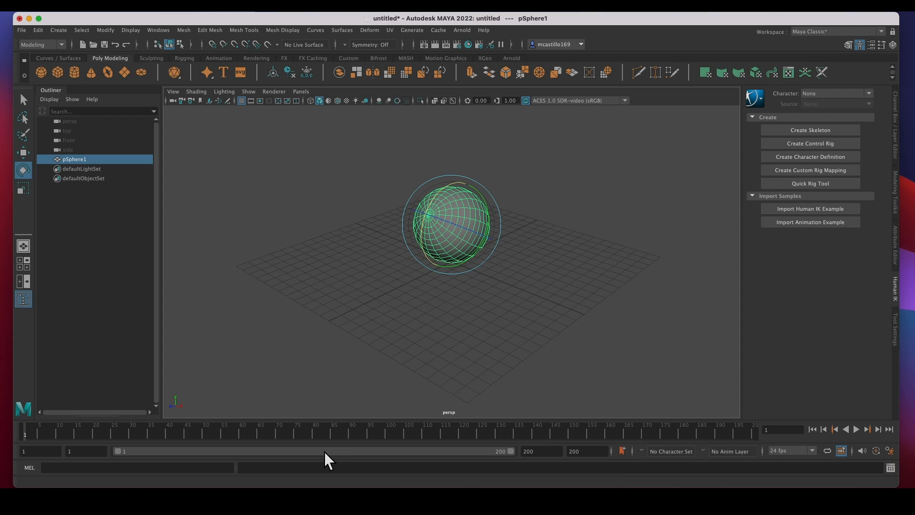
{"action": "mouse_move", "coordinate": [736, 445]}
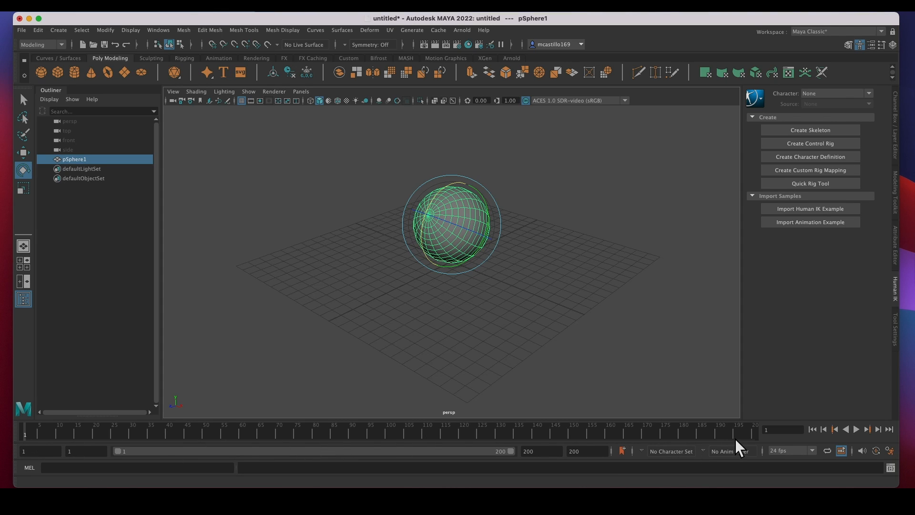
{"action": "mouse_move", "coordinate": [533, 471]}
{"action": "type", "text": "10"}
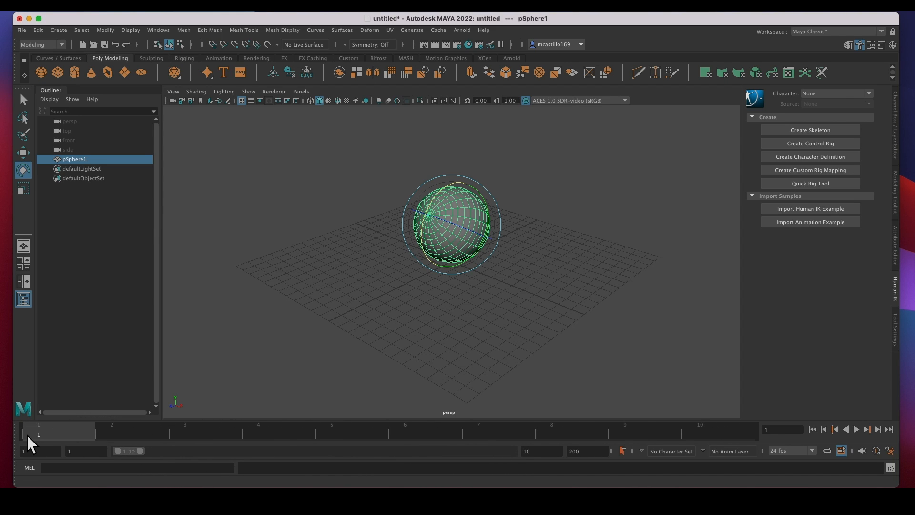
{"action": "mouse_move", "coordinate": [164, 439]}
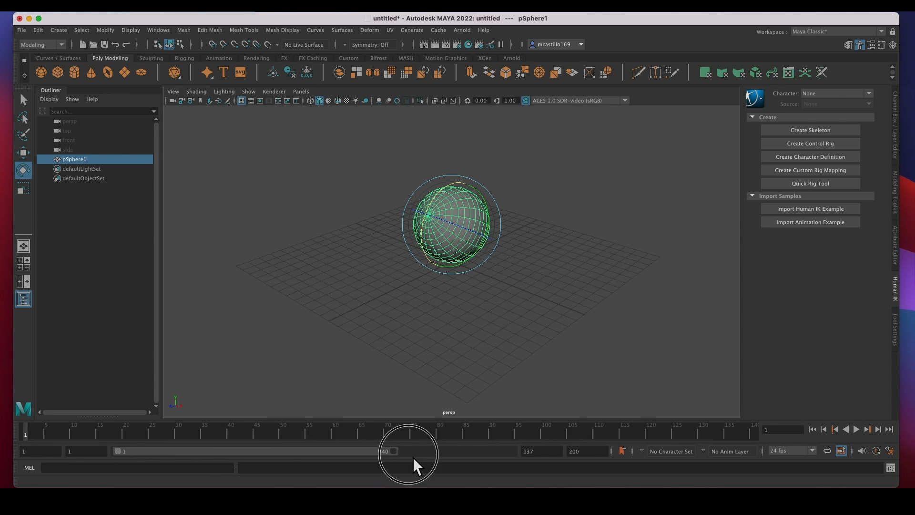
Drag the Range Slider handles so the playback range ends up at frames 45–144.
{"action": "left_click_drag", "start_coordinate": [387, 451], "coordinate": [300, 451]}
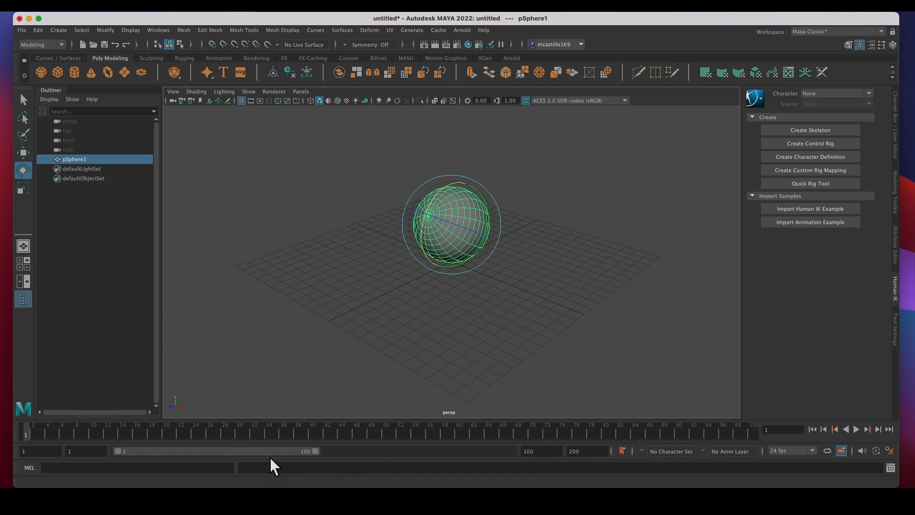
{"action": "left_click_drag", "start_coordinate": [274, 451], "coordinate": [324, 450]}
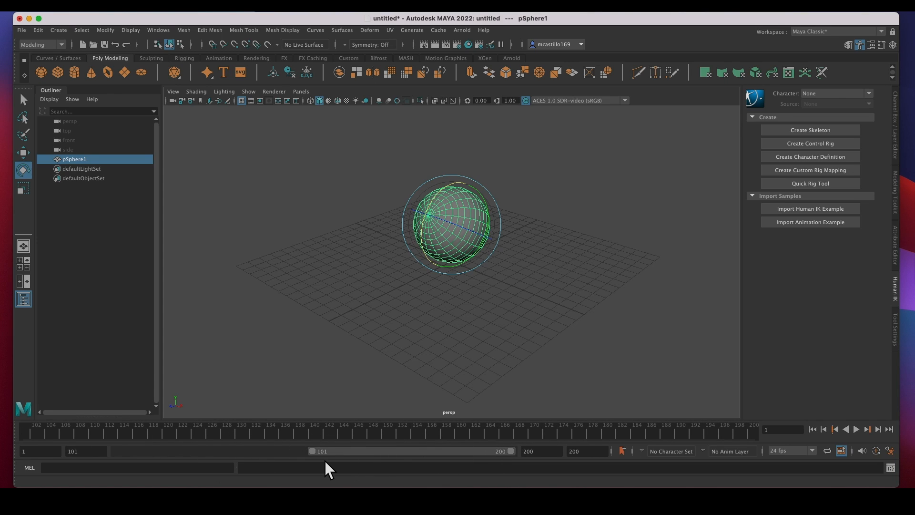
{"action": "mouse_move", "coordinate": [465, 466]}
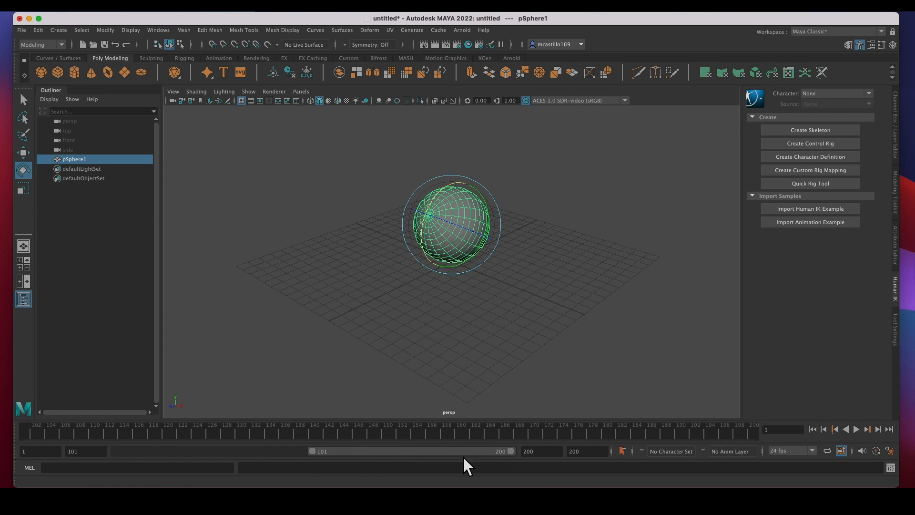
{"action": "left_click_drag", "start_coordinate": [467, 451], "coordinate": [356, 451]}
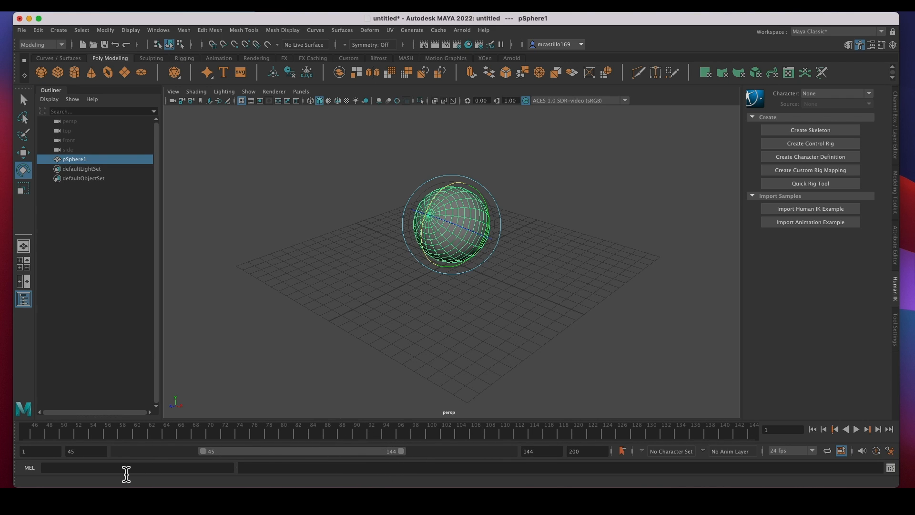
{"action": "mouse_move", "coordinate": [34, 481]}
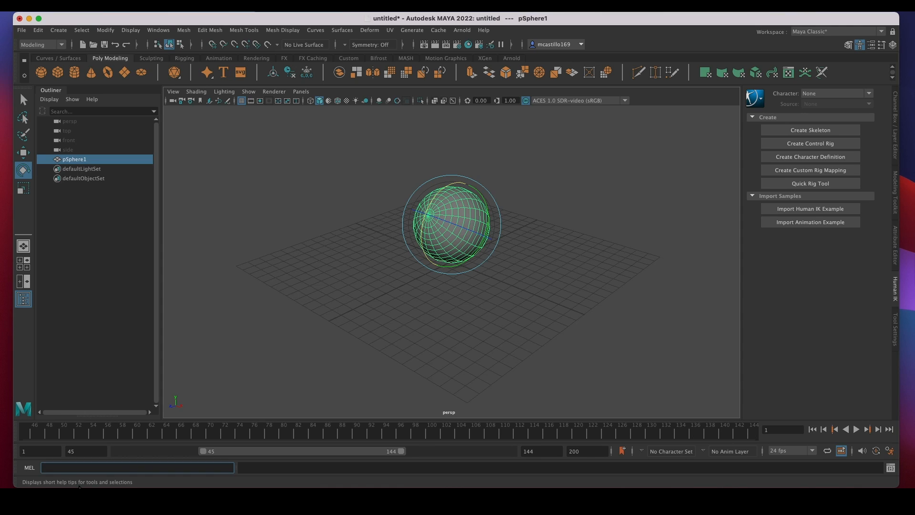
{"action": "mouse_move", "coordinate": [81, 488]}
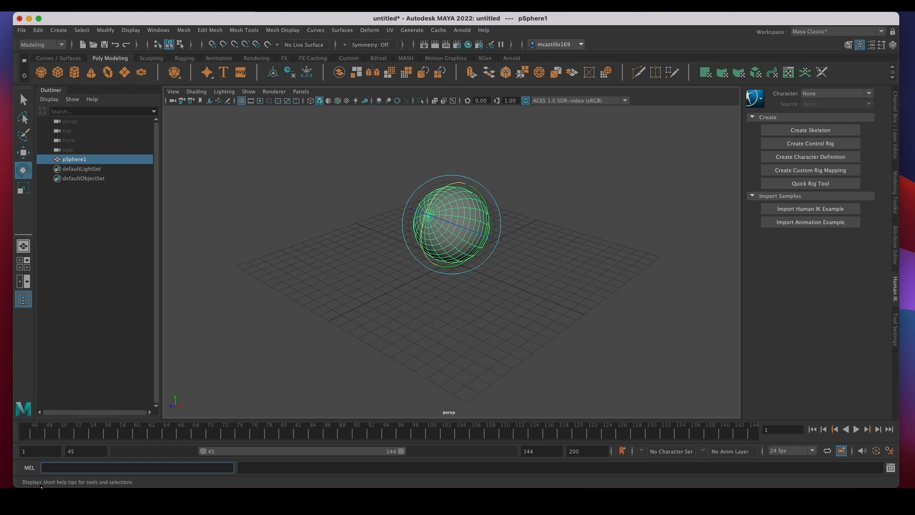
{"action": "mouse_move", "coordinate": [125, 130]}
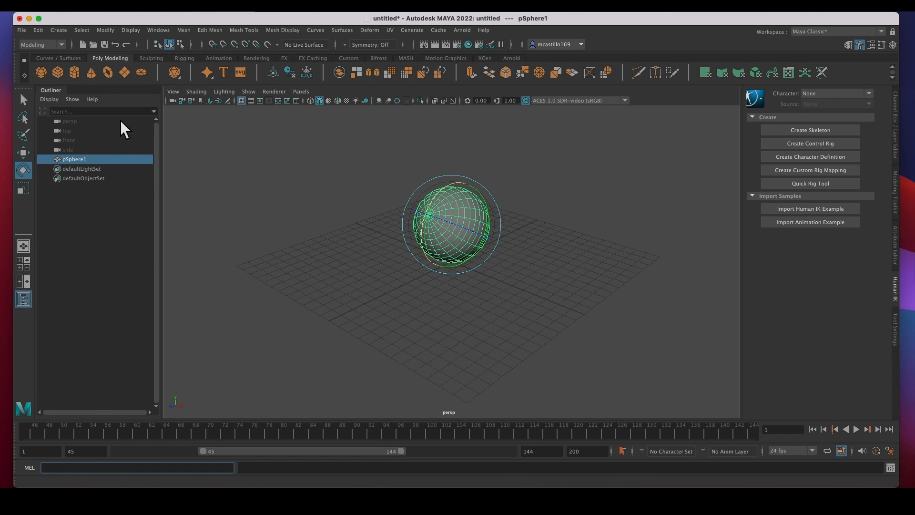
{"action": "mouse_move", "coordinate": [133, 84]}
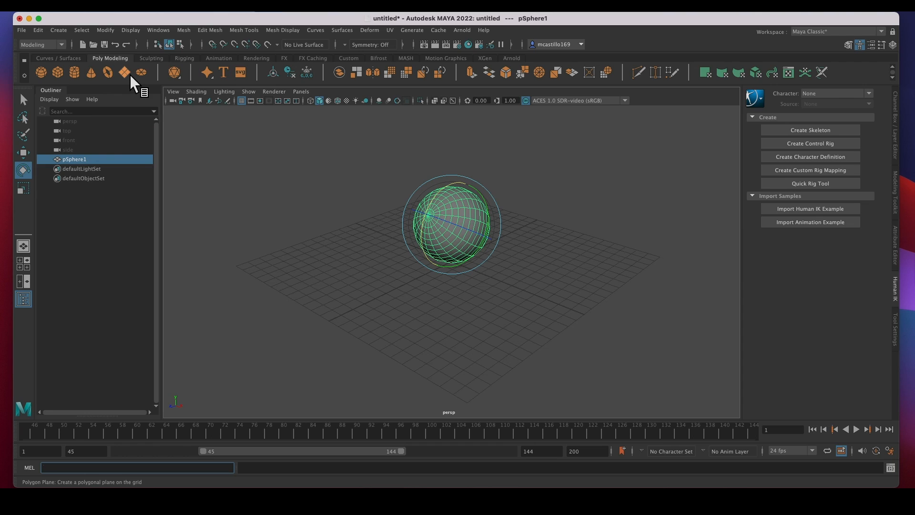
{"action": "mouse_move", "coordinate": [152, 141]}
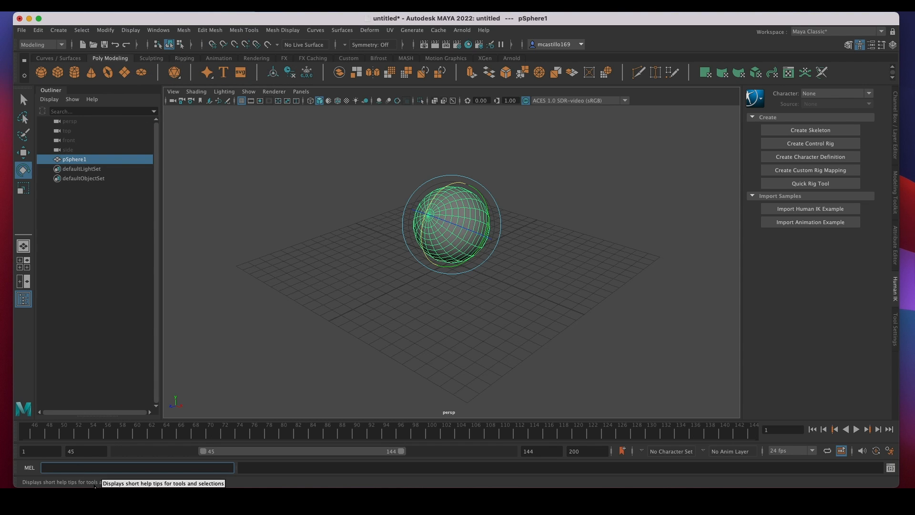
{"action": "mouse_move", "coordinate": [817, 486]}
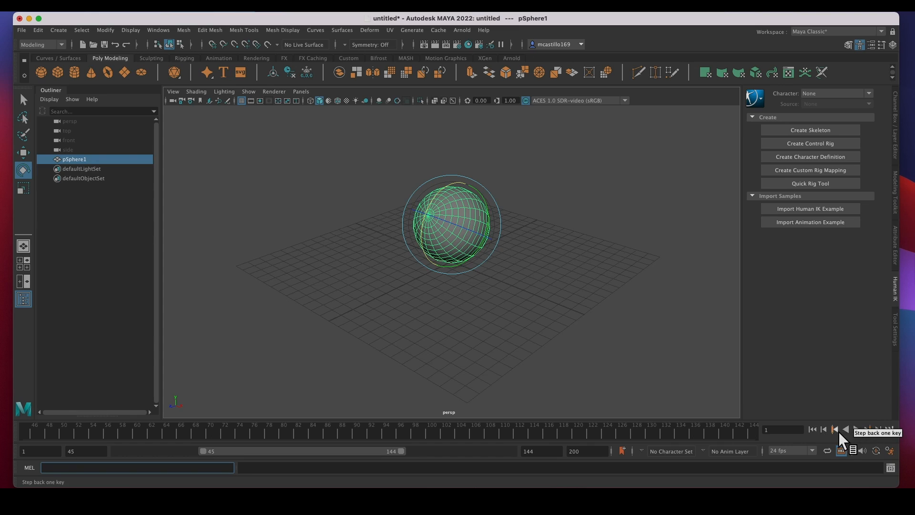
{"action": "mouse_move", "coordinate": [822, 441]}
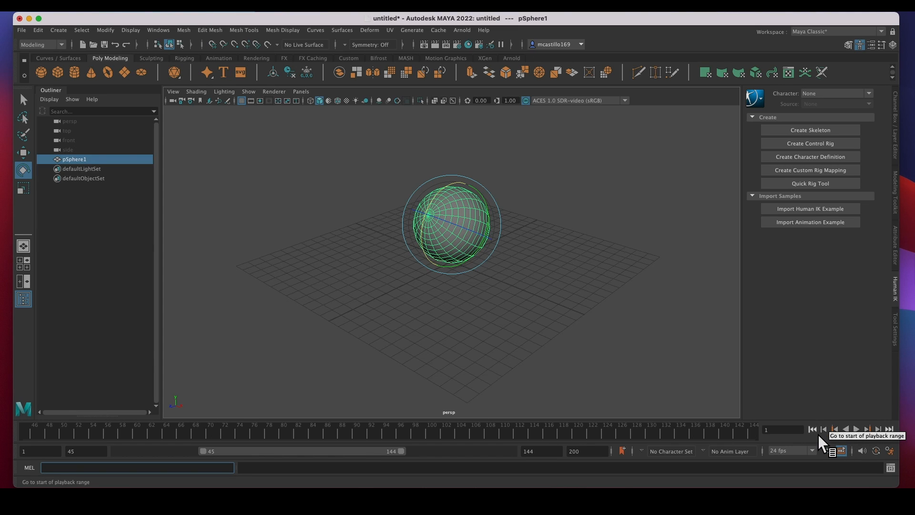
{"action": "mouse_move", "coordinate": [464, 465]}
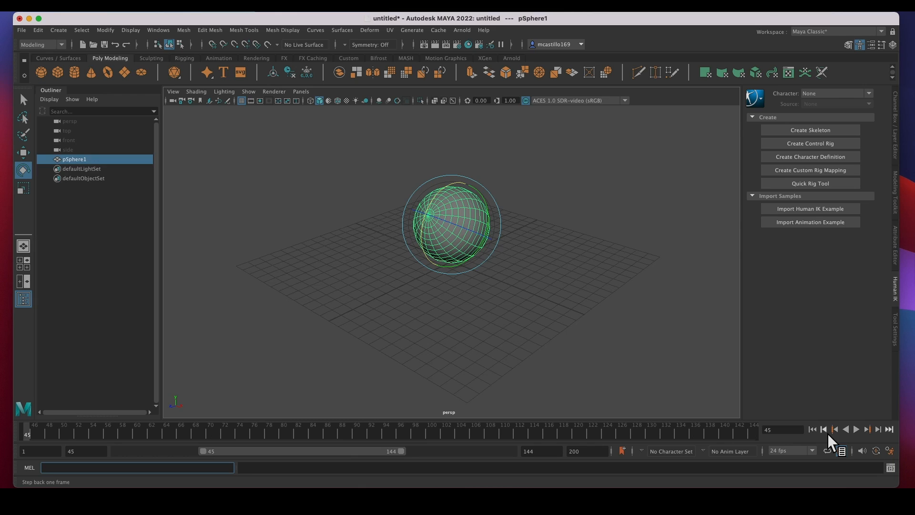
{"action": "mouse_move", "coordinate": [834, 437]}
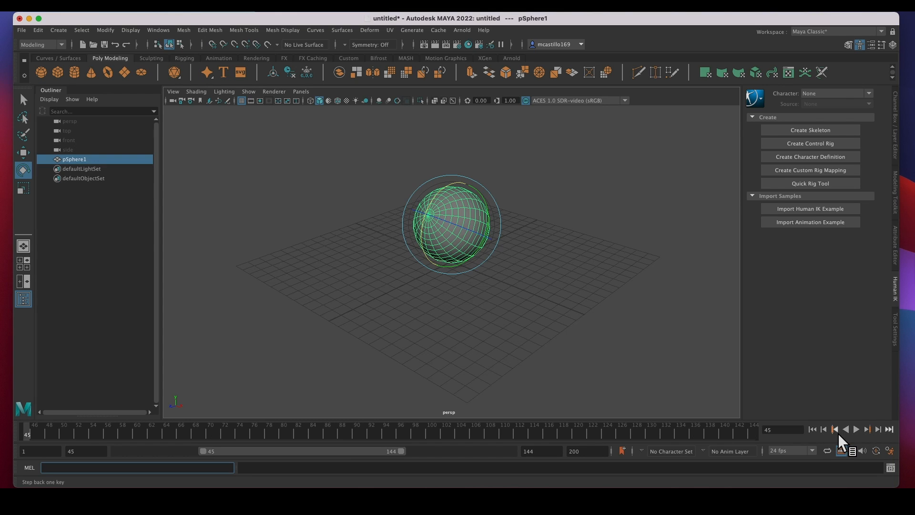
{"action": "mouse_move", "coordinate": [835, 429]}
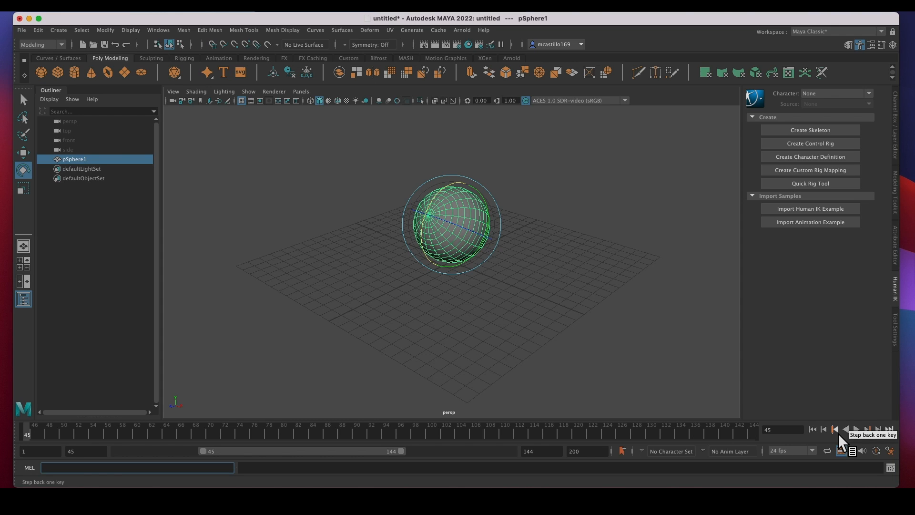
{"action": "mouse_move", "coordinate": [847, 429]}
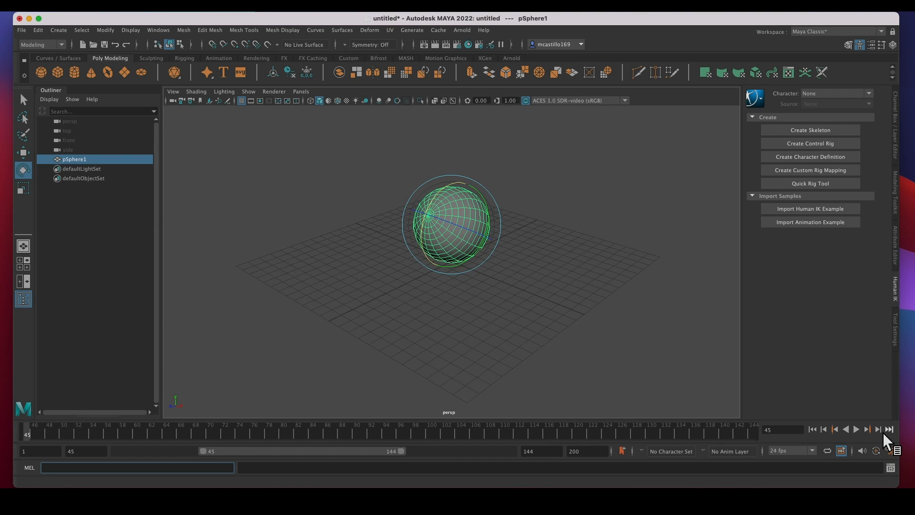
Jump the current time to frame 144, the end of the playback range.
{"action": "left_click", "coordinate": [888, 429]}
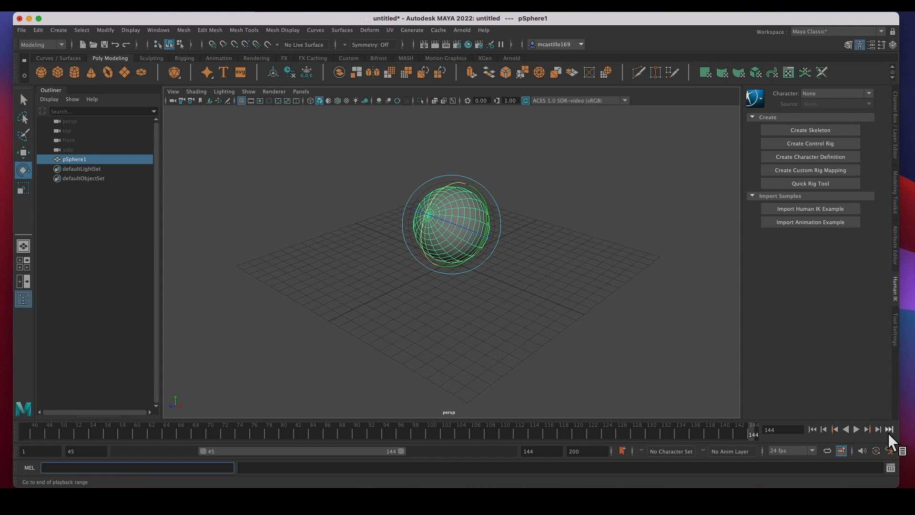
{"action": "mouse_move", "coordinate": [822, 232]}
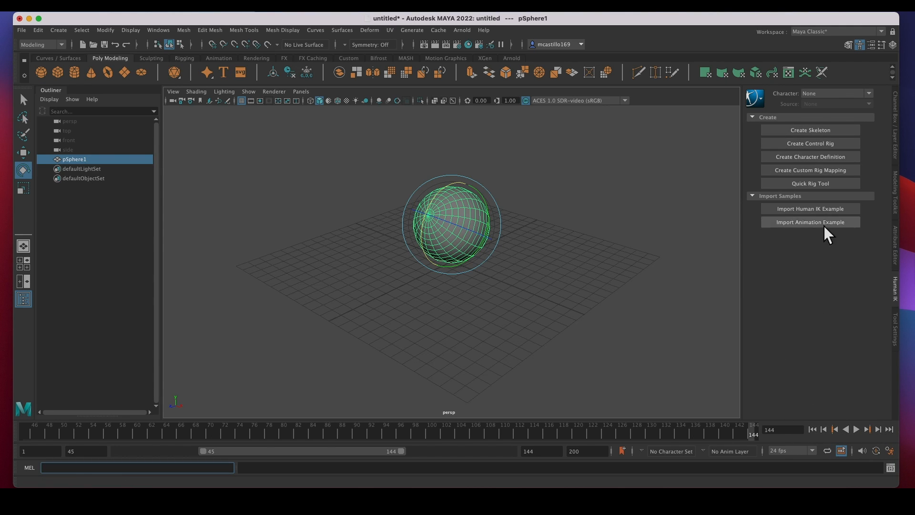
{"action": "mouse_move", "coordinate": [906, 324]}
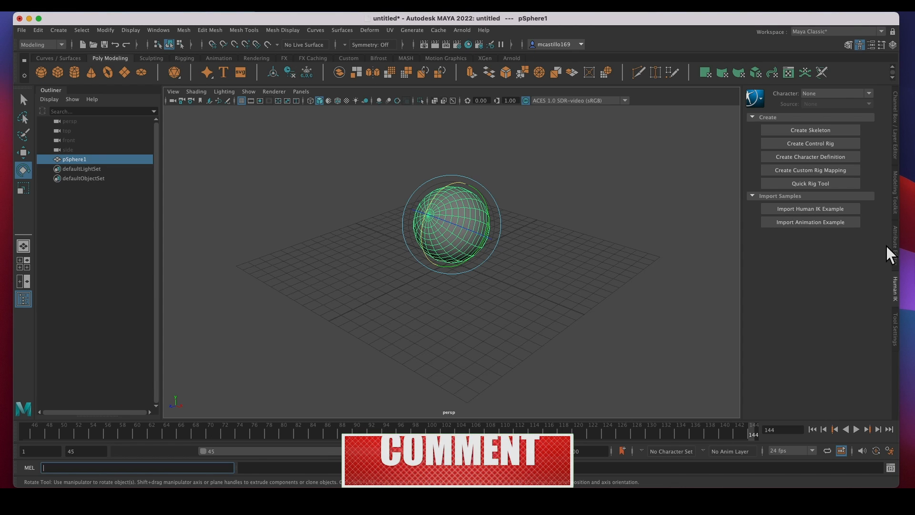
Show the Attribute Editor for pSphere1, browsing pSphereShape1, initialShadingGroup and lambert1.
{"action": "left_click", "coordinate": [895, 238]}
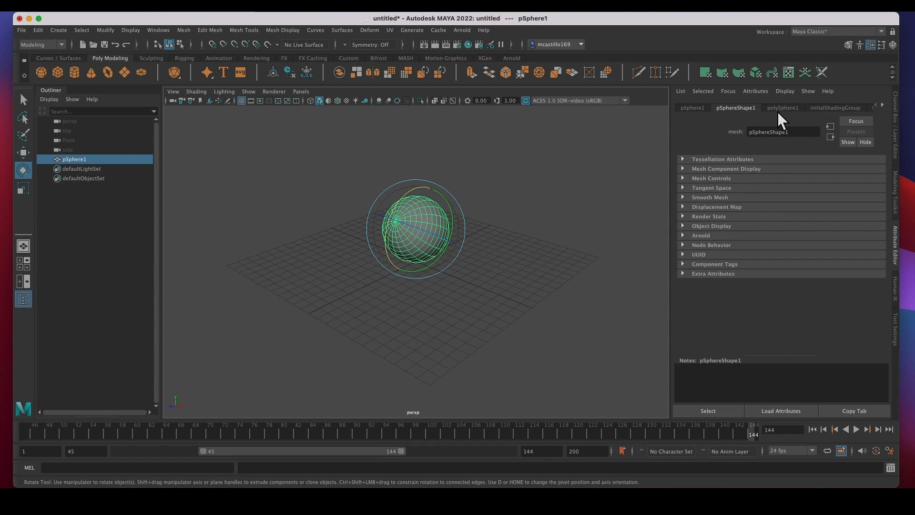
{"action": "left_click", "coordinate": [837, 107]}
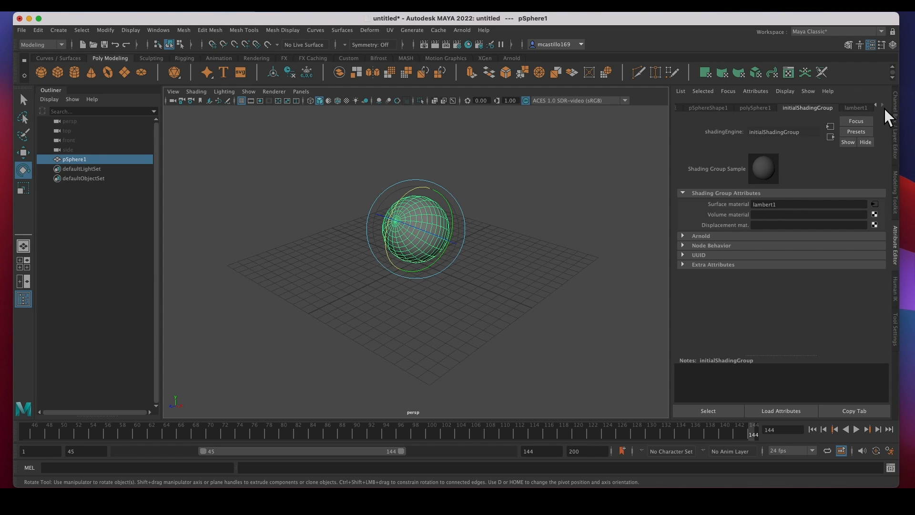
{"action": "left_click", "coordinate": [856, 106]}
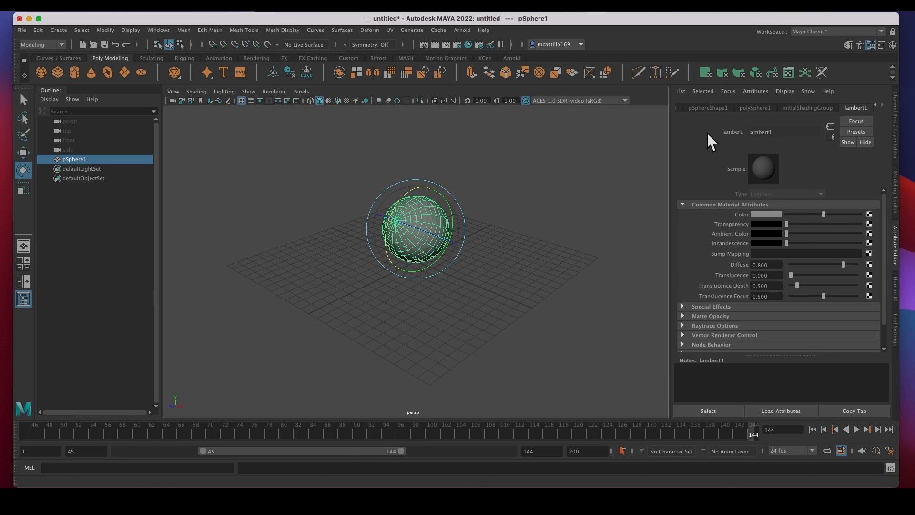
{"action": "left_click", "coordinate": [709, 106]}
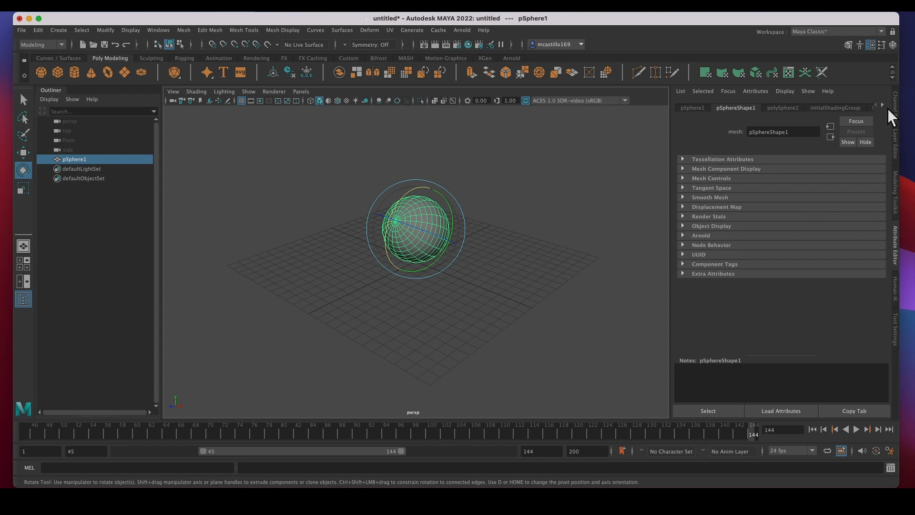
{"action": "left_click", "coordinate": [692, 108]}
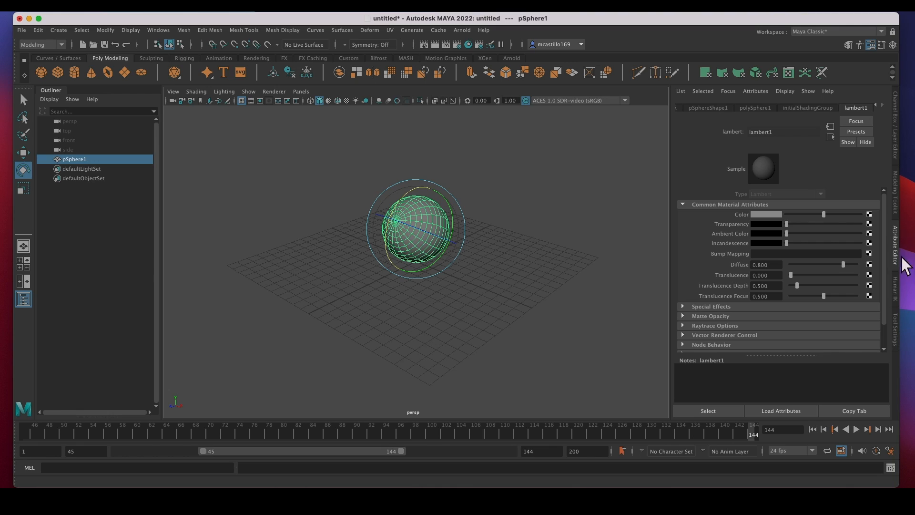
{"action": "mouse_move", "coordinate": [908, 250]}
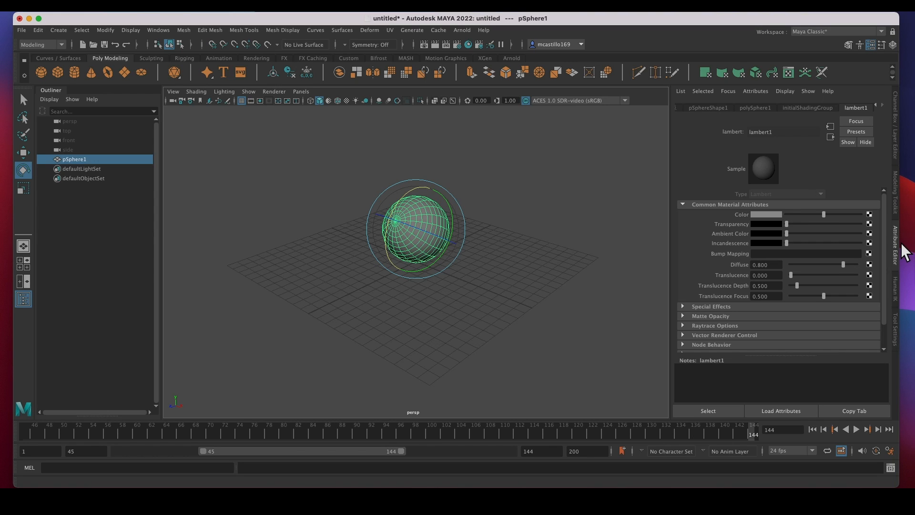
{"action": "mouse_move", "coordinate": [869, 45]}
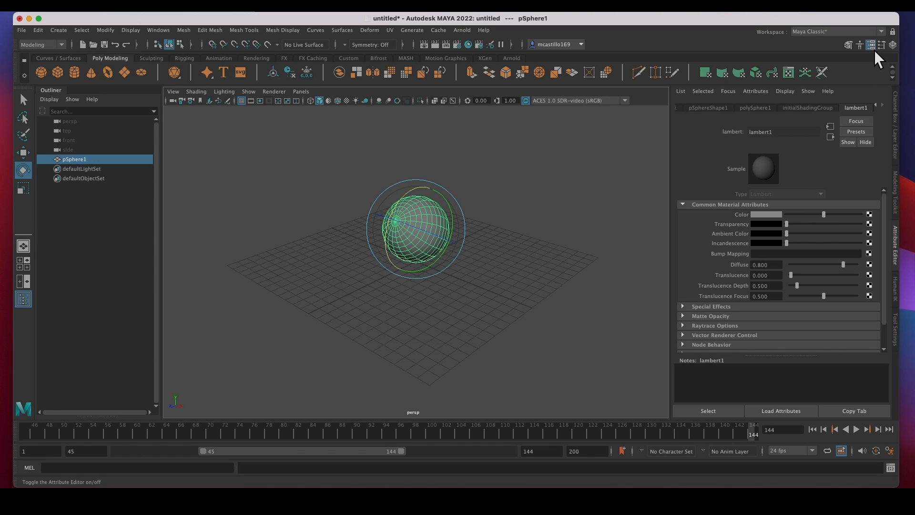
{"action": "mouse_move", "coordinate": [870, 45]}
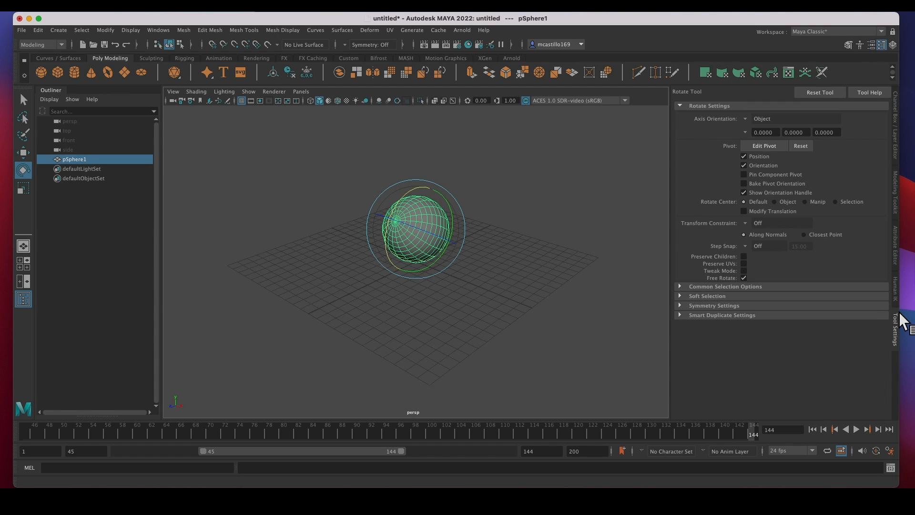
{"action": "mouse_move", "coordinate": [23, 152]}
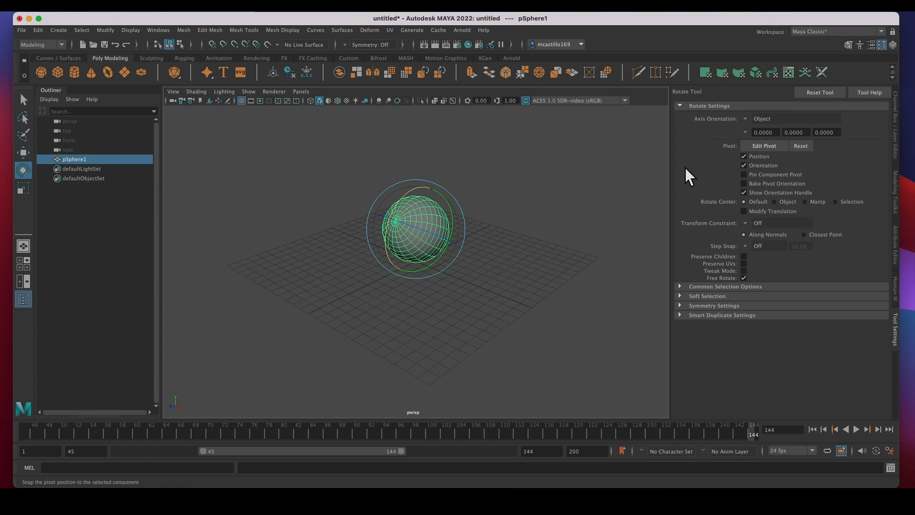
{"action": "mouse_move", "coordinate": [705, 123]}
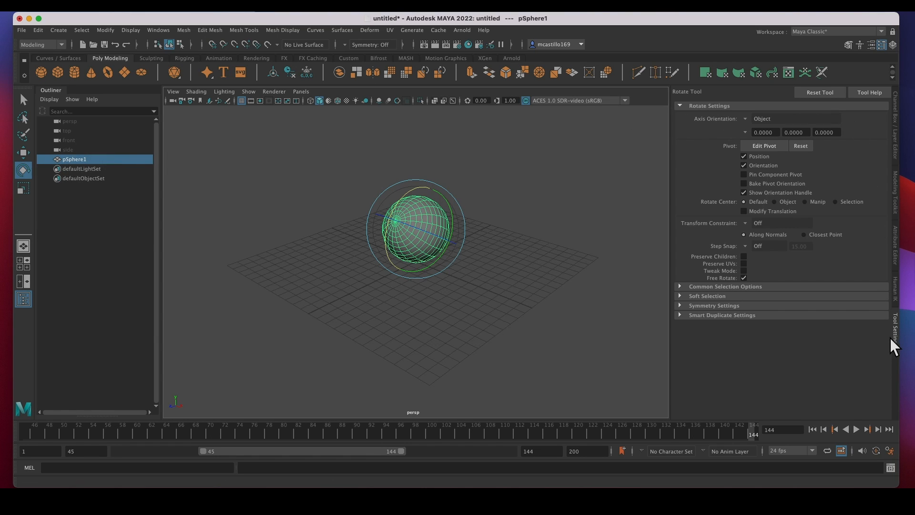
Switch the right panel to the Channel Box / Layer Editor.
{"action": "left_click", "coordinate": [880, 45]}
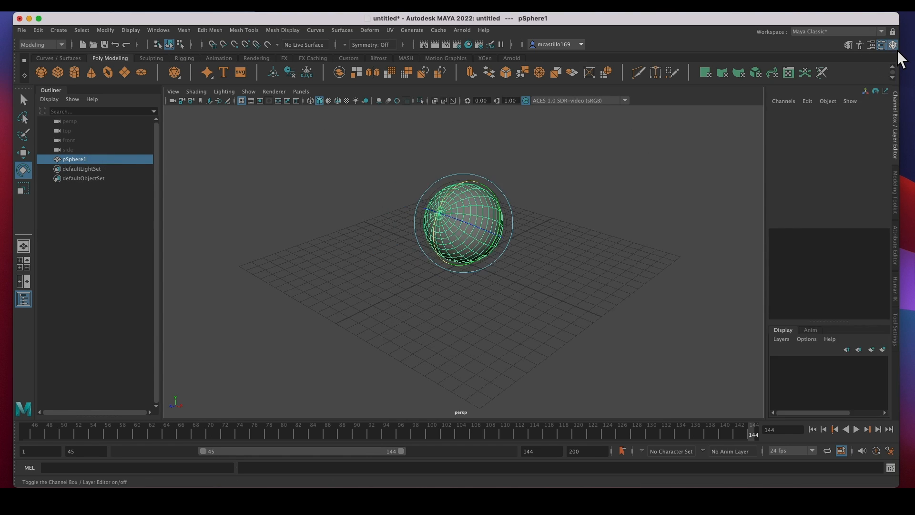
Select pSphere1 to read its channels: Translate Y 3.169, Rotate X 58.619, scale 2.959.
{"action": "left_click", "coordinate": [892, 44]}
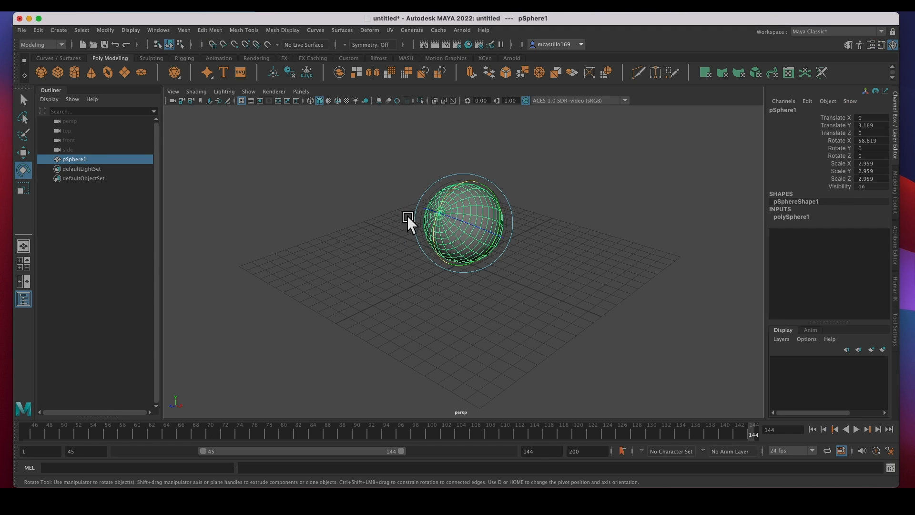
{"action": "mouse_move", "coordinate": [832, 189]}
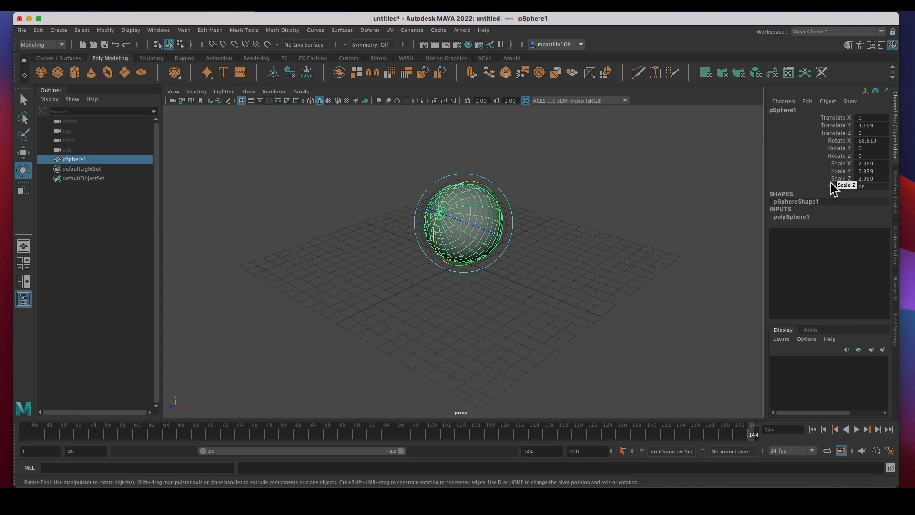
{"action": "mouse_move", "coordinate": [860, 123]}
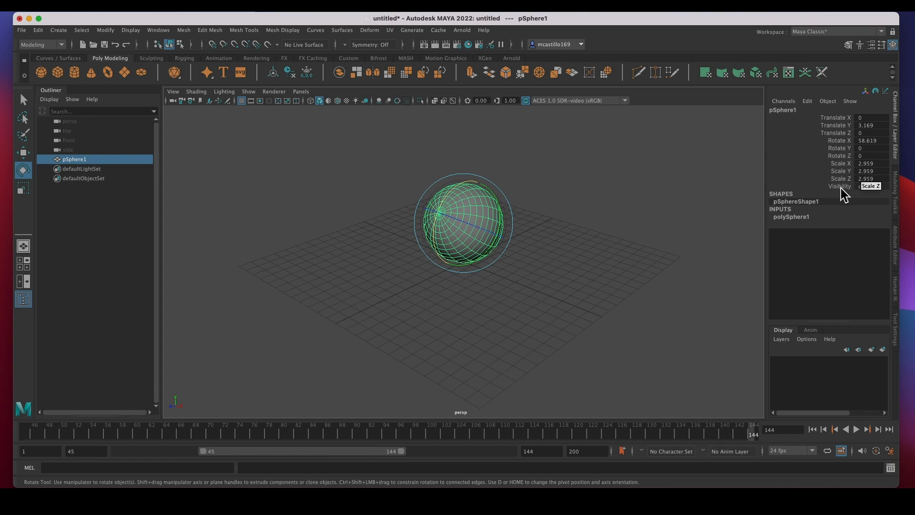
{"action": "left_click", "coordinate": [846, 44]}
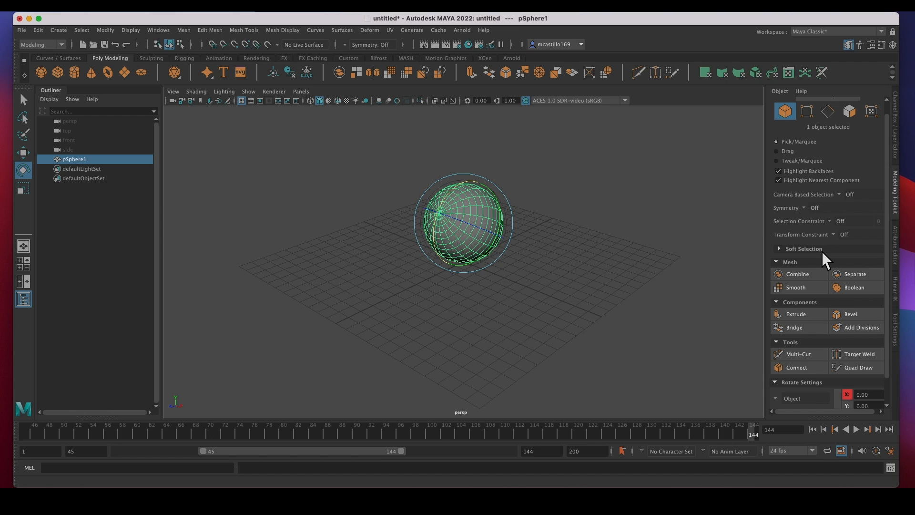
{"action": "mouse_move", "coordinate": [793, 250]}
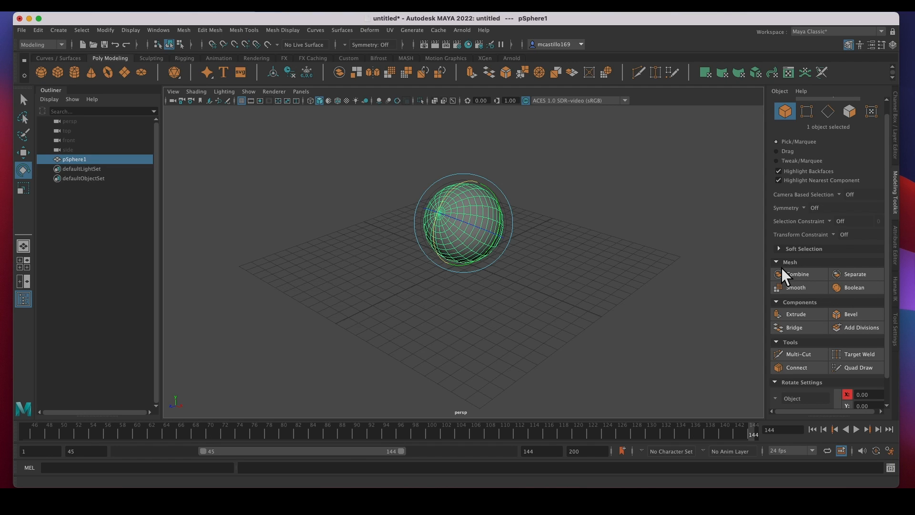
{"action": "mouse_move", "coordinate": [838, 289]}
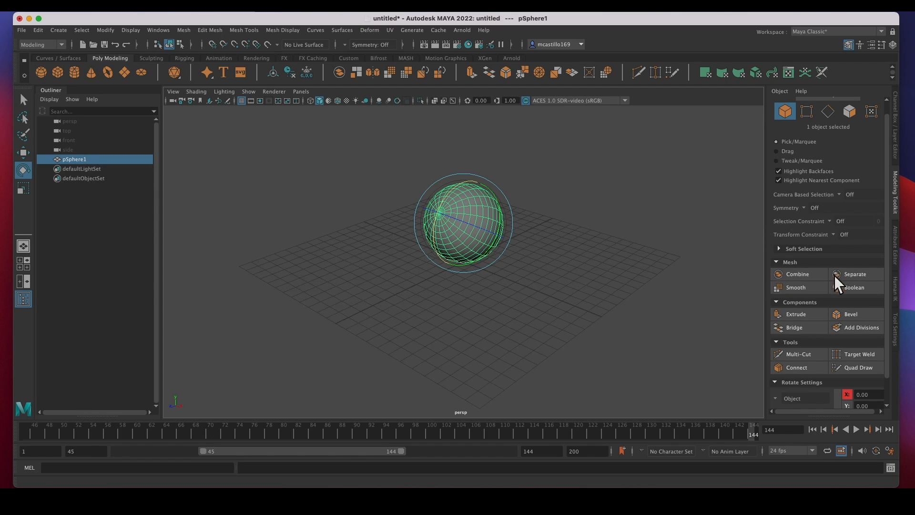
{"action": "mouse_move", "coordinate": [805, 318]}
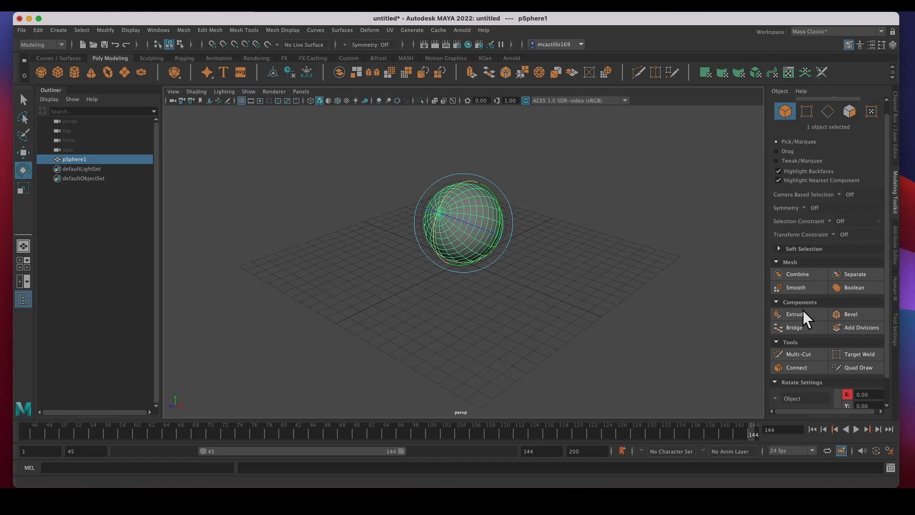
{"action": "mouse_move", "coordinate": [833, 339]}
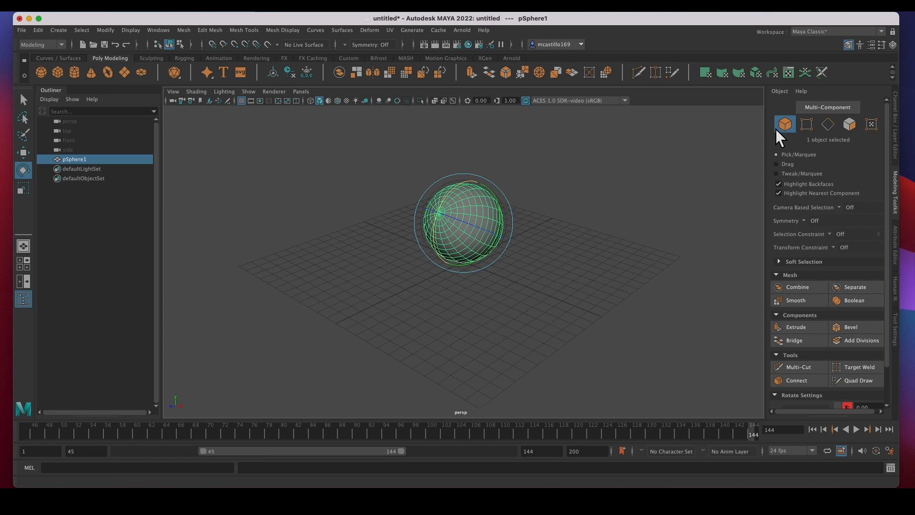
{"action": "mouse_move", "coordinate": [801, 137]}
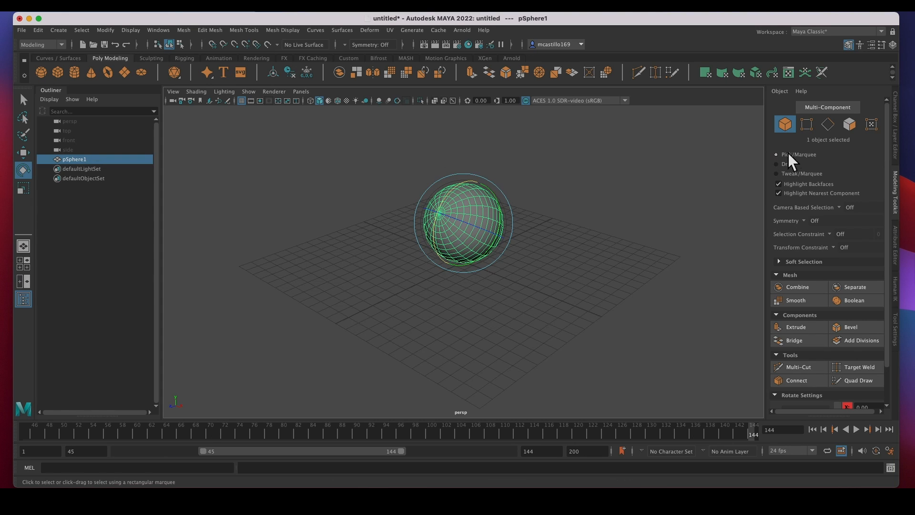
Try the sphere in Vertex, Edge and Face component modes.
{"action": "left_click", "coordinate": [806, 124]}
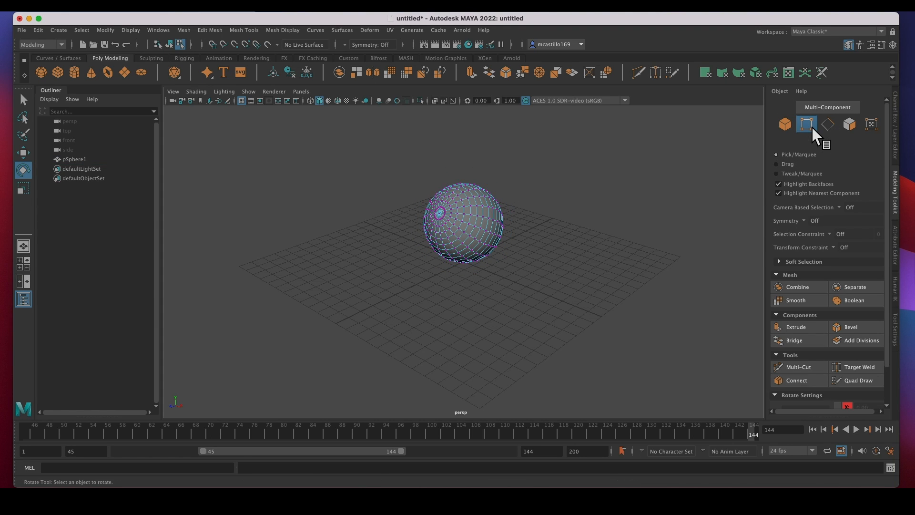
{"action": "left_click", "coordinate": [828, 124]}
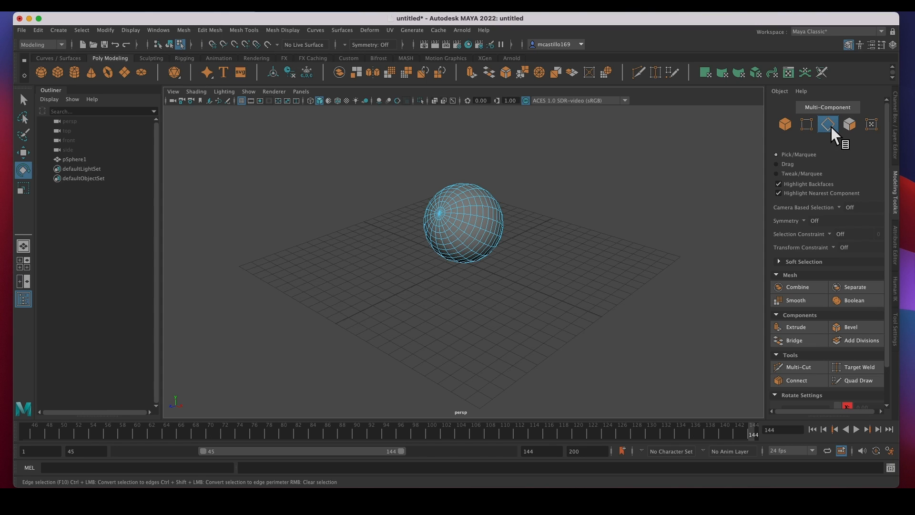
{"action": "left_click", "coordinate": [849, 124]}
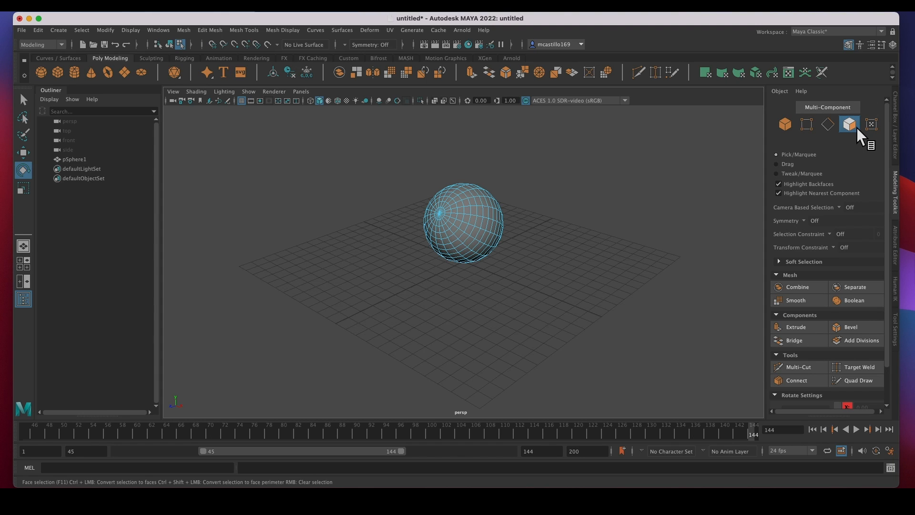
{"action": "left_click", "coordinate": [490, 228]}
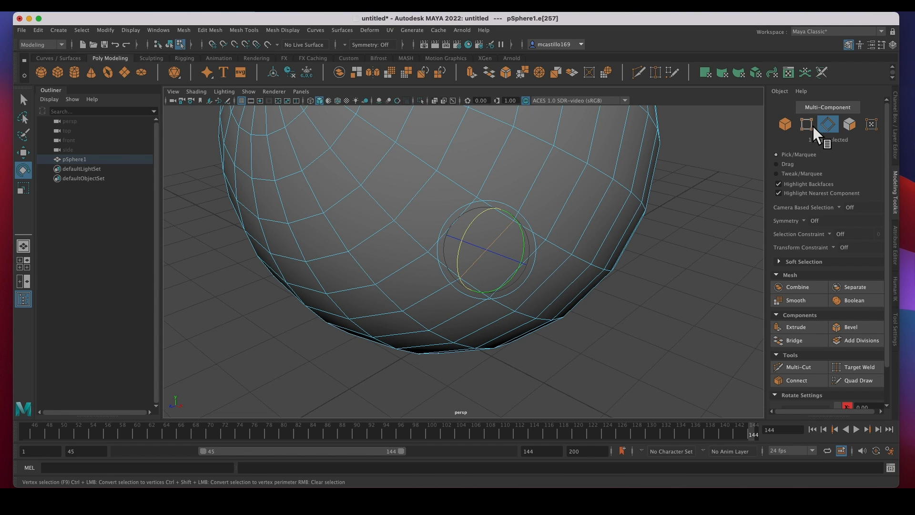
Return to Vertex mode and select a single vertex on the sphere.
{"action": "left_click", "coordinate": [807, 124]}
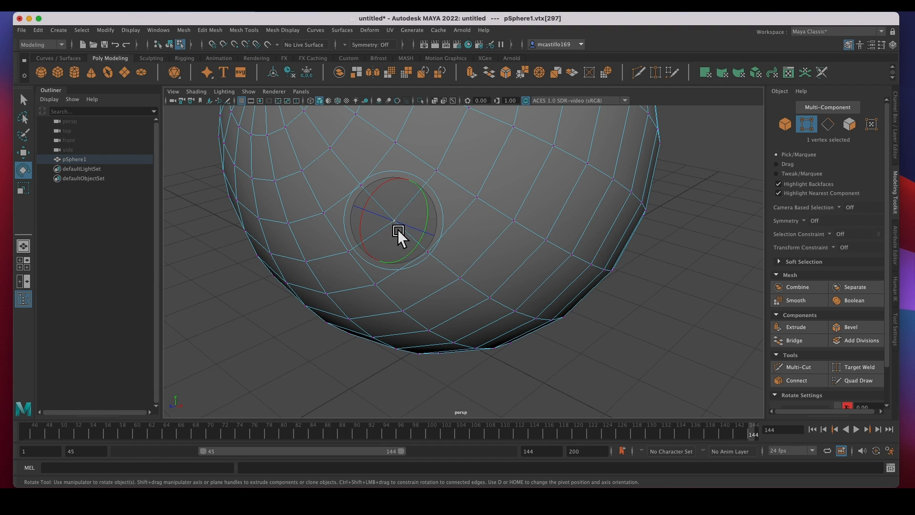
{"action": "left_click", "coordinate": [572, 225]}
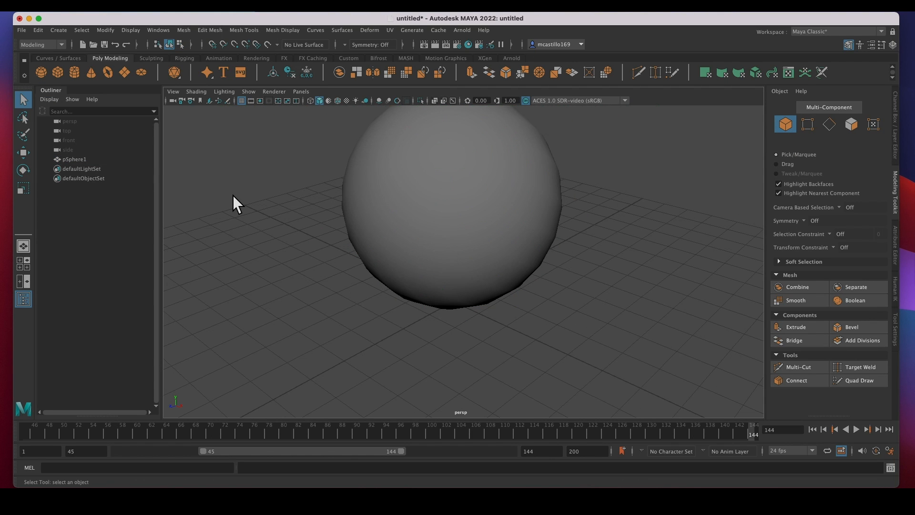
{"action": "mouse_move", "coordinate": [731, 314]}
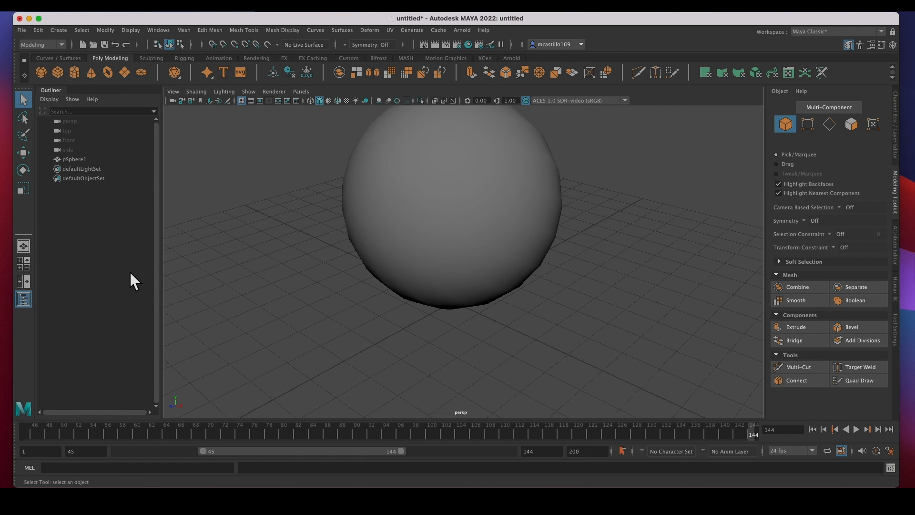
{"action": "mouse_move", "coordinate": [158, 29]}
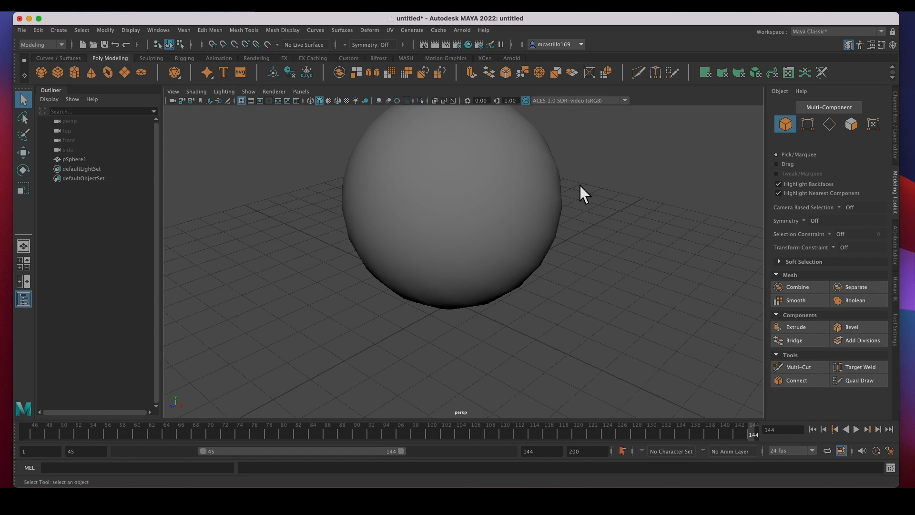
{"action": "mouse_move", "coordinate": [891, 156]}
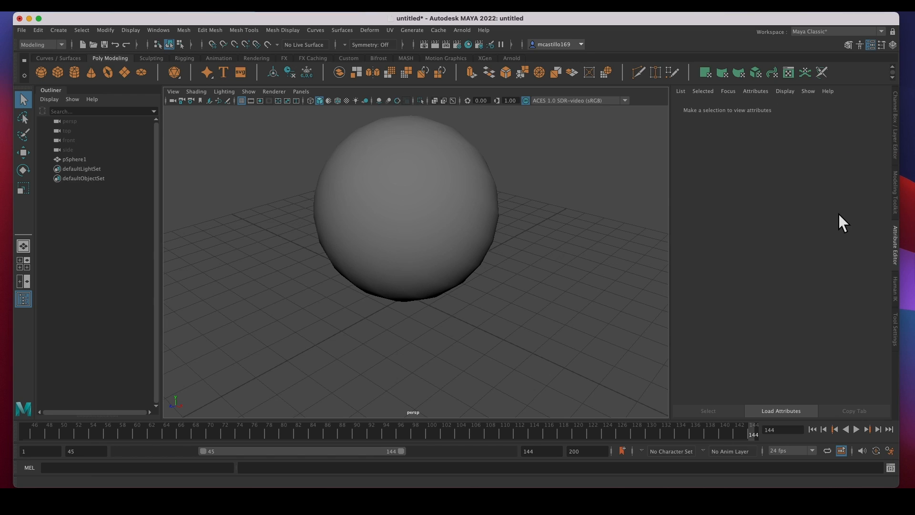
{"action": "mouse_move", "coordinate": [808, 221]}
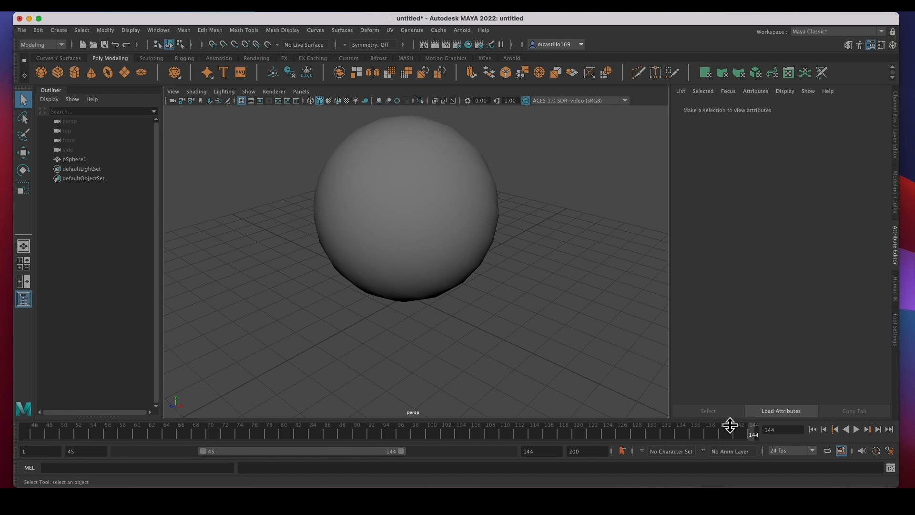
{"action": "mouse_move", "coordinate": [109, 477]}
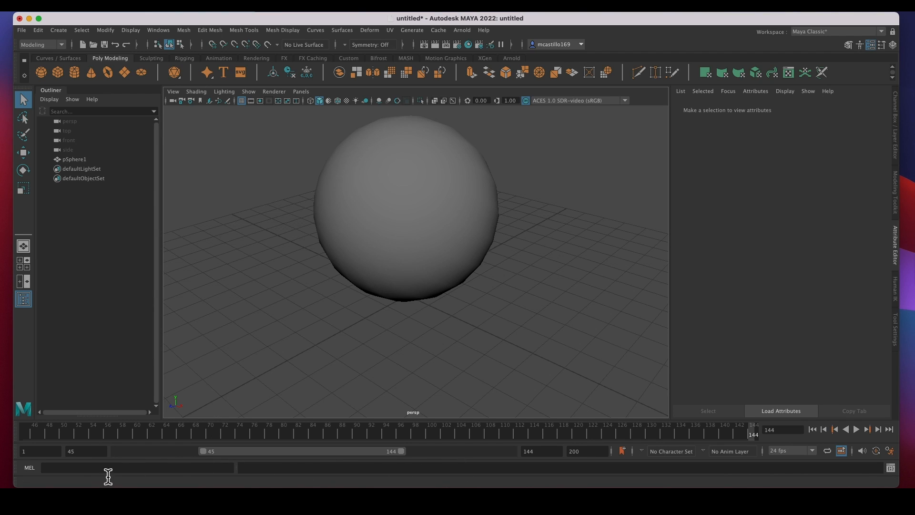
{"action": "mouse_move", "coordinate": [73, 473]}
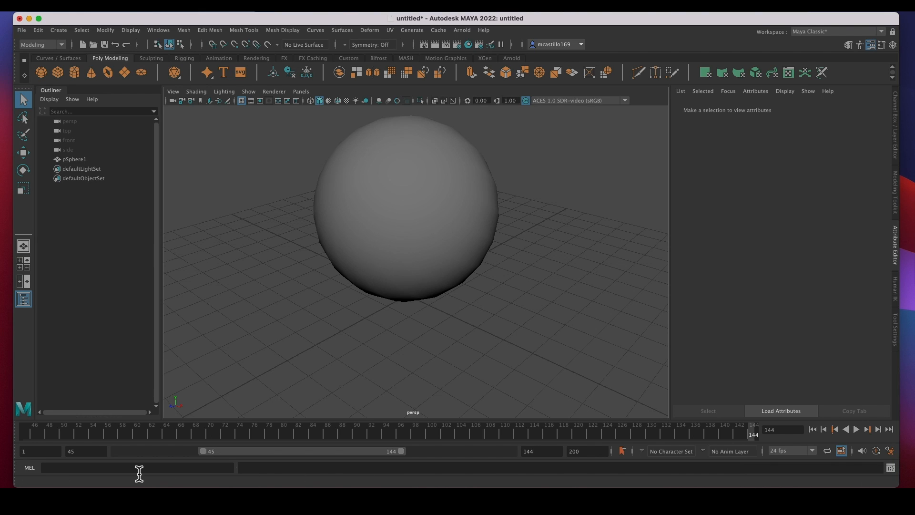
{"action": "mouse_move", "coordinate": [138, 484]}
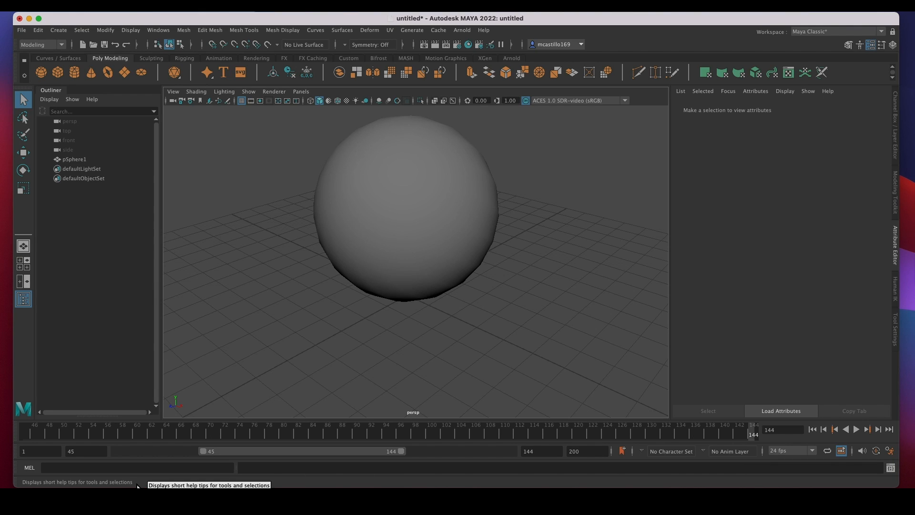
{"action": "mouse_move", "coordinate": [887, 450]}
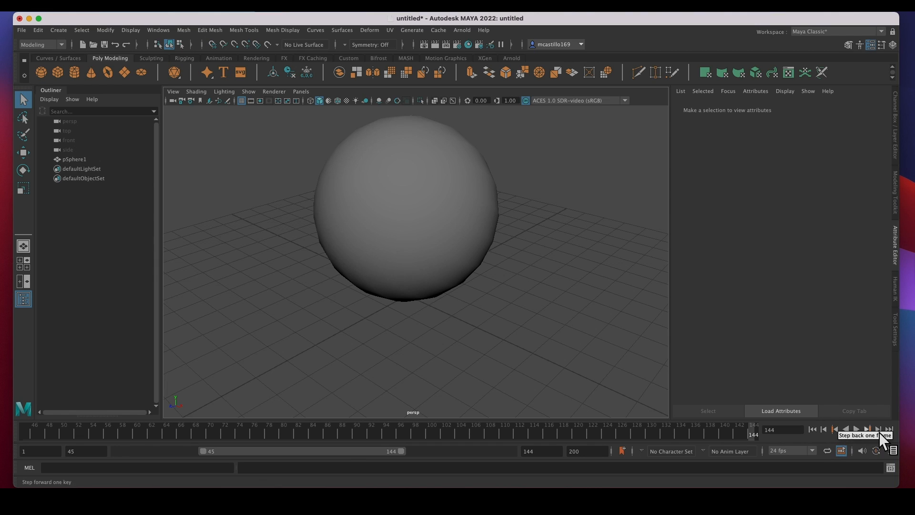
{"action": "mouse_move", "coordinate": [524, 249]}
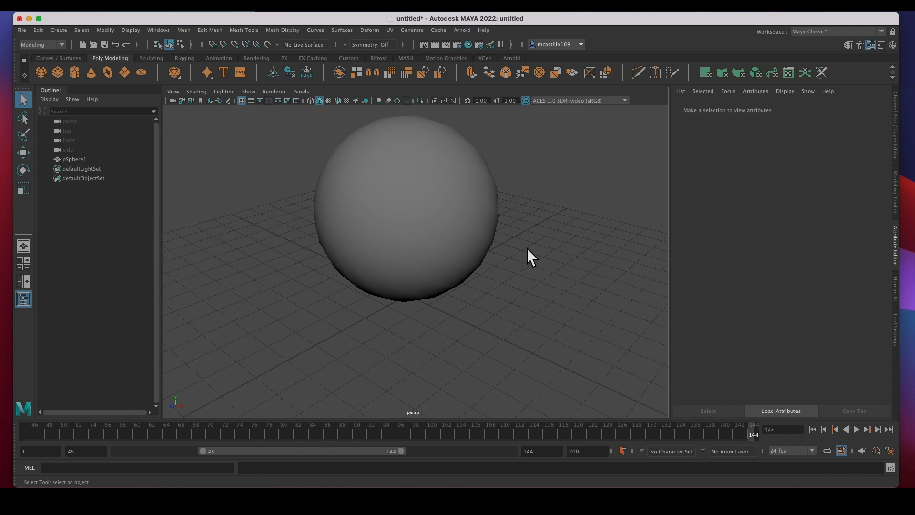